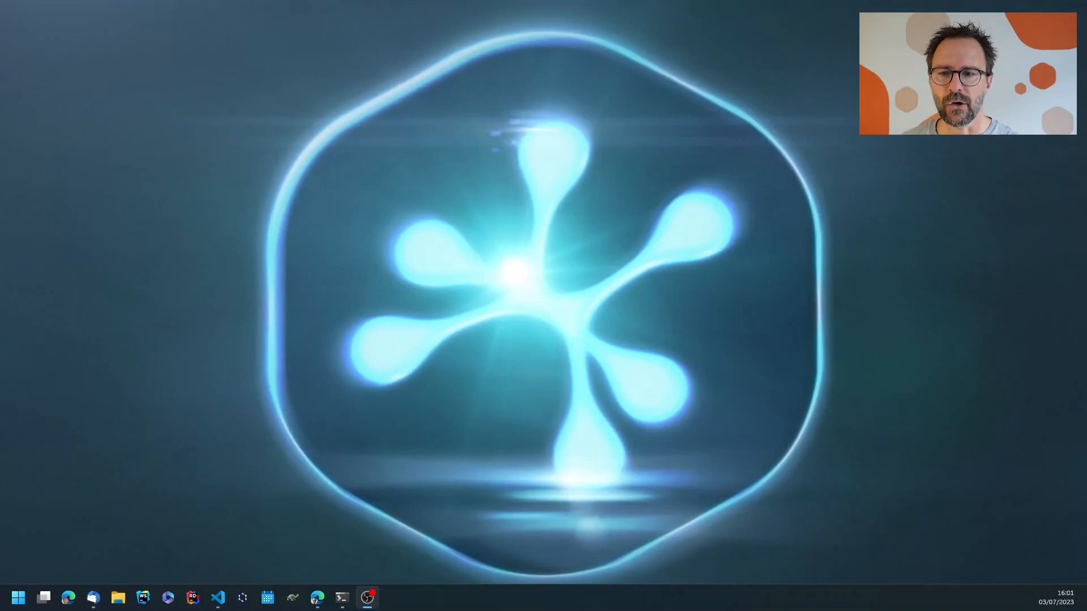
In PowerShell, confirm Node v16.20.1 with node -v and launch npx yfiles-dev-suite.
{"action": "left_click", "coordinate": [340, 597]}
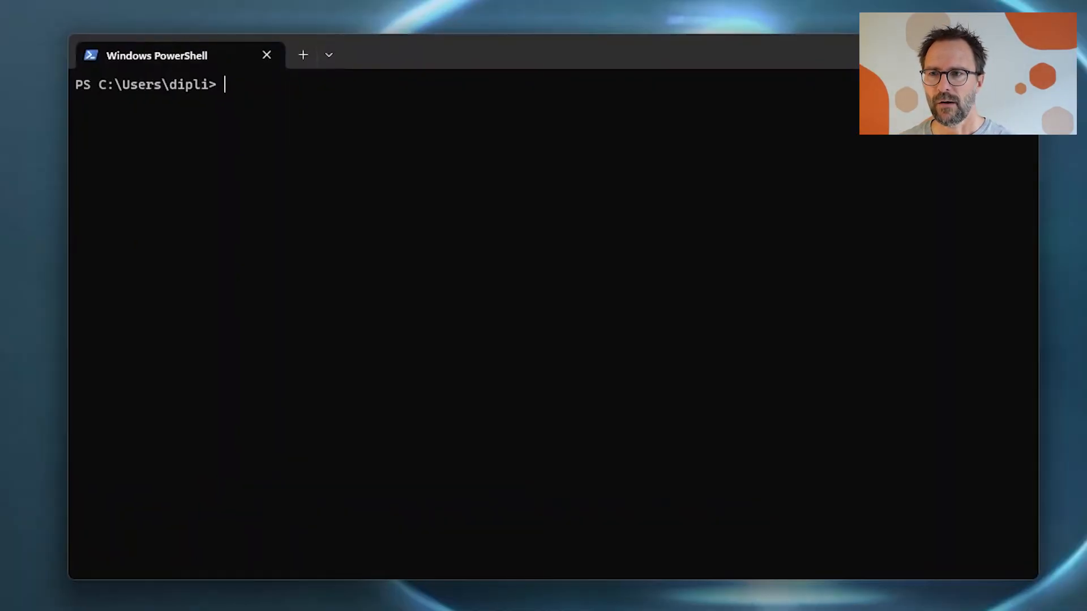
{"action": "type", "text": "node -v"}
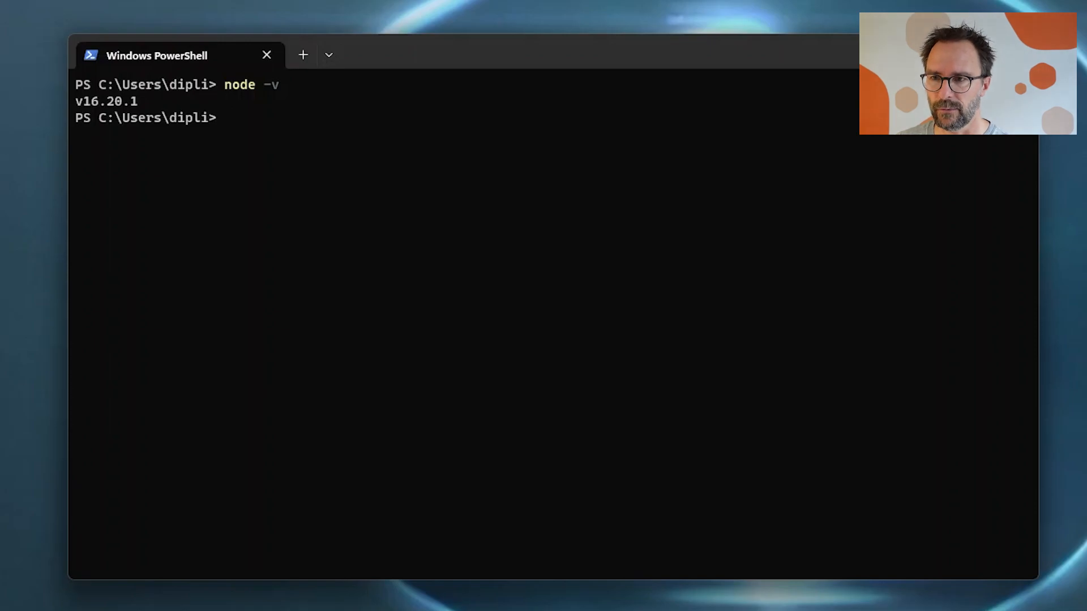
{"action": "type", "text": "np"}
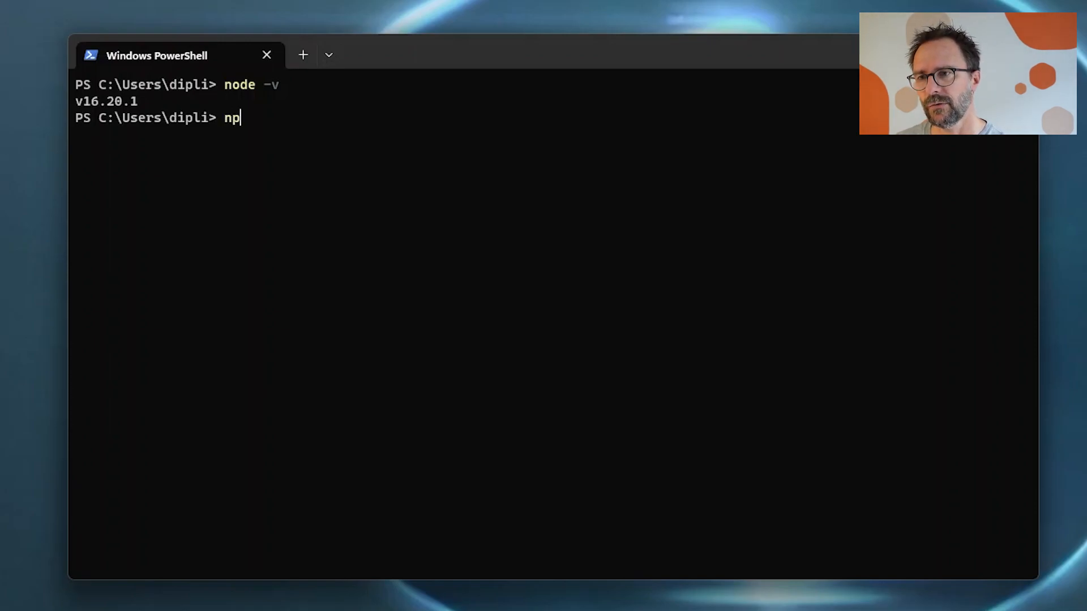
{"action": "type", "text": "x"}
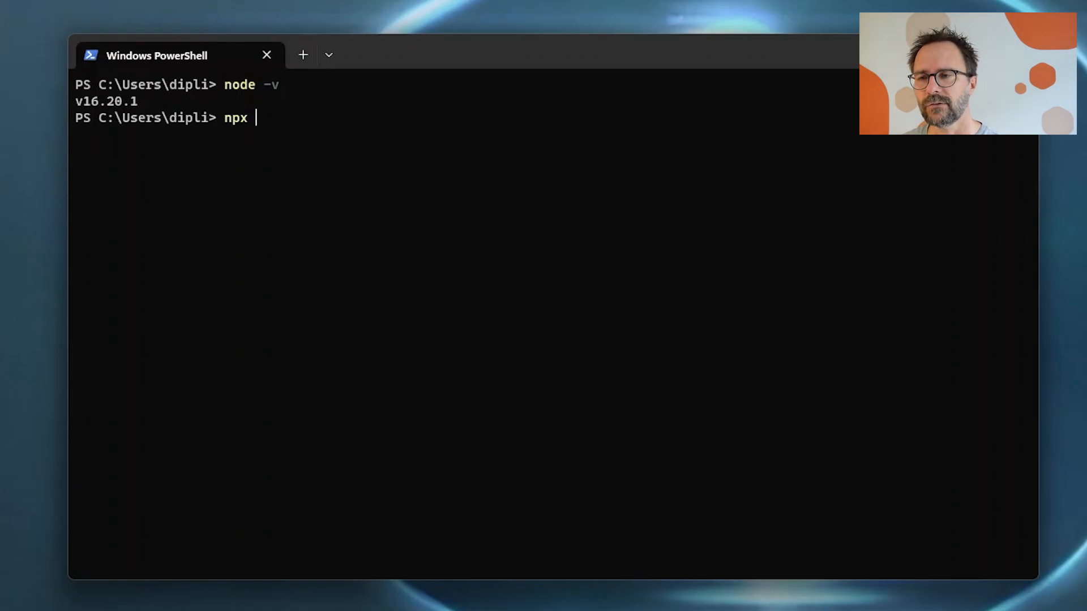
{"action": "type", "text": "yfi"}
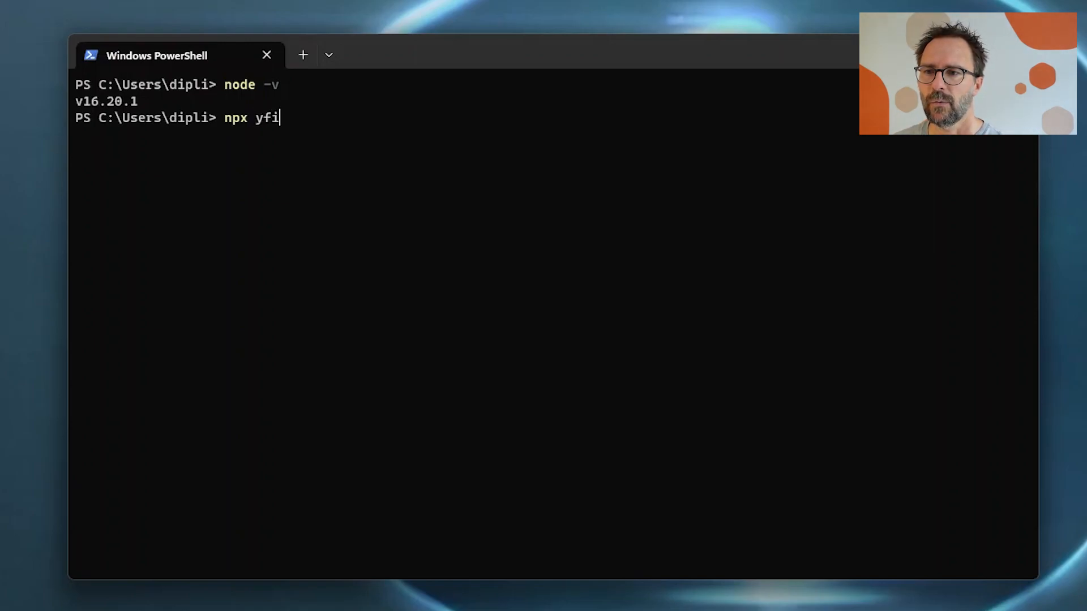
{"action": "type", "text": "les-dev-s"}
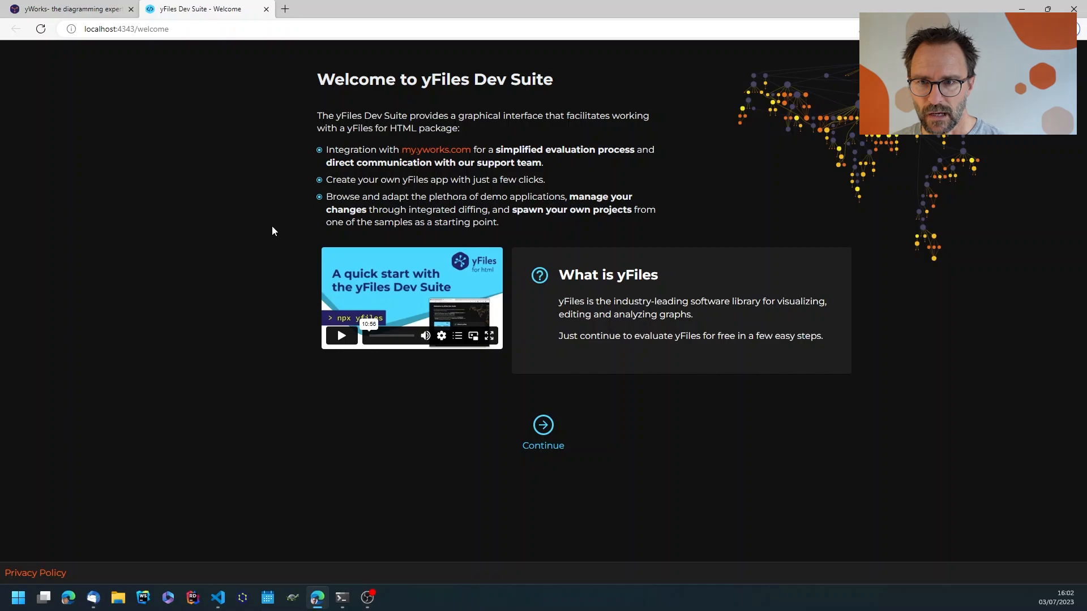
{"action": "mouse_move", "coordinate": [505, 463]}
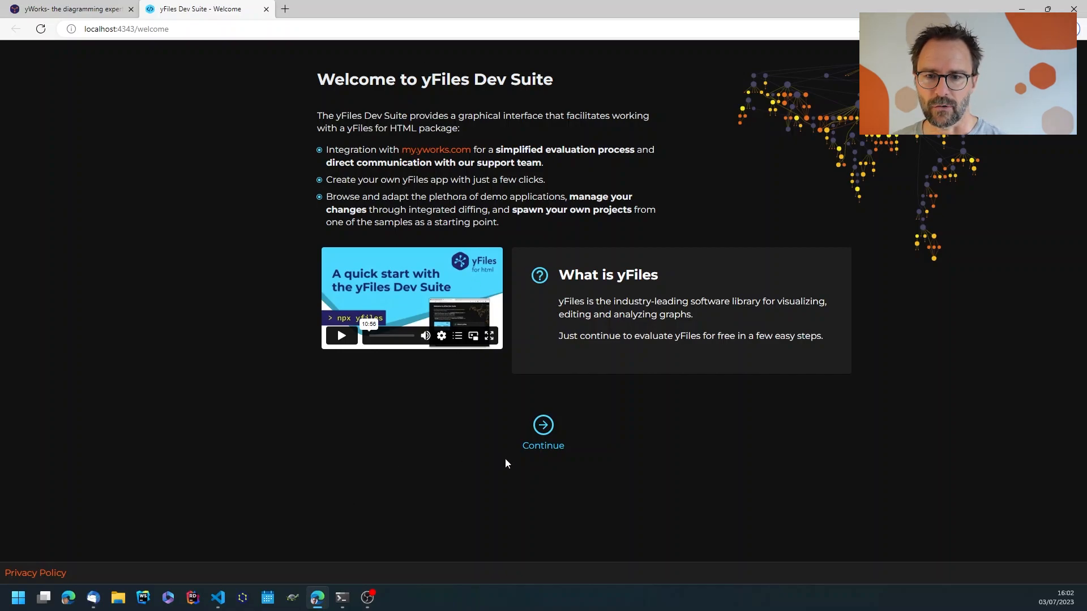
Continue past the welcome page and request a free evaluation package download.
{"action": "left_click", "coordinate": [542, 429]}
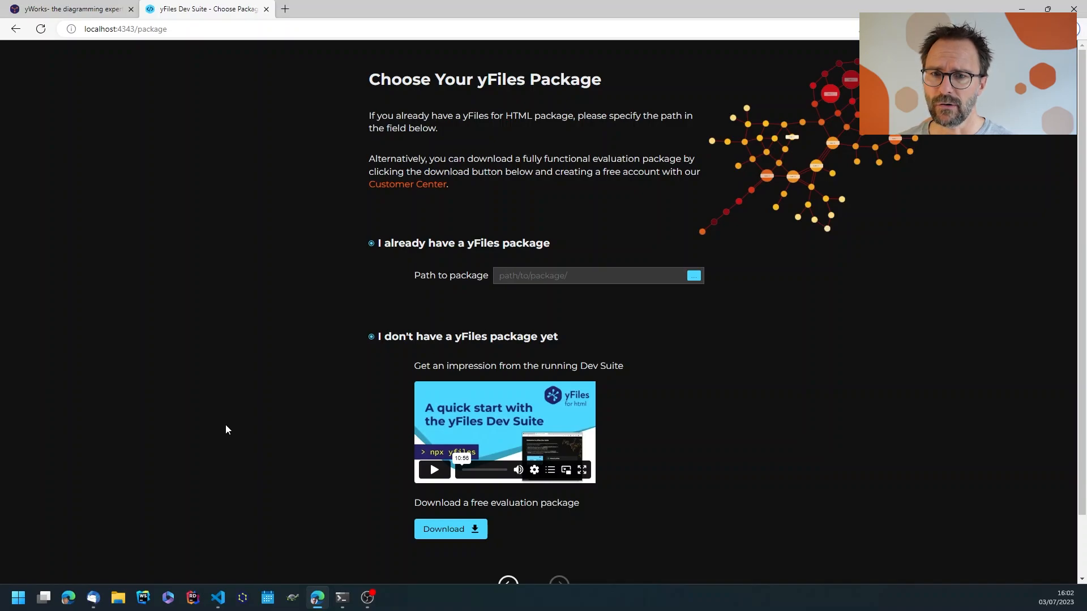
{"action": "mouse_move", "coordinate": [610, 284]}
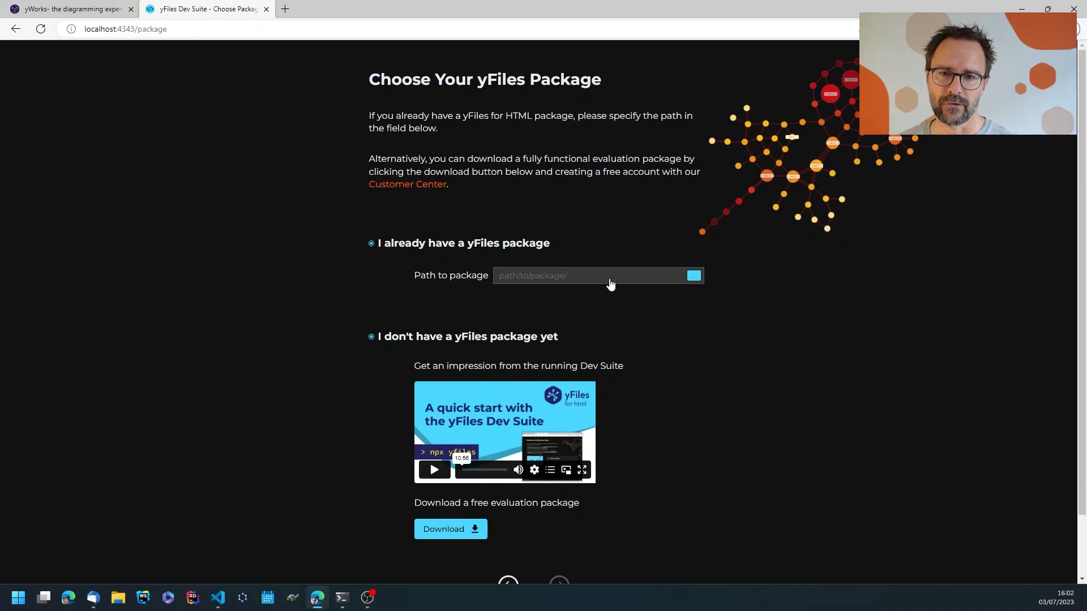
{"action": "mouse_move", "coordinate": [320, 294]}
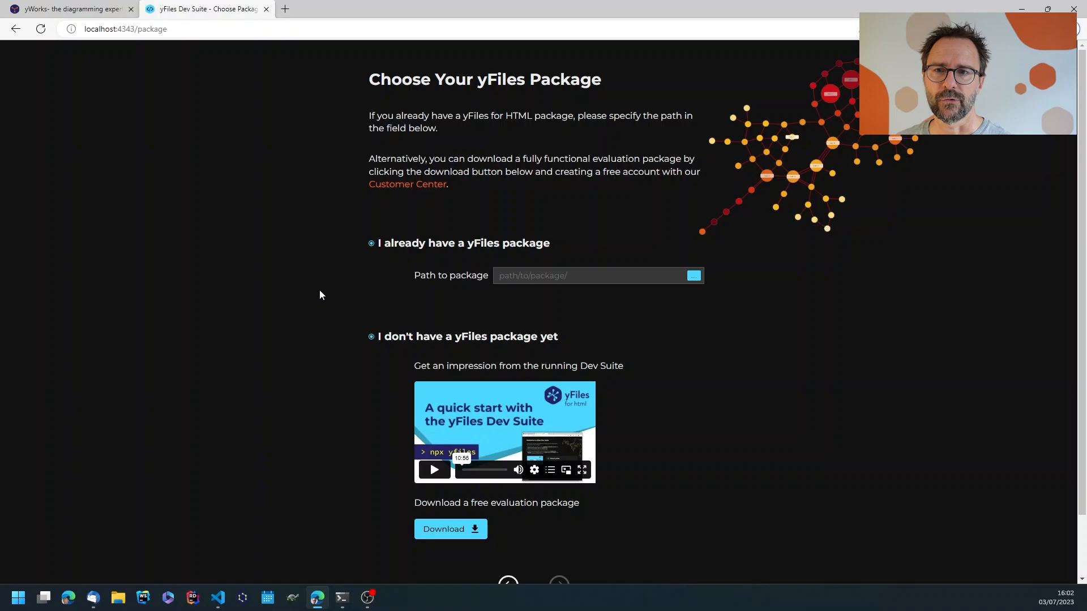
{"action": "scroll", "scroll_direction": "down", "scroll_amount": 3}
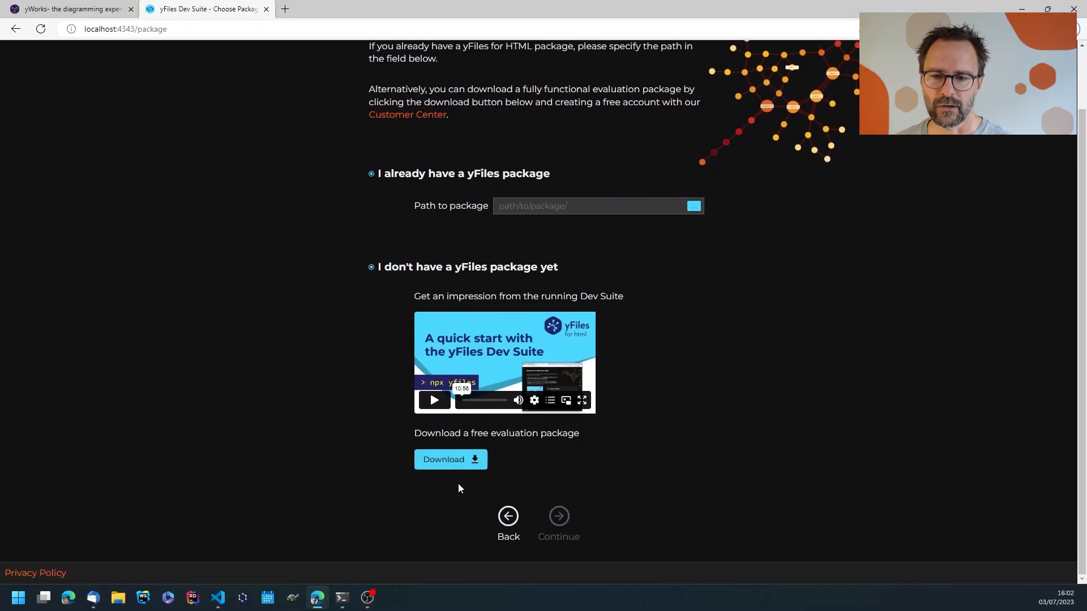
{"action": "left_click", "coordinate": [450, 459]}
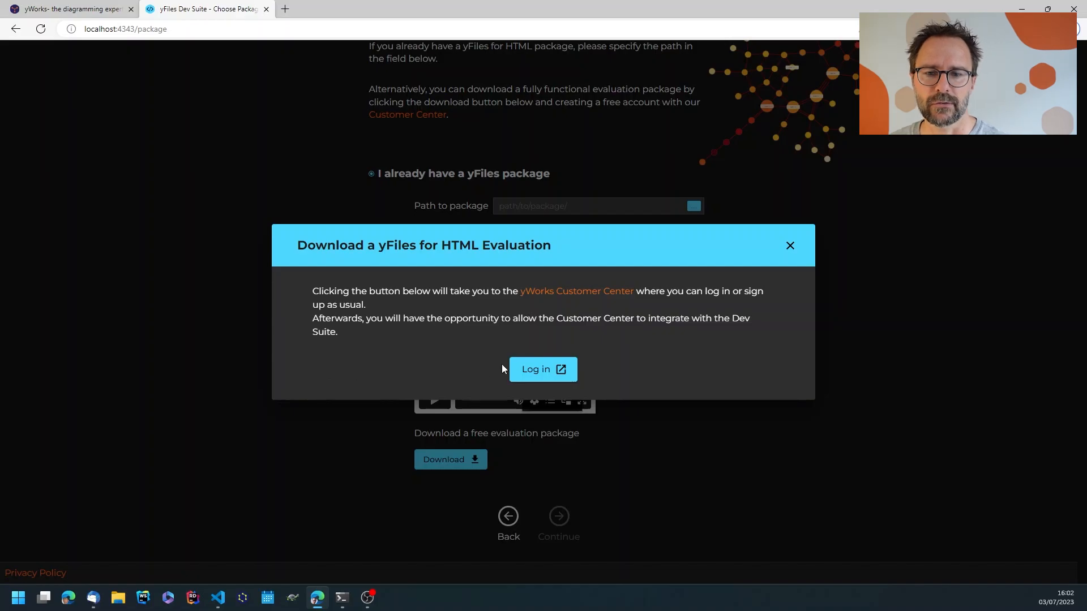
Accept cookies, sign up for a Customer Center account, and allow Dev Suite integration.
{"action": "left_click", "coordinate": [542, 368]}
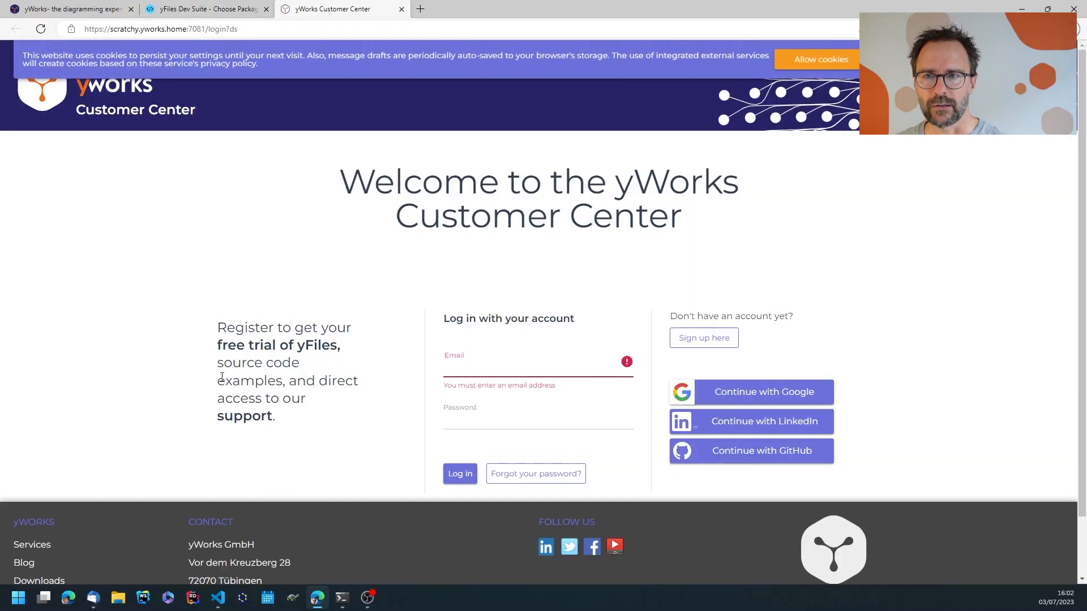
{"action": "left_click", "coordinate": [819, 59]}
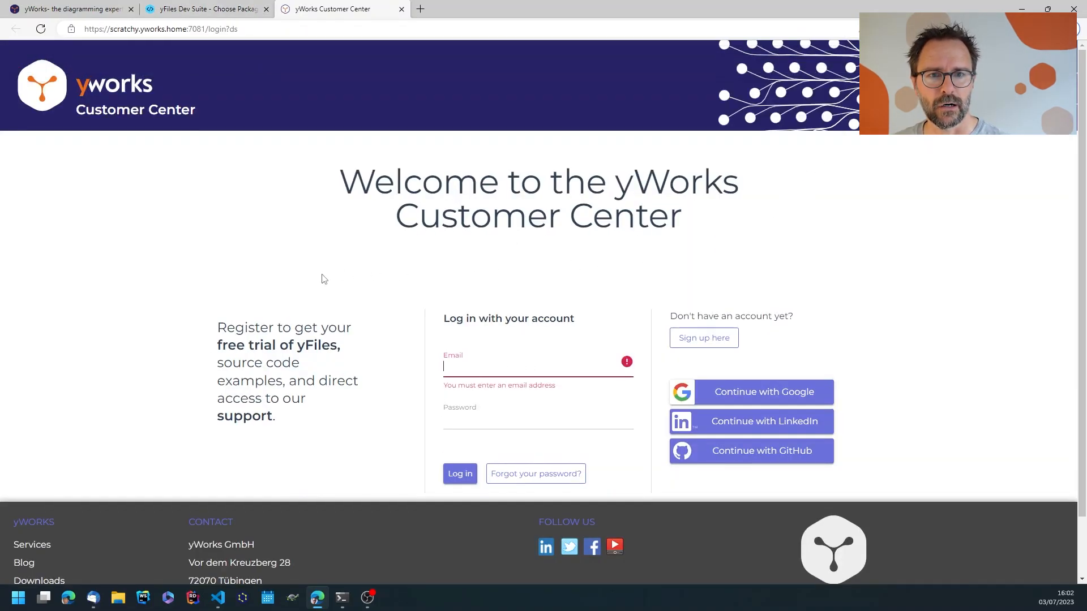
{"action": "left_click", "coordinate": [703, 338]}
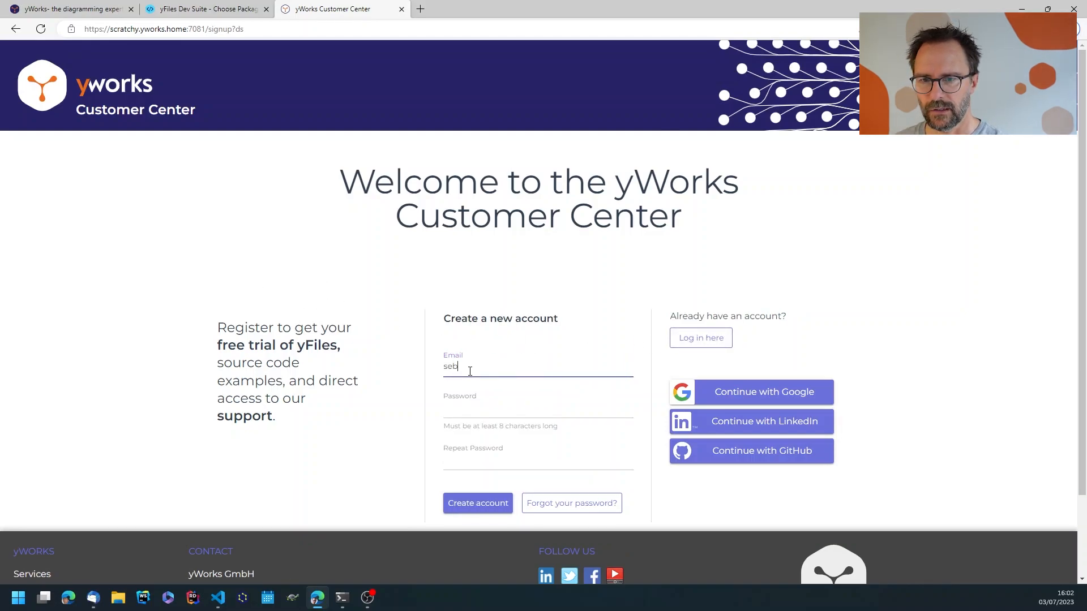
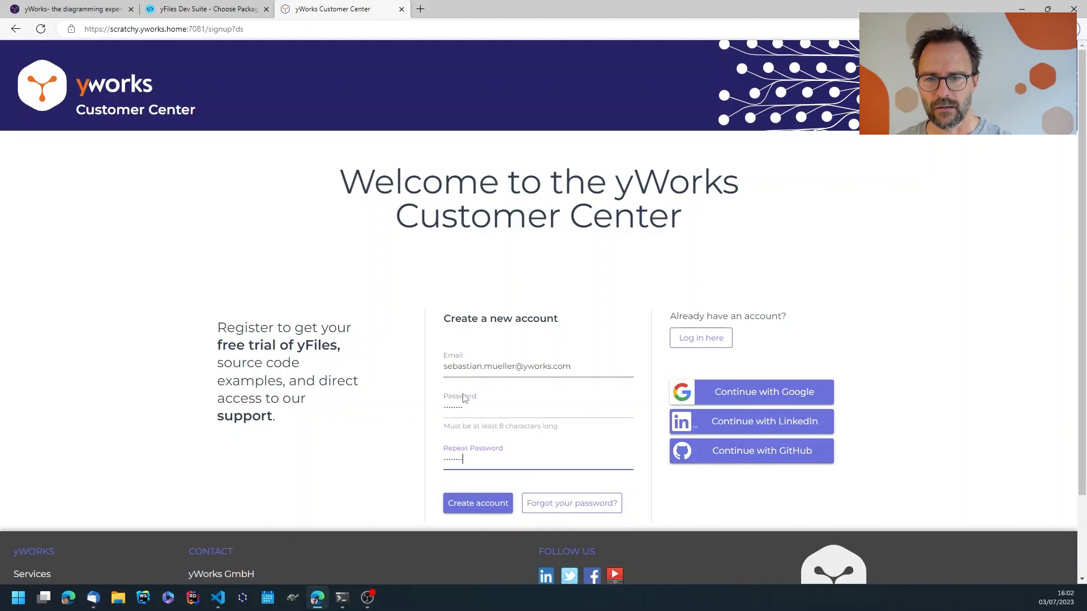
{"action": "left_click", "coordinate": [476, 502]}
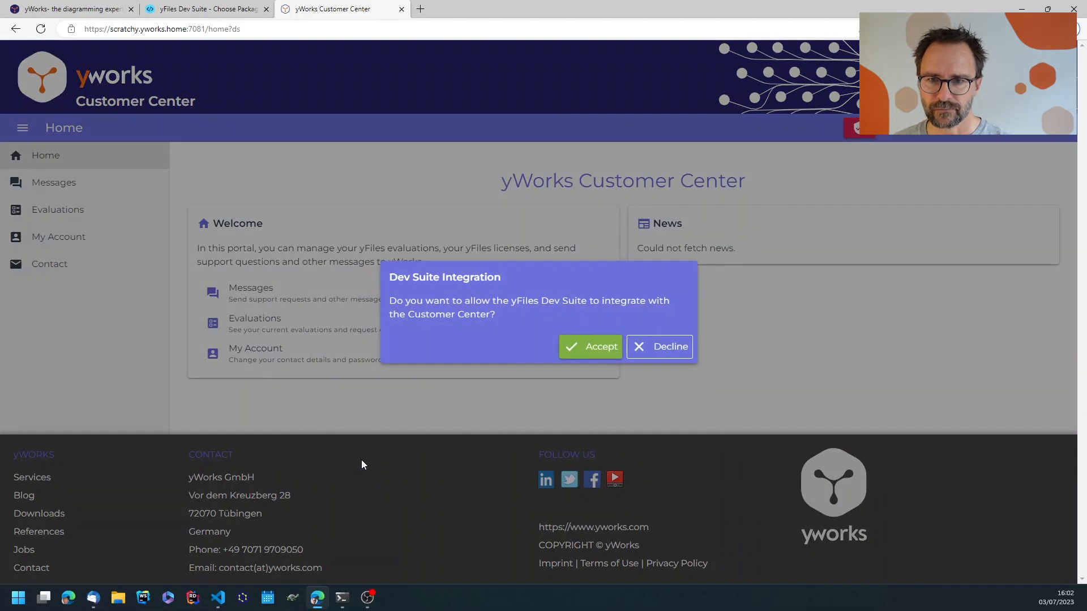
{"action": "mouse_move", "coordinate": [410, 421]}
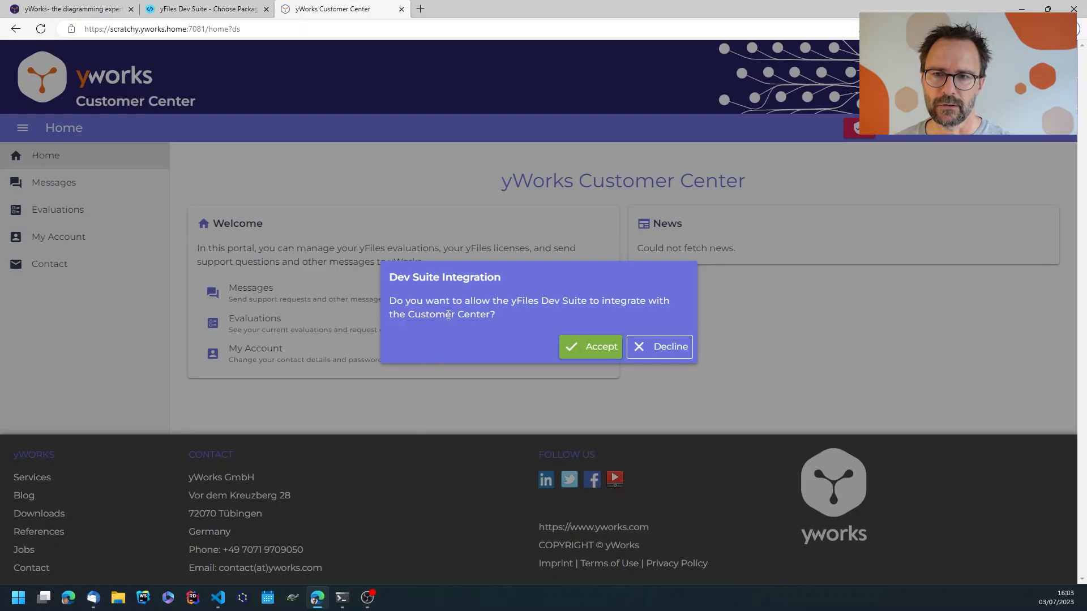
{"action": "mouse_move", "coordinate": [465, 345]}
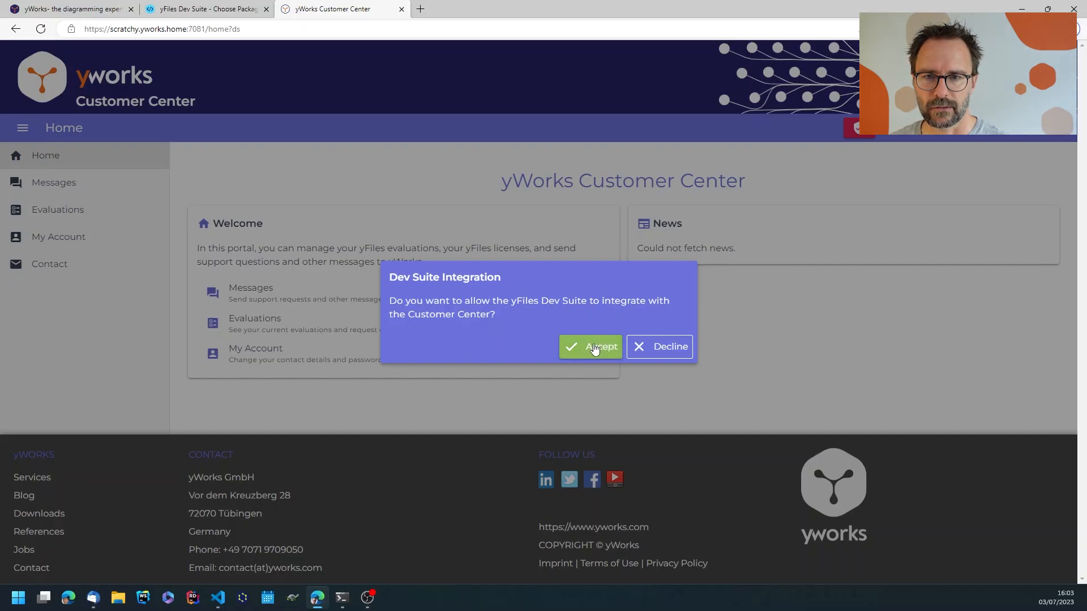
{"action": "left_click", "coordinate": [589, 347]}
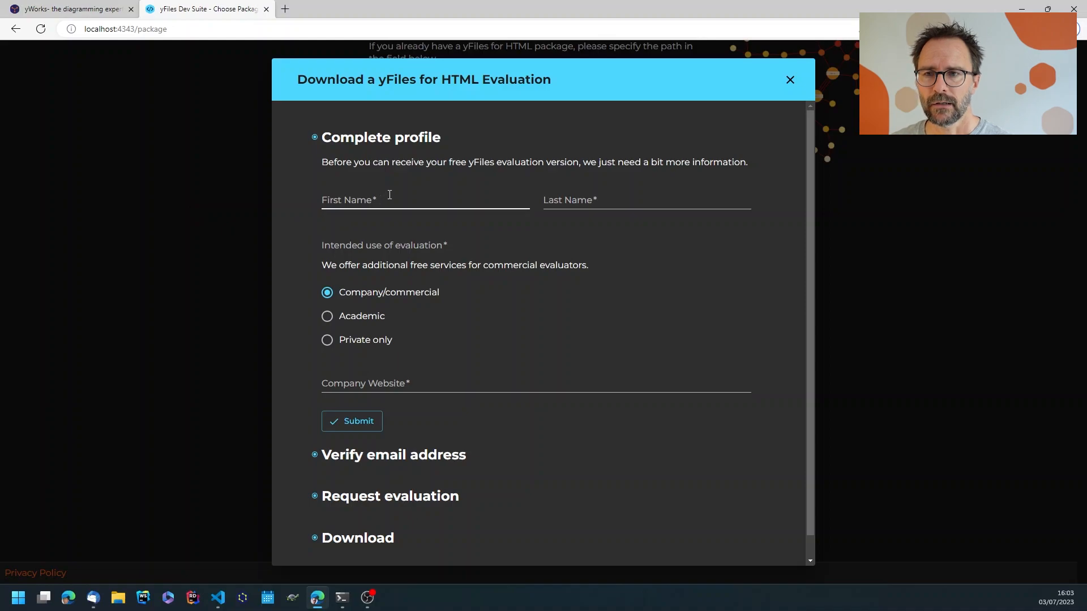
{"action": "type", "text": "Sebastian"}
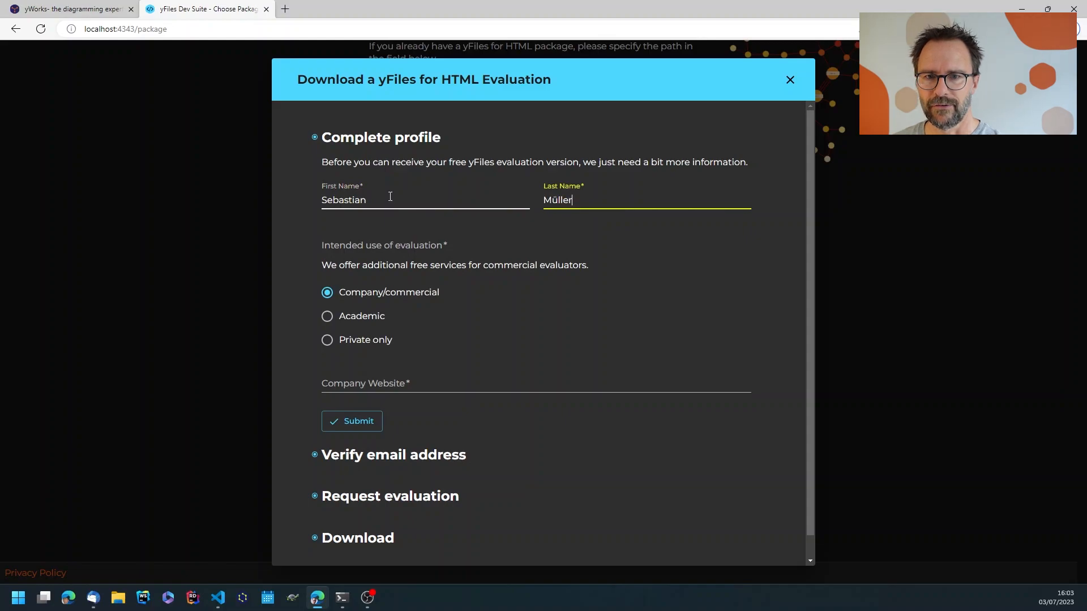
{"action": "left_click", "coordinate": [485, 383]}
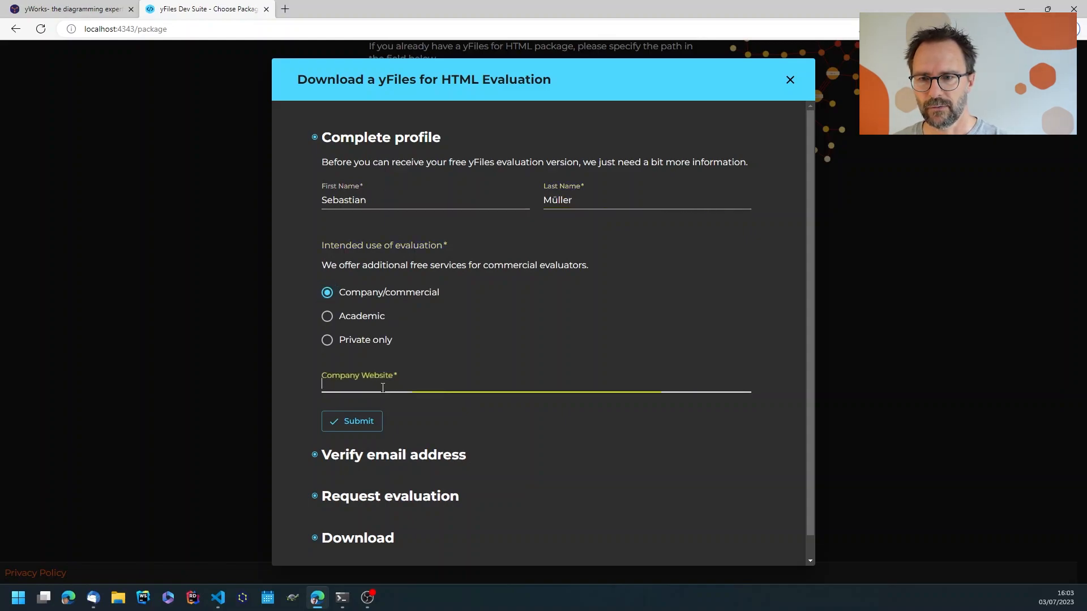
{"action": "type", "text": "www"}
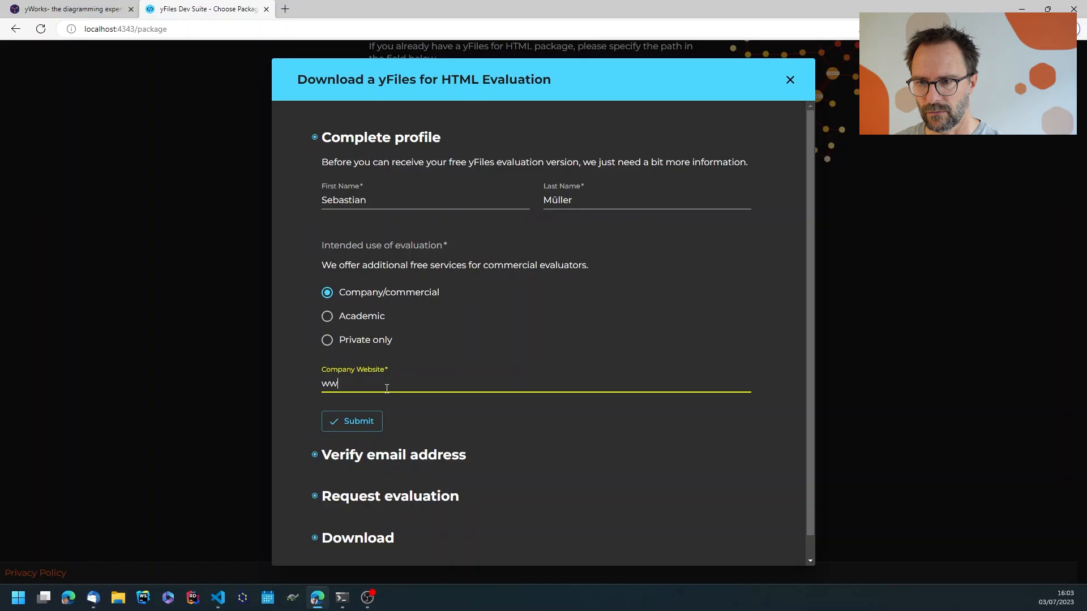
{"action": "type", "text": "w.yworks.com"}
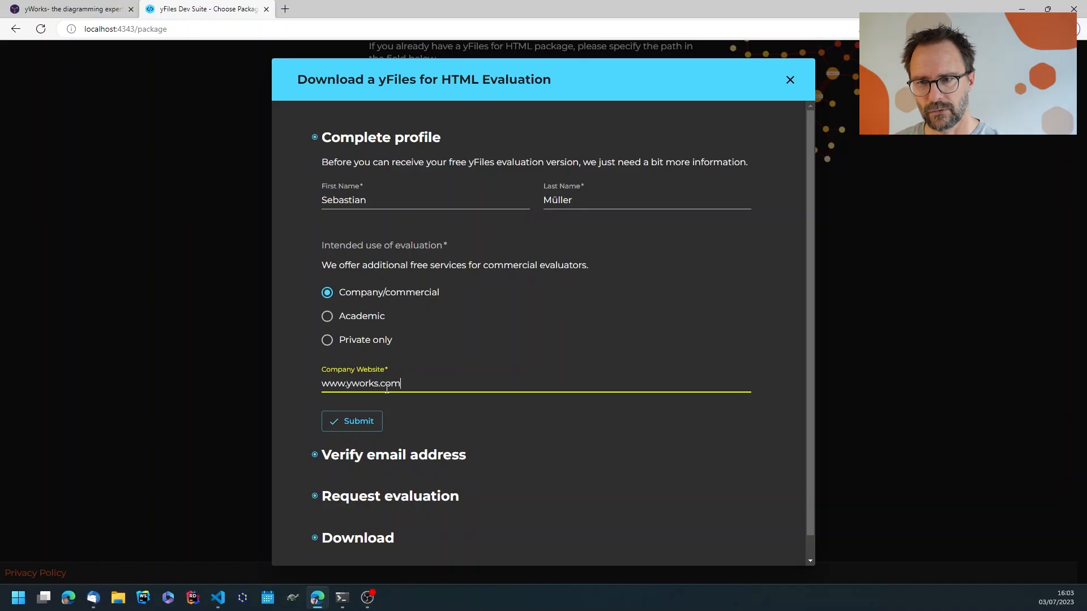
{"action": "left_click", "coordinate": [352, 421]}
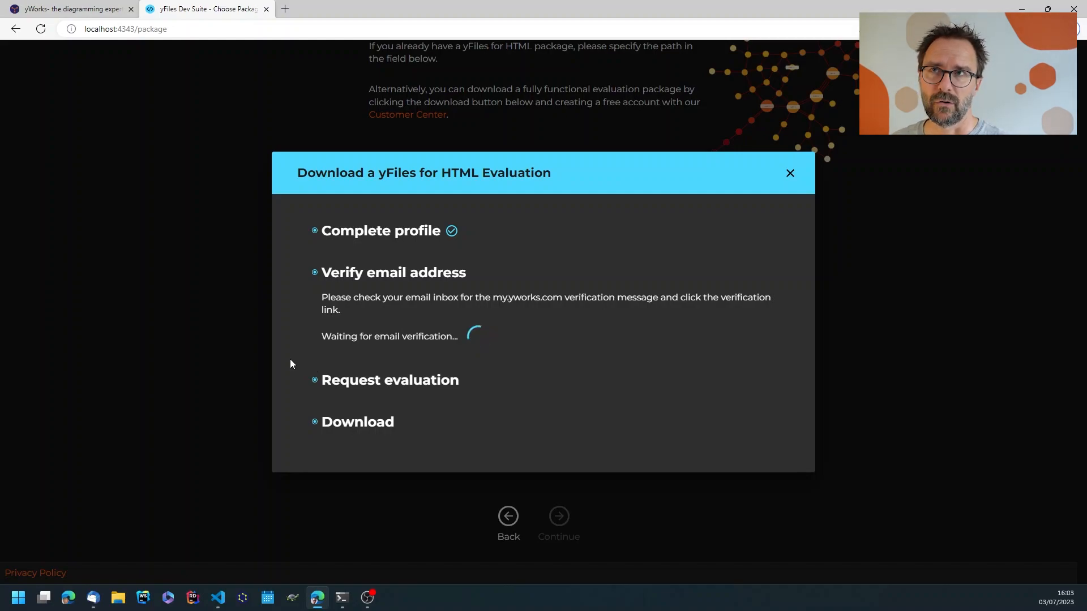
{"action": "mouse_move", "coordinate": [187, 368]}
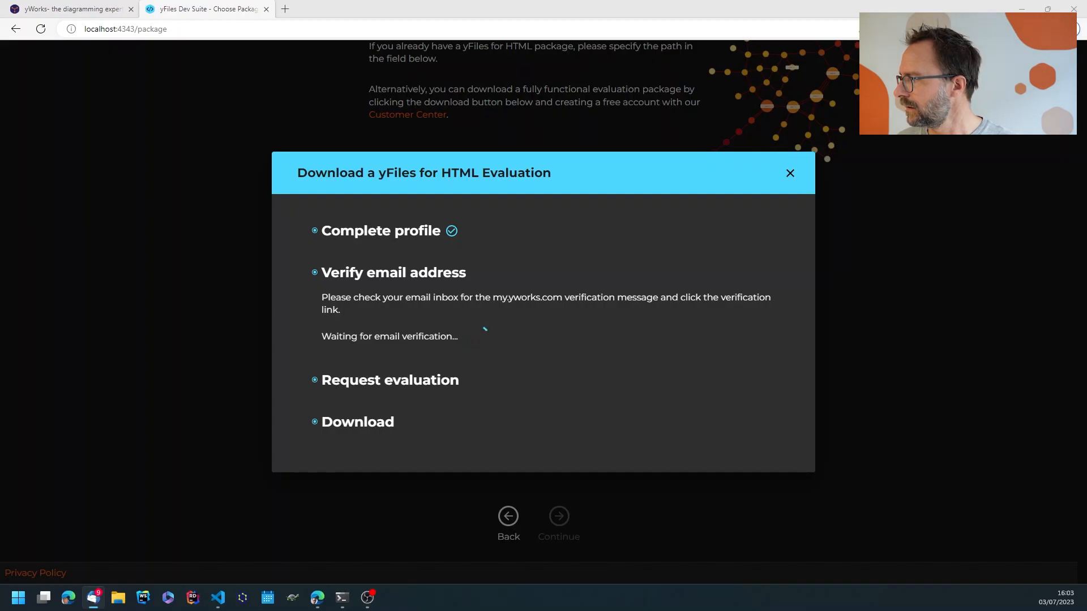
Confirm the email verification link and request the yFiles for HTML evaluation.
{"action": "left_click", "coordinate": [339, 9]}
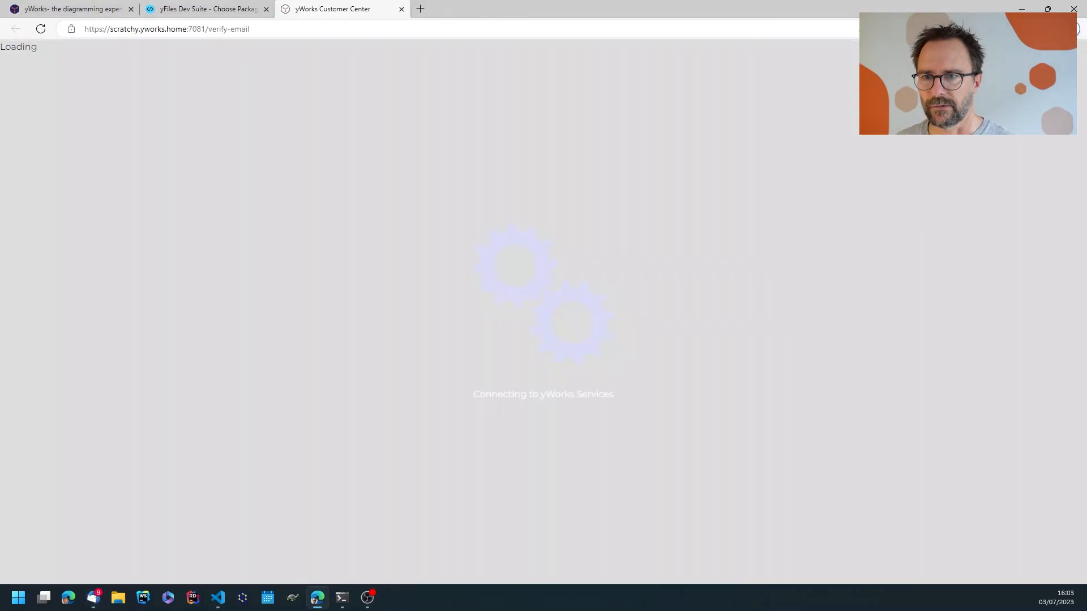
{"action": "left_click", "coordinate": [401, 9]}
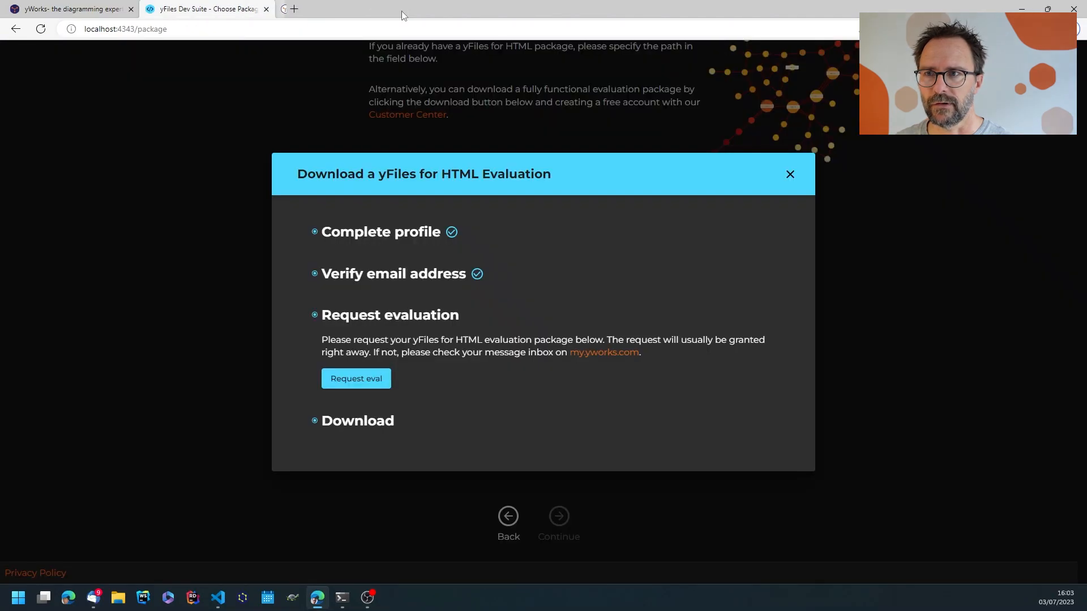
{"action": "mouse_move", "coordinate": [393, 330]}
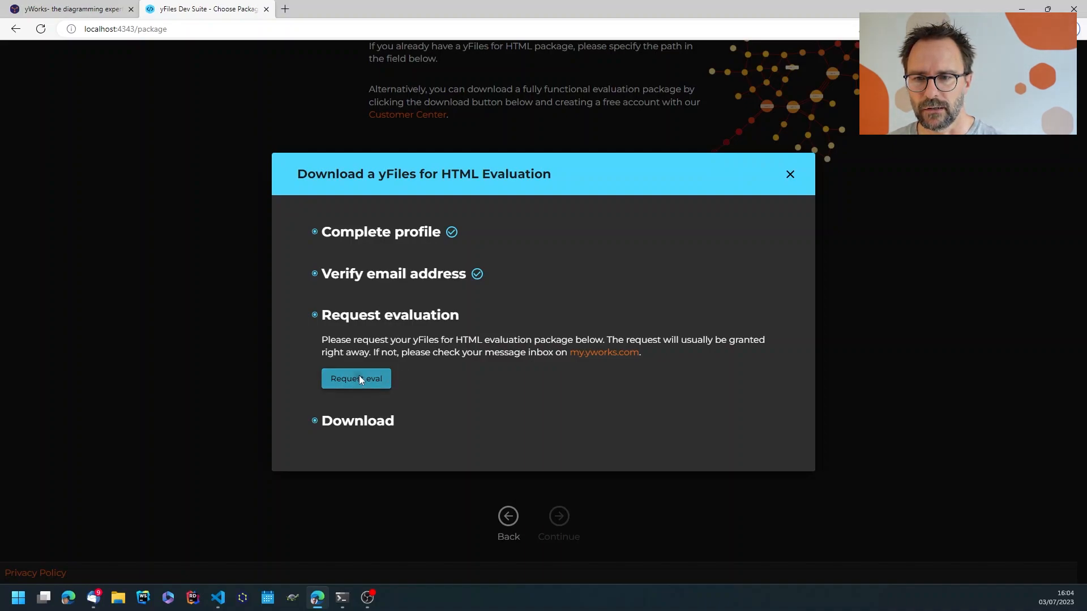
{"action": "left_click", "coordinate": [355, 379]}
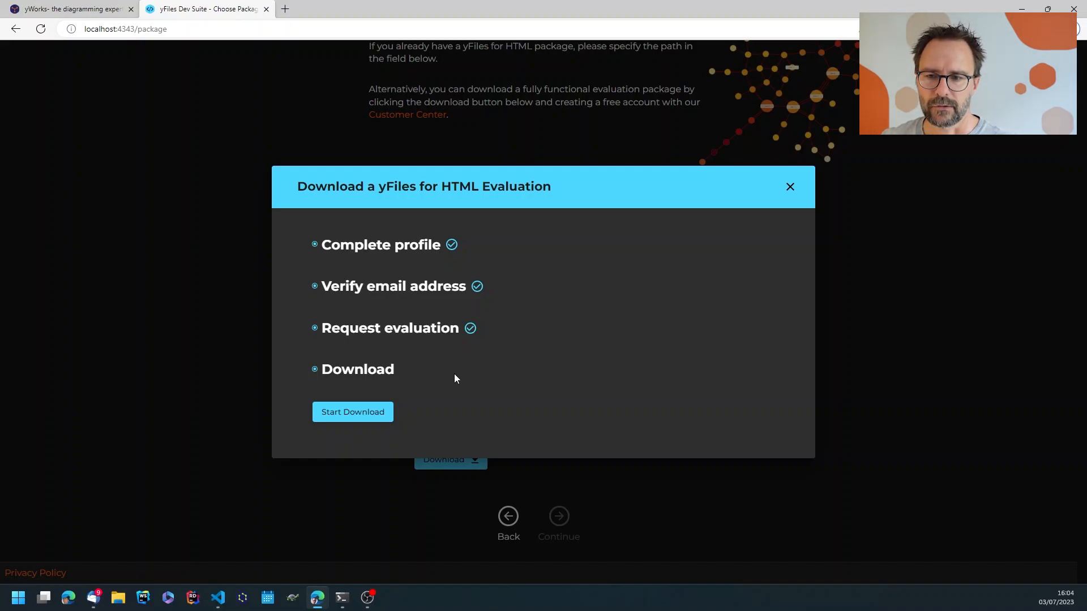
Accept the license agreement and download the evaluation package into the Desktop folder.
{"action": "left_click", "coordinate": [352, 412]}
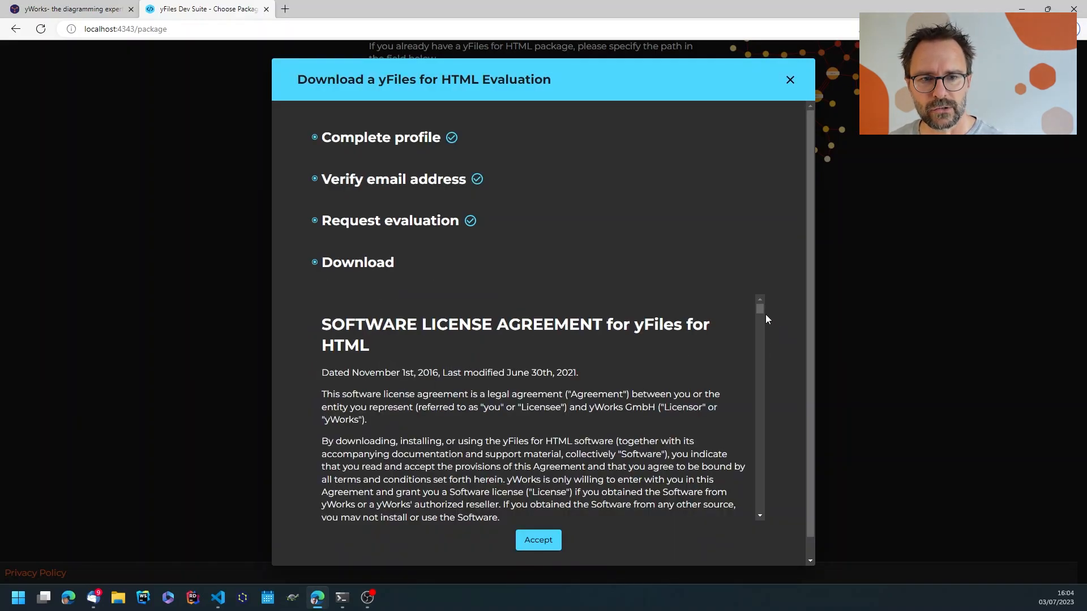
{"action": "scroll", "scroll_direction": "down", "scroll_amount": 3}
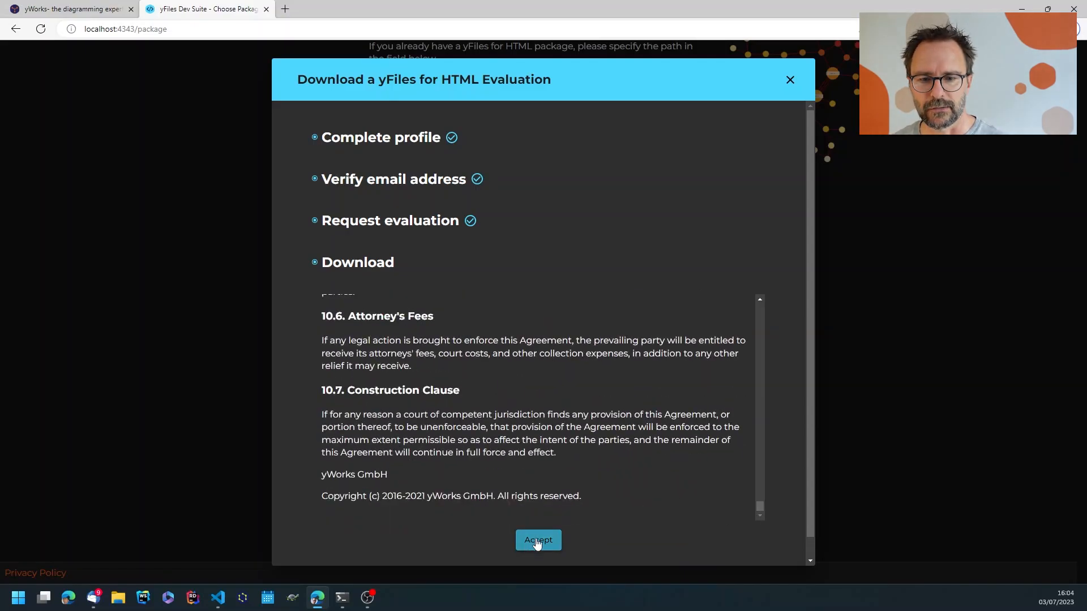
{"action": "left_click", "coordinate": [538, 540]}
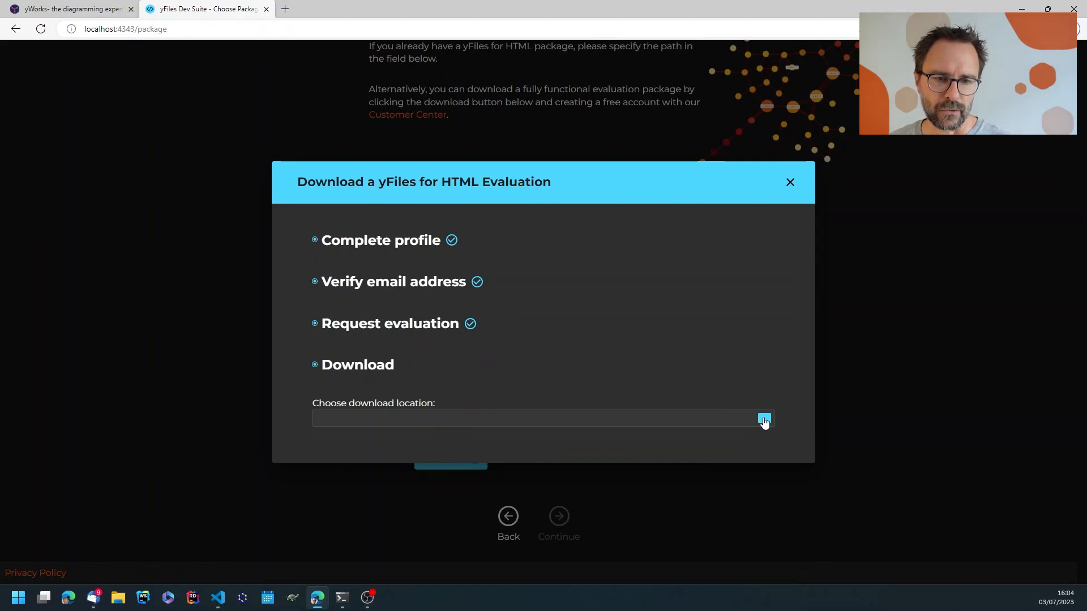
{"action": "left_click", "coordinate": [763, 419]}
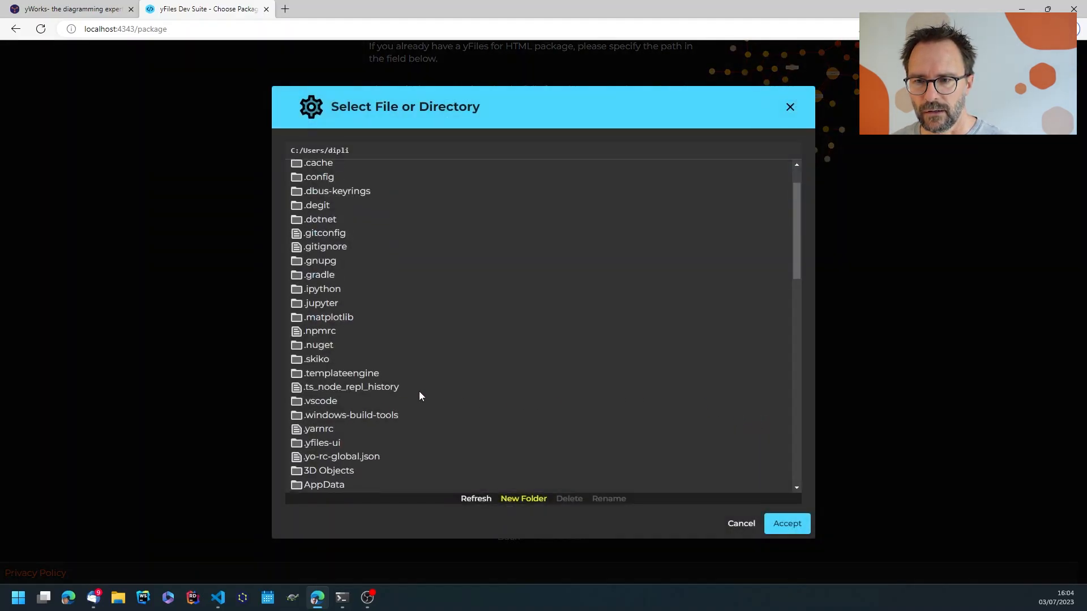
{"action": "left_click", "coordinate": [322, 365]}
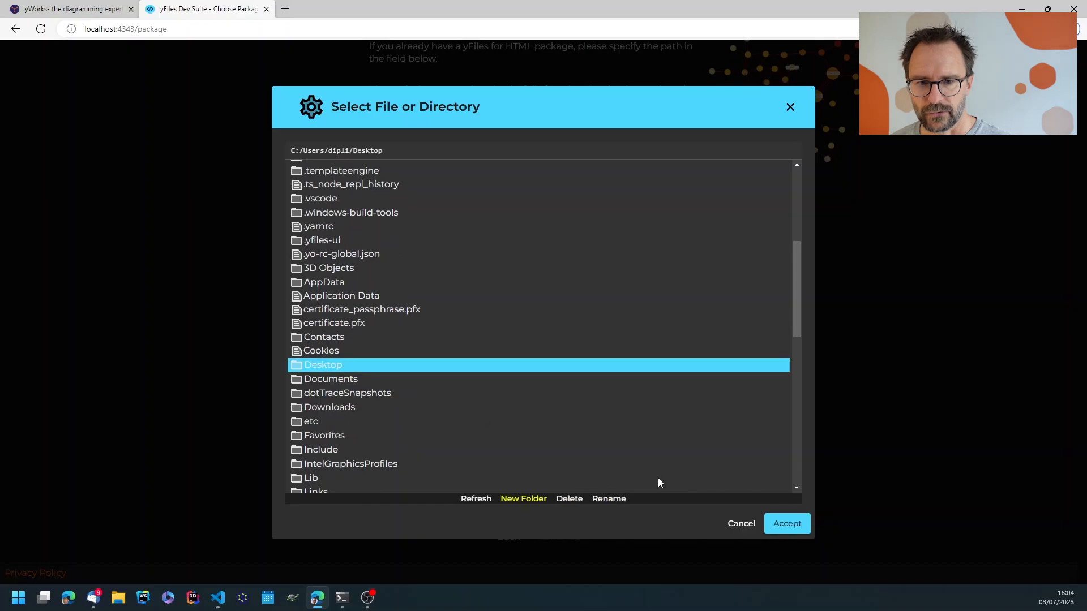
{"action": "left_click", "coordinate": [786, 523]}
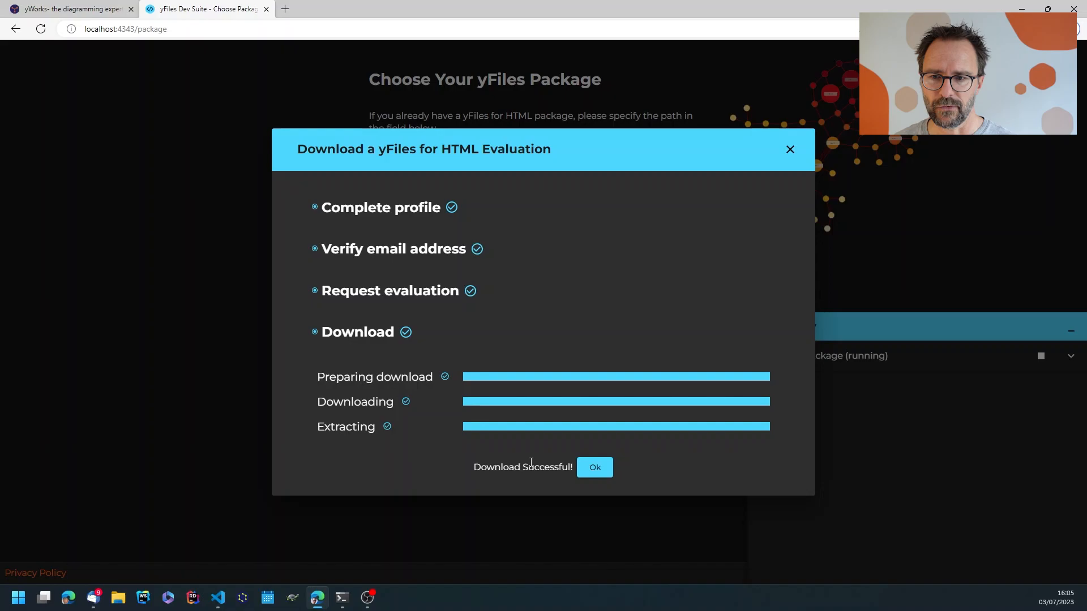
Dismiss 'Download Successful!' and continue with the yFiles for HTML 26.0.0 package.
{"action": "left_click", "coordinate": [594, 467]}
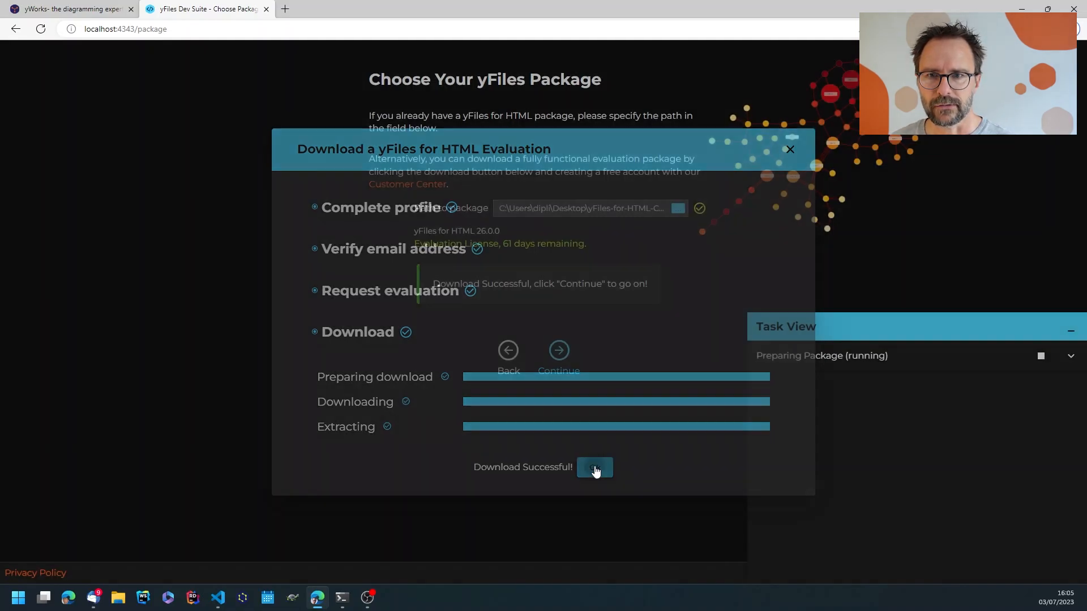
{"action": "left_click", "coordinate": [595, 467]}
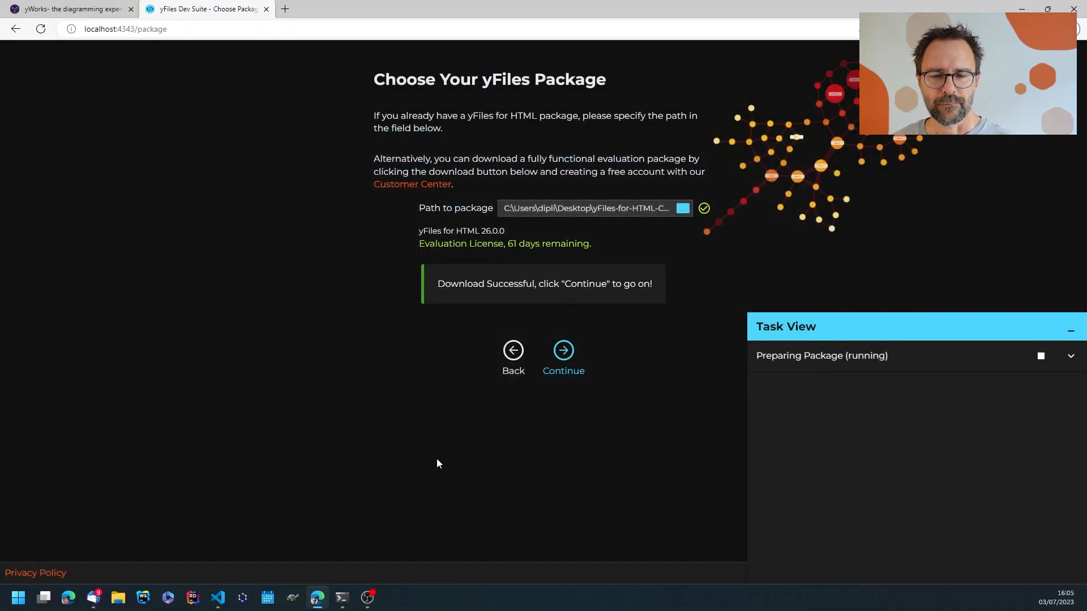
{"action": "mouse_move", "coordinate": [566, 340]}
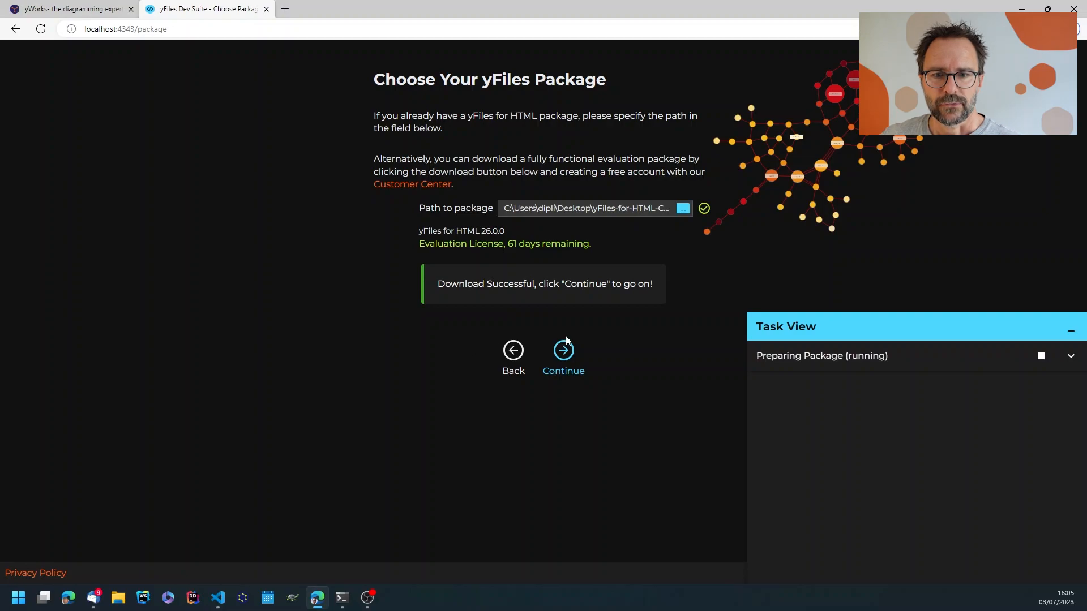
{"action": "mouse_move", "coordinate": [784, 360]}
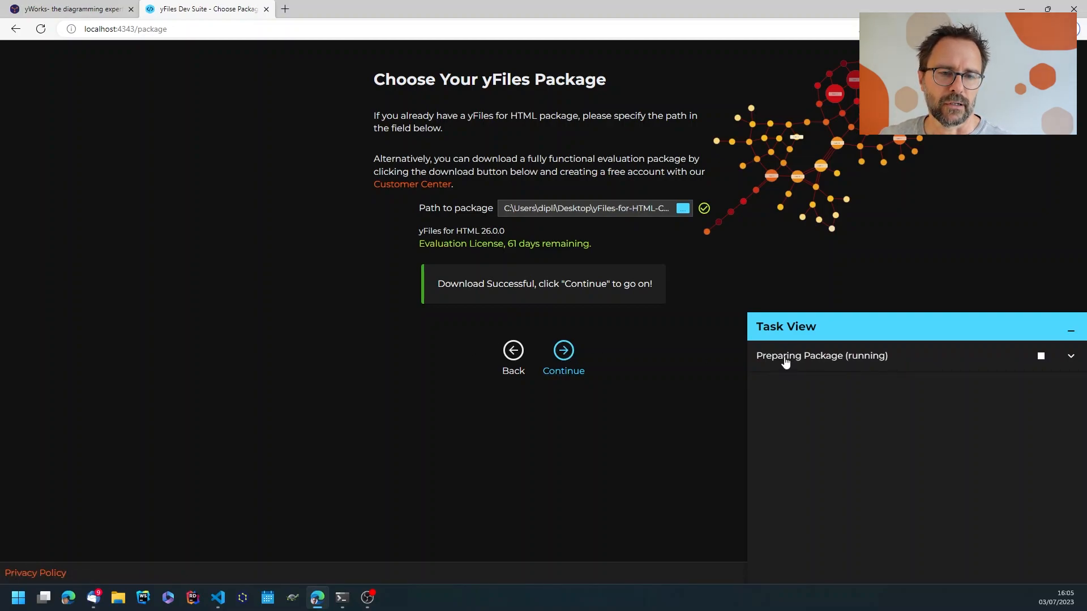
{"action": "mouse_move", "coordinate": [575, 452]}
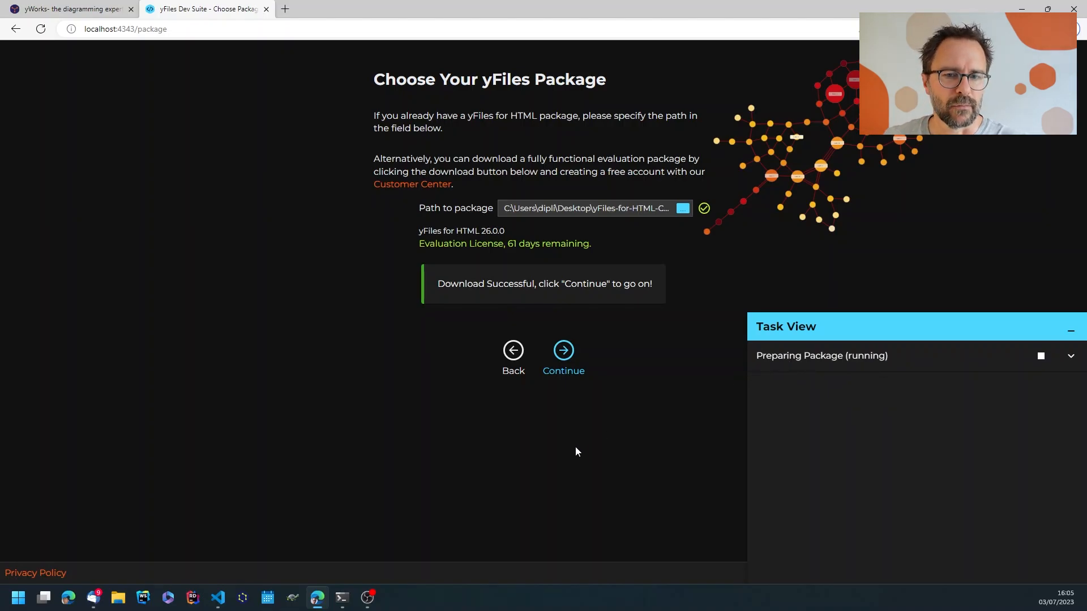
{"action": "left_click", "coordinate": [563, 350]}
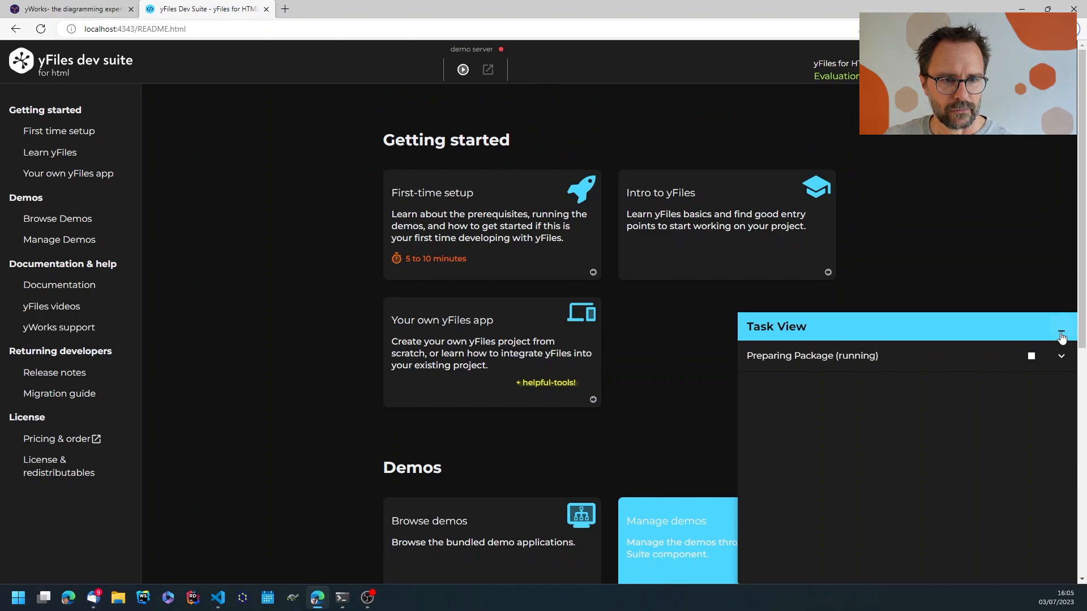
Find 06 Basic Interaction under the Tutorial basic features demos, listing all demos, and start it.
{"action": "left_click", "coordinate": [1060, 334]}
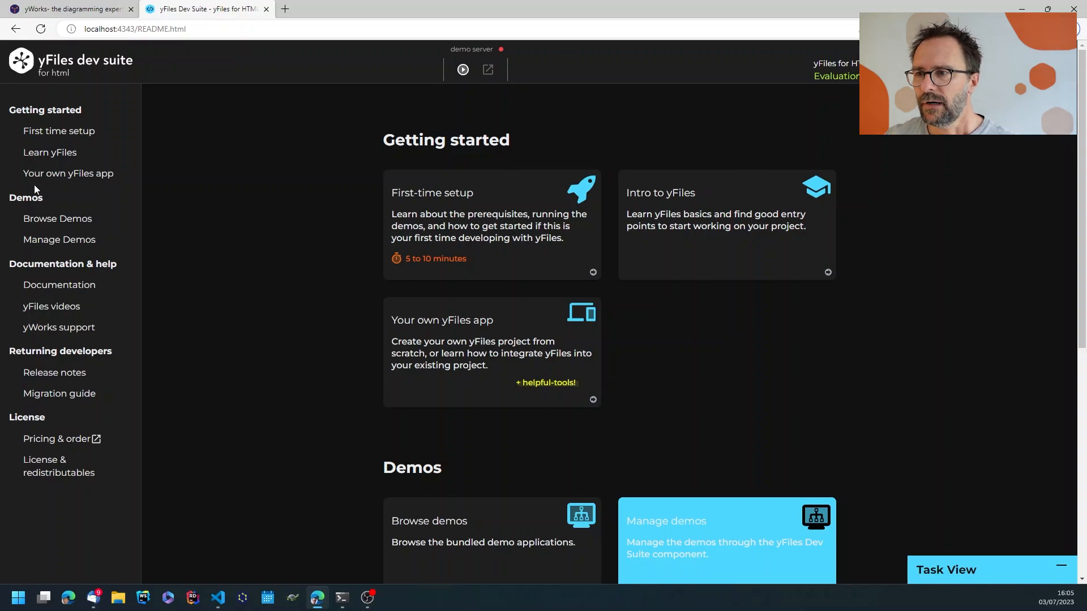
{"action": "mouse_move", "coordinate": [191, 265]}
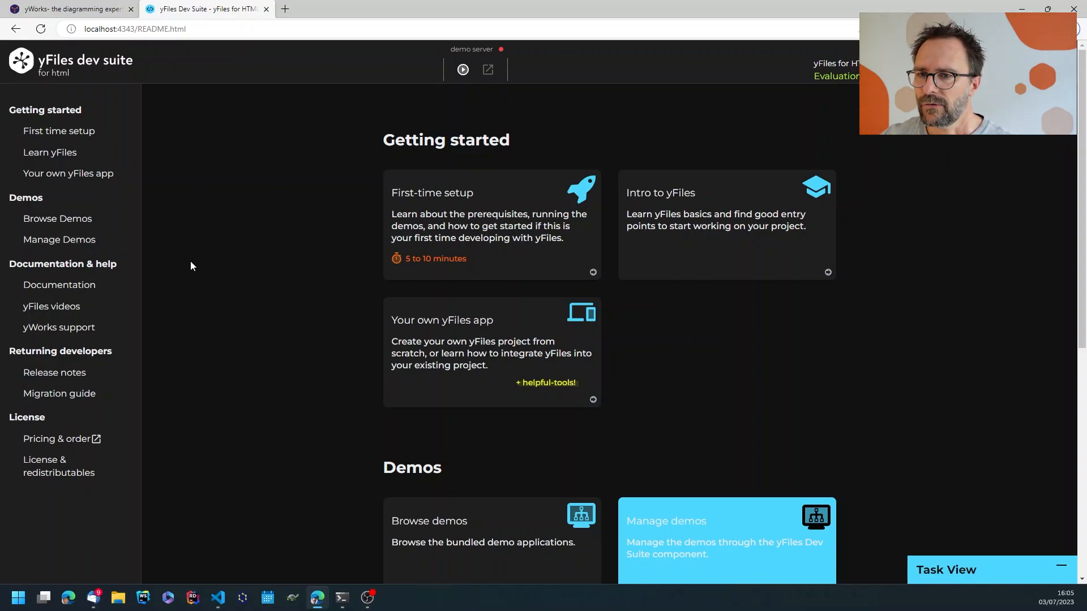
{"action": "mouse_move", "coordinate": [205, 265]}
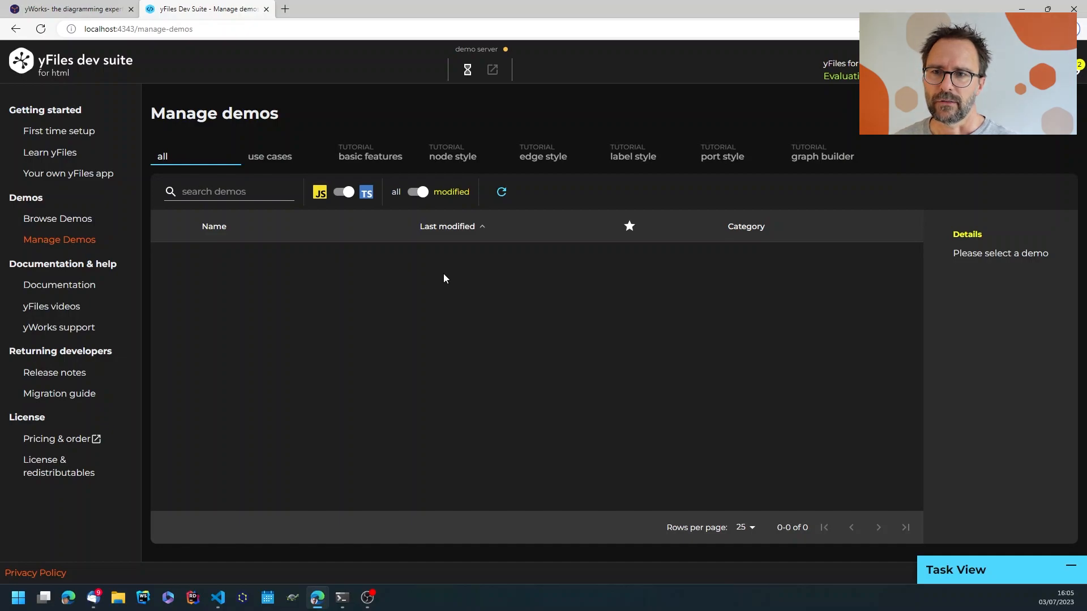
{"action": "left_click", "coordinate": [467, 69]}
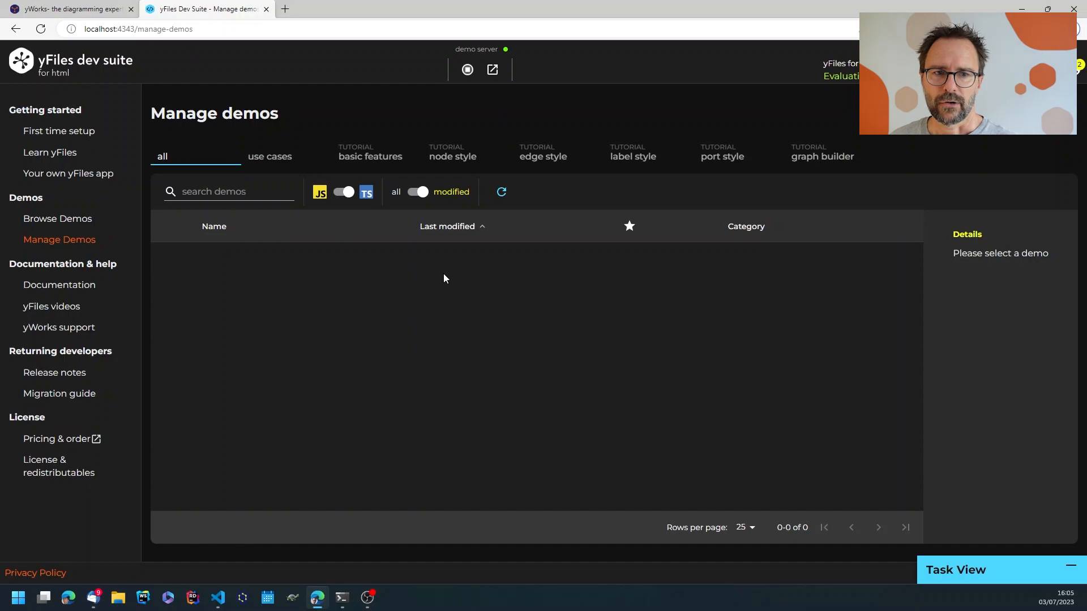
{"action": "mouse_move", "coordinate": [476, 124]}
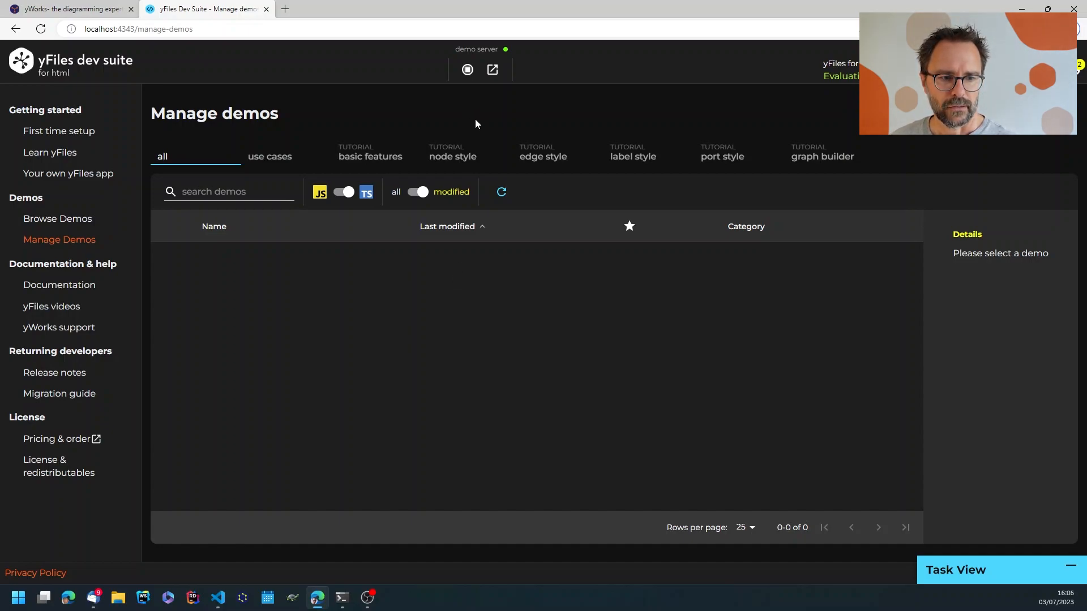
{"action": "mouse_move", "coordinate": [201, 169]}
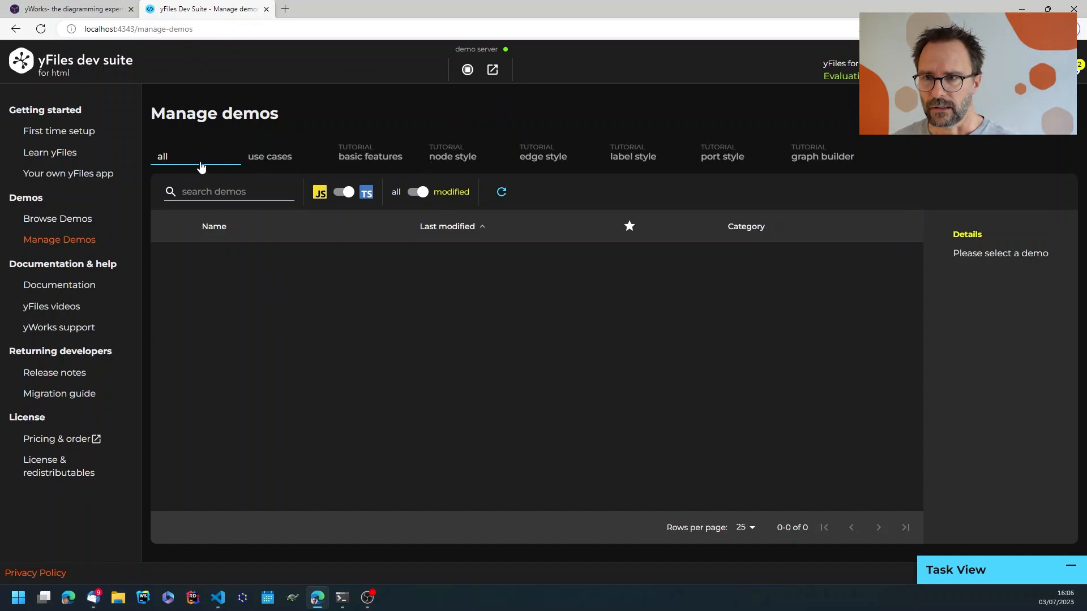
{"action": "left_click", "coordinate": [229, 191]}
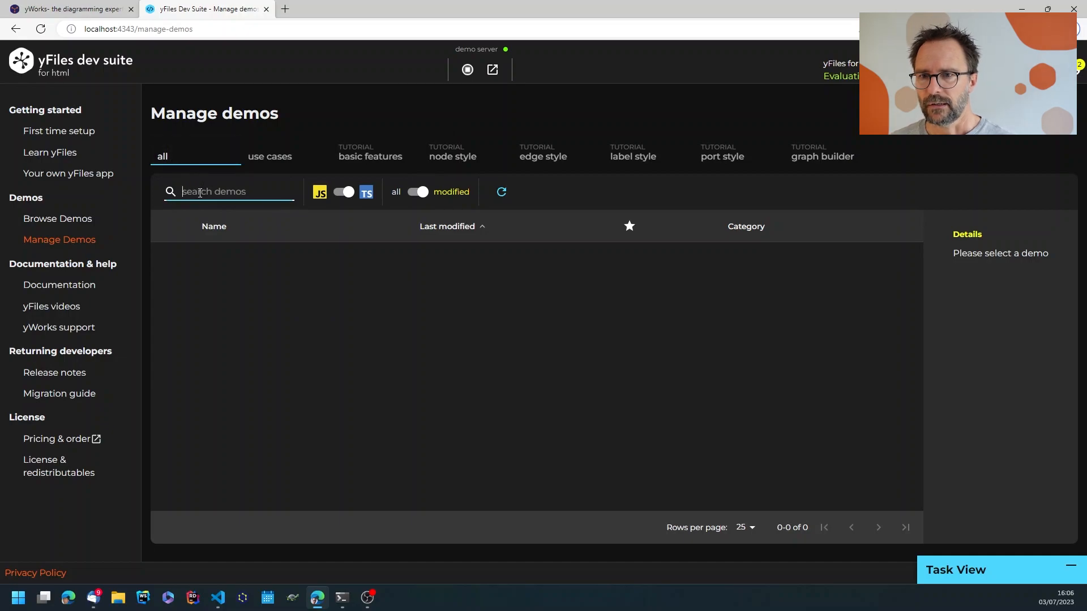
{"action": "type", "text": "gettin"}
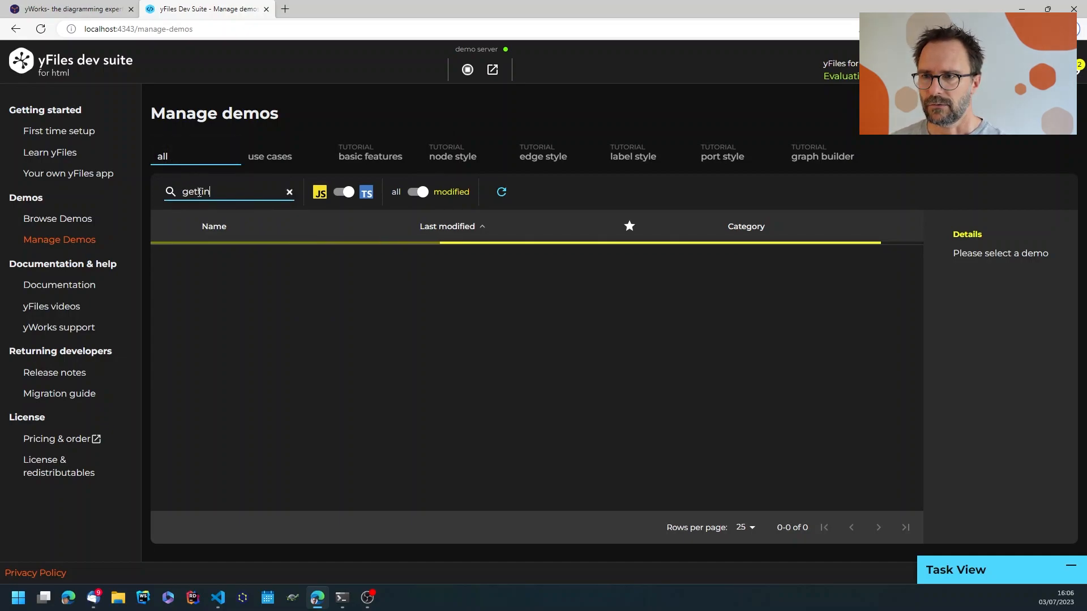
{"action": "left_click", "coordinate": [289, 192]}
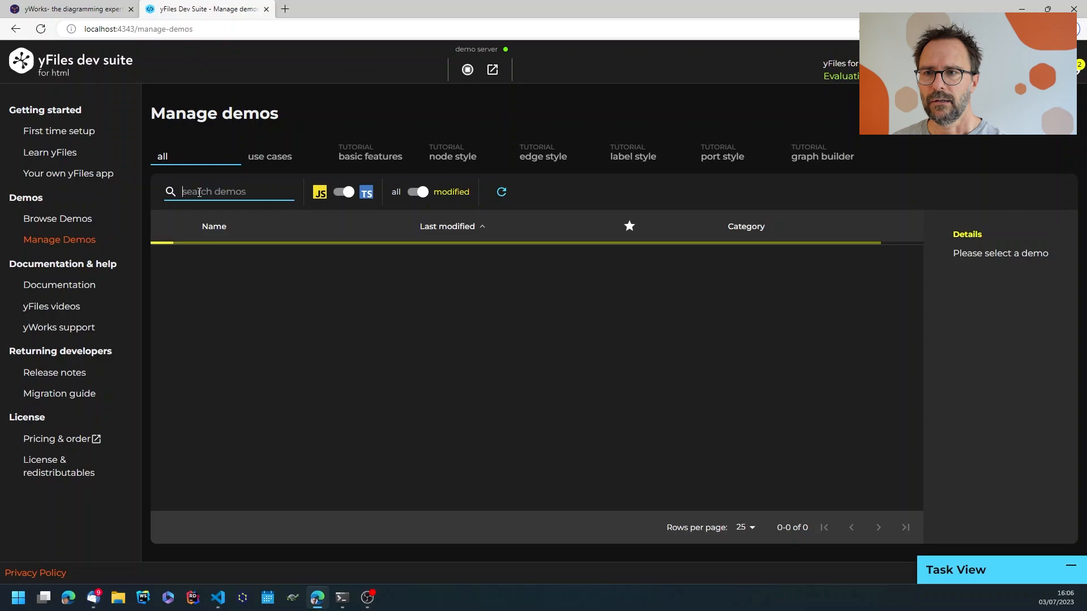
{"action": "left_click", "coordinate": [371, 152]}
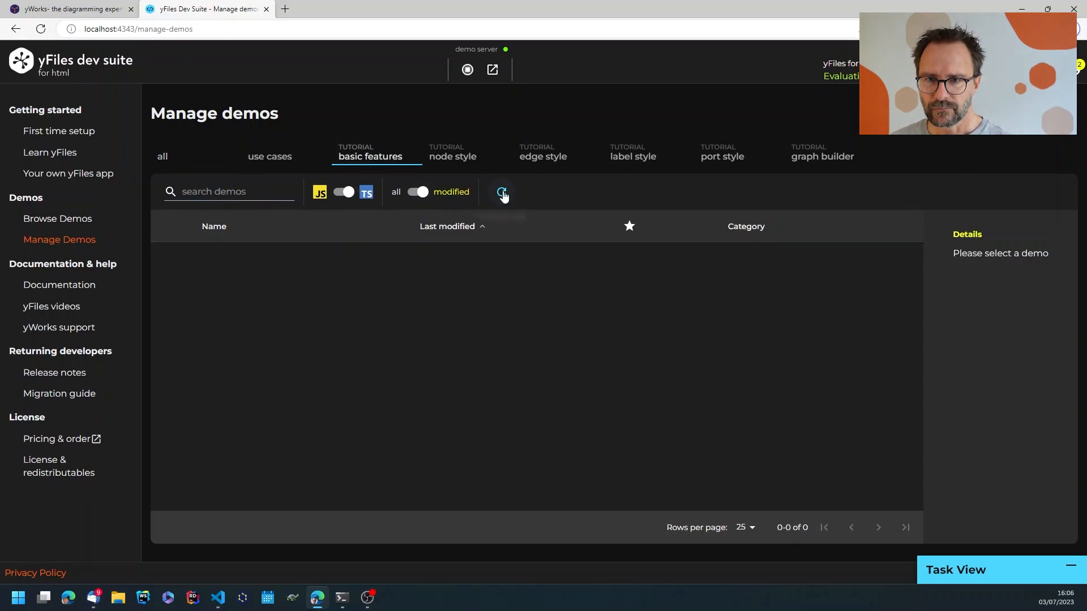
{"action": "mouse_move", "coordinate": [418, 197]}
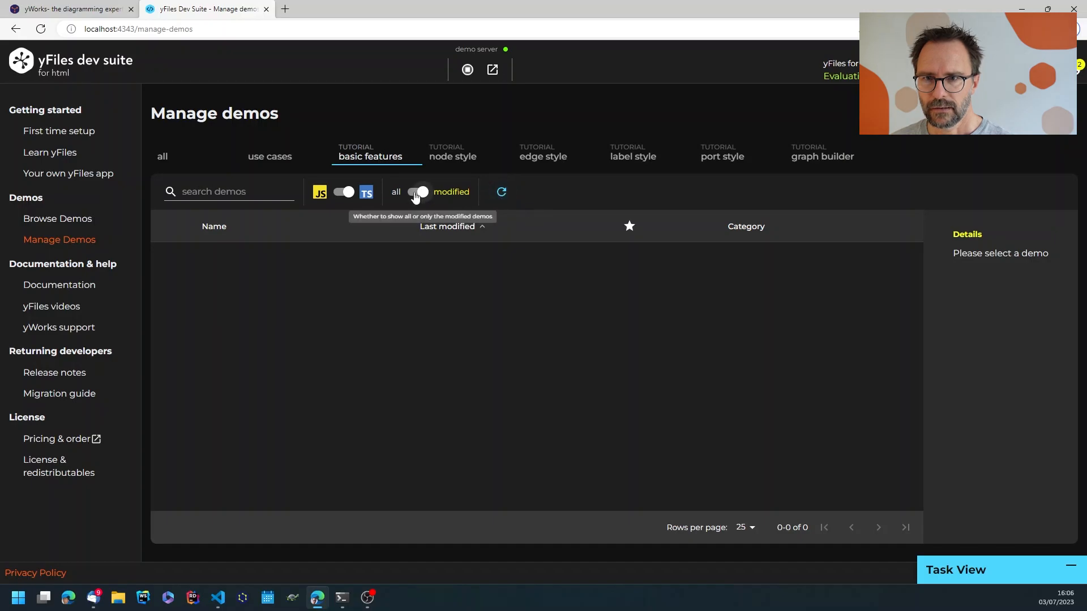
{"action": "left_click", "coordinate": [416, 192]}
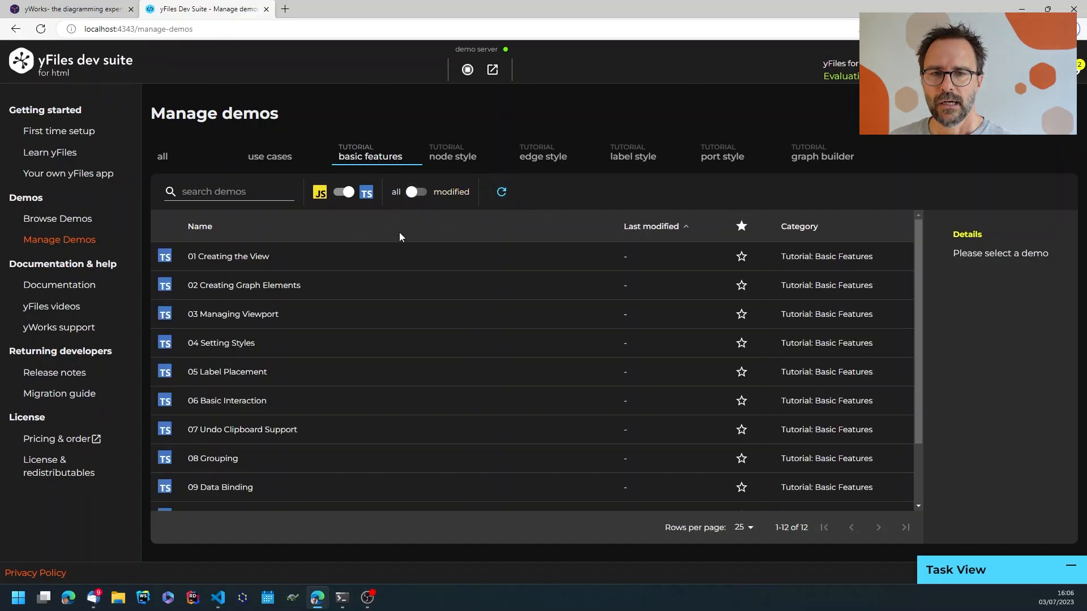
{"action": "mouse_move", "coordinate": [245, 260]}
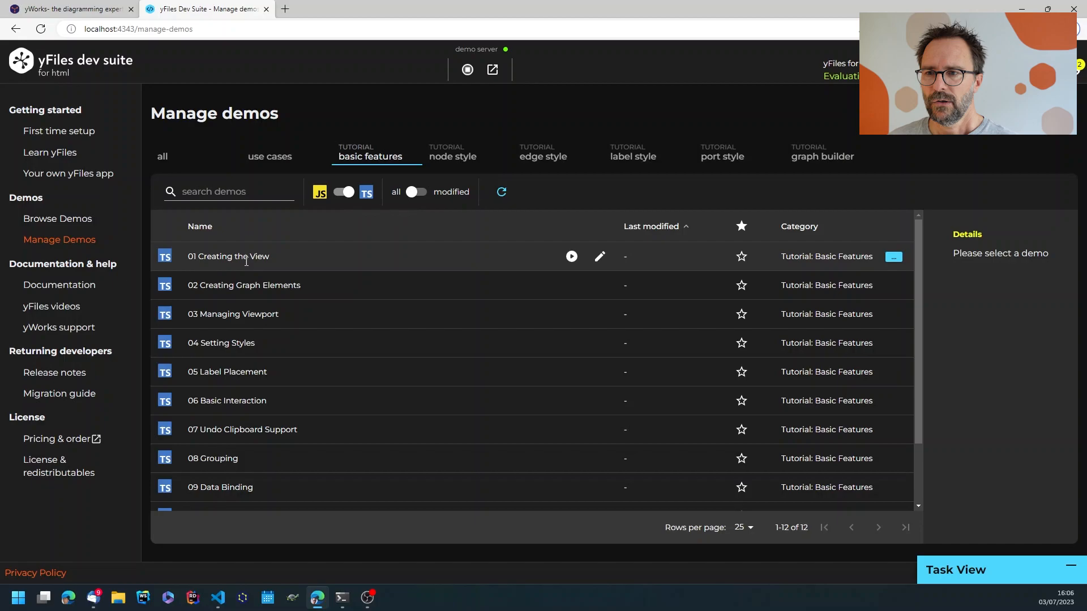
{"action": "mouse_move", "coordinate": [281, 406]}
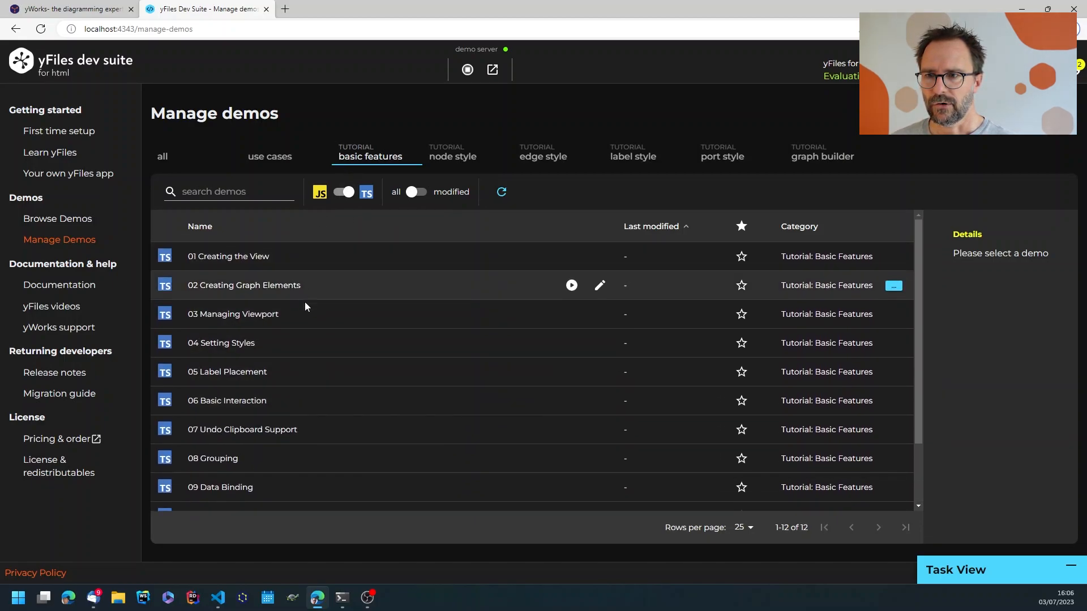
{"action": "mouse_move", "coordinate": [338, 420]}
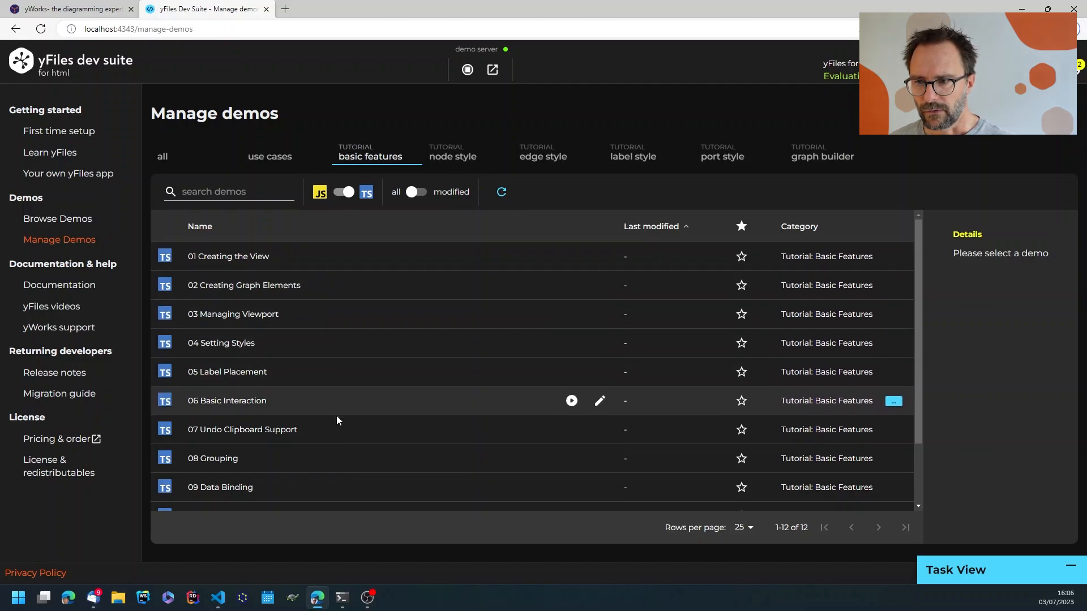
{"action": "mouse_move", "coordinate": [571, 400]}
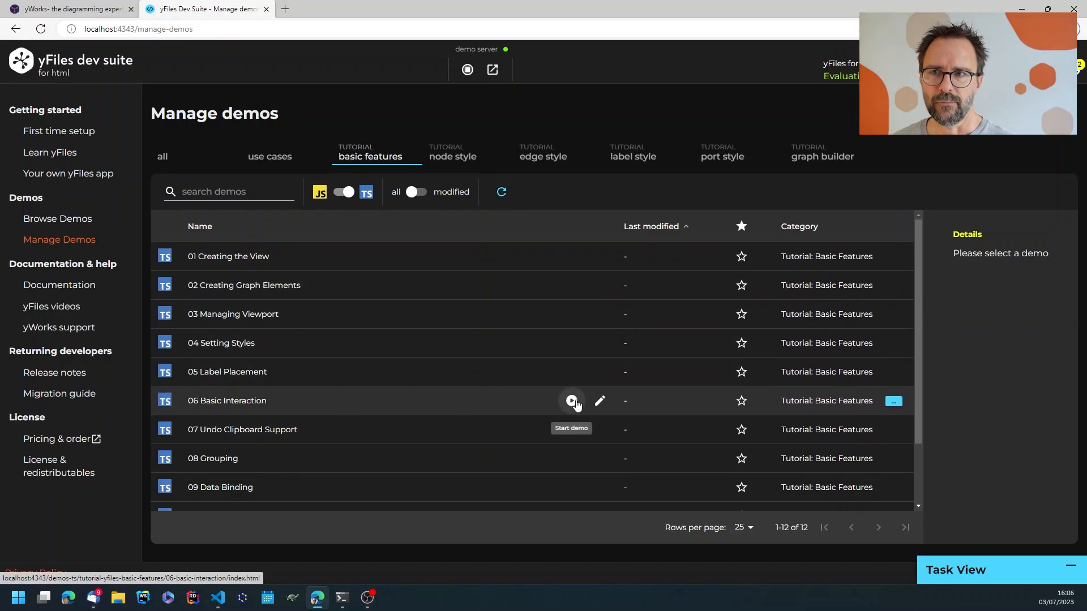
{"action": "left_click", "coordinate": [571, 400]}
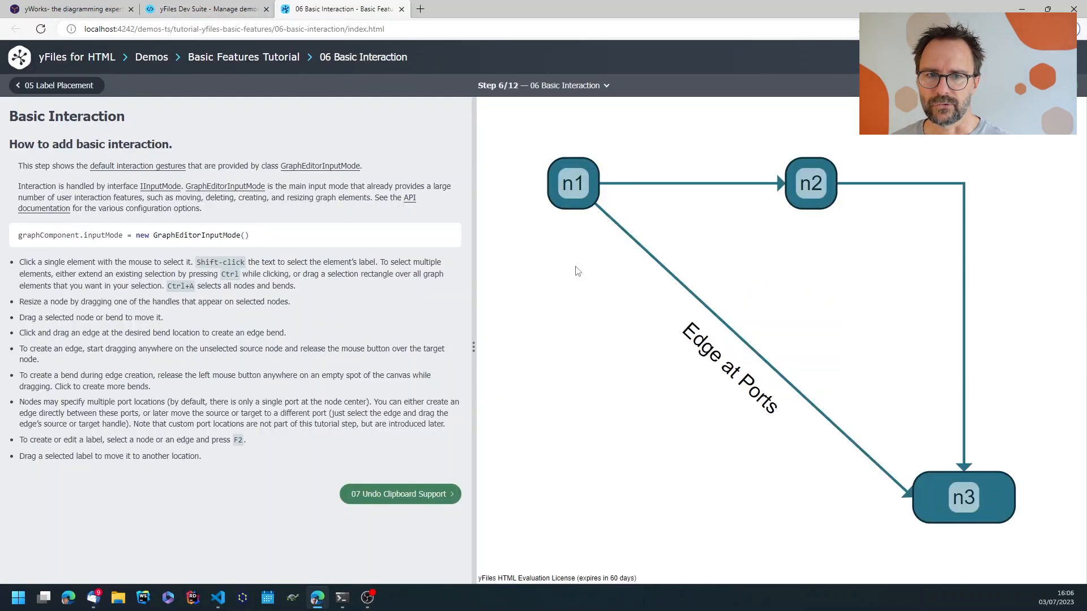
{"action": "mouse_move", "coordinate": [797, 379]}
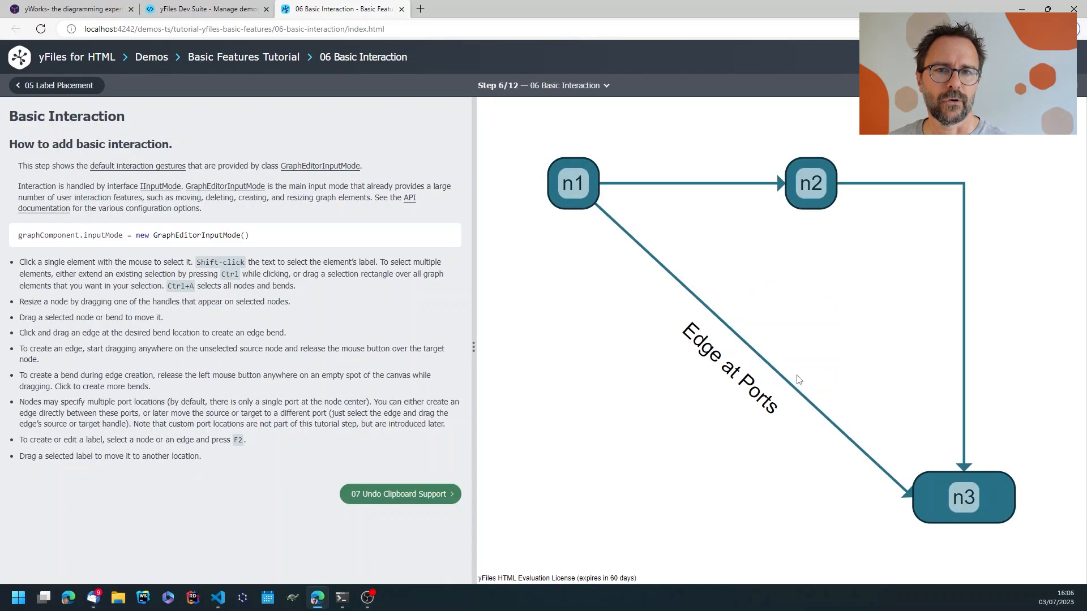
{"action": "mouse_move", "coordinate": [582, 581]}
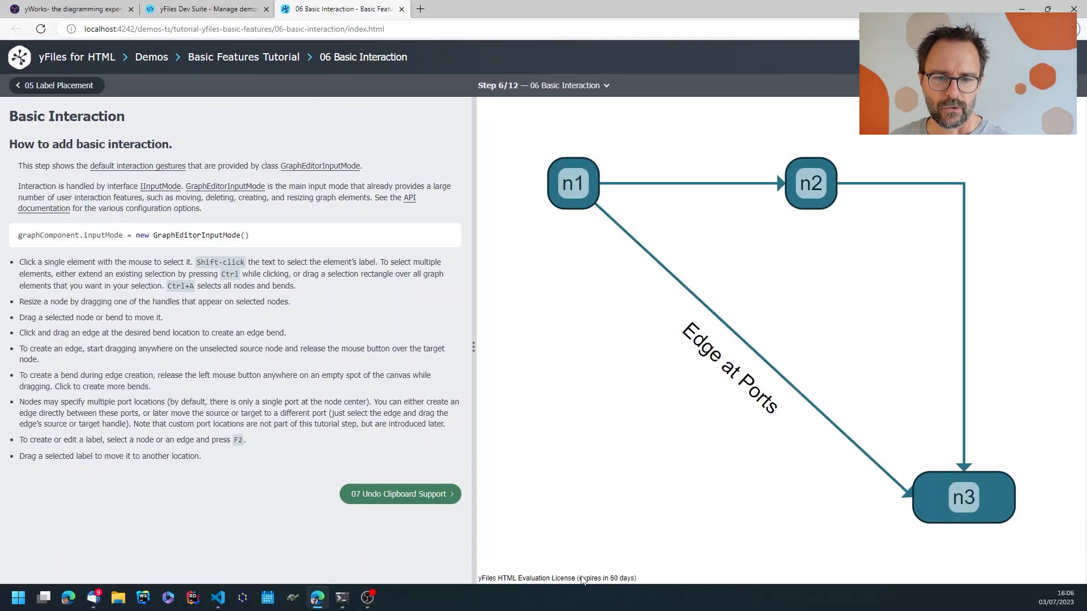
{"action": "mouse_move", "coordinate": [587, 583]}
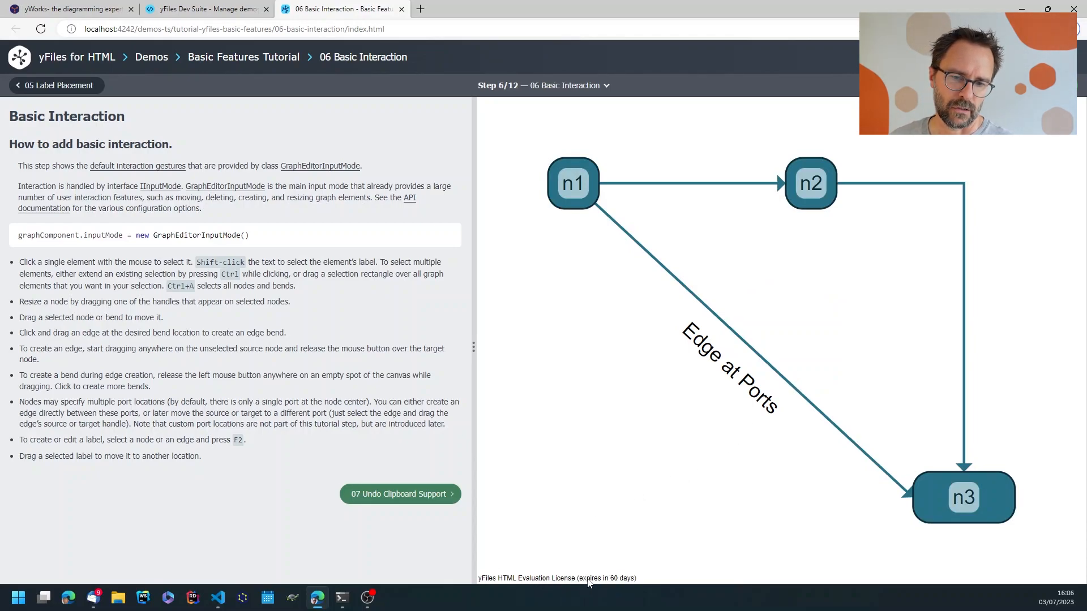
{"action": "mouse_move", "coordinate": [697, 520]}
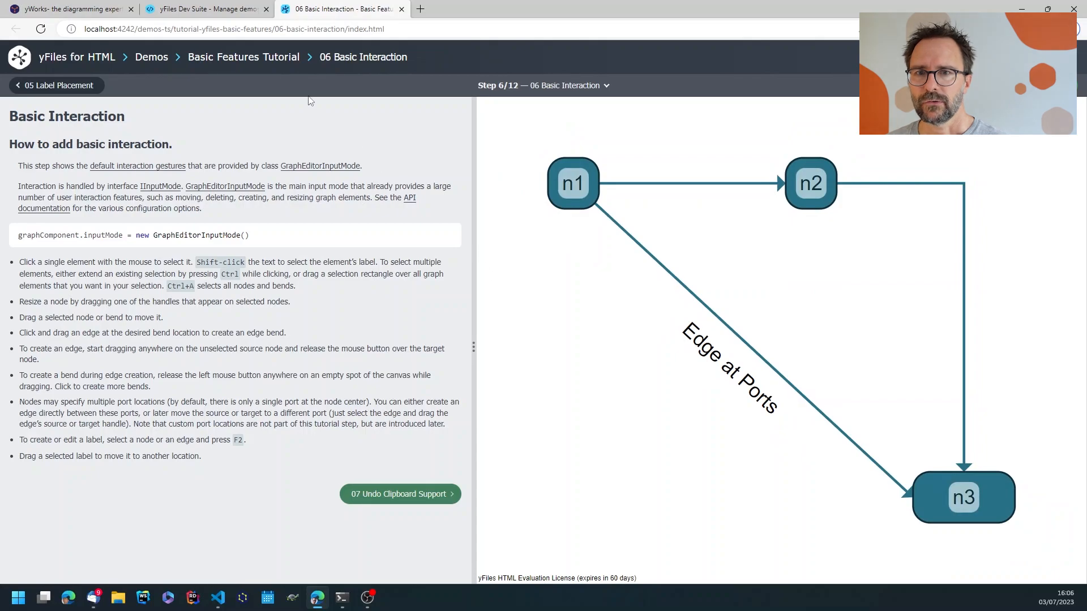
{"action": "mouse_move", "coordinate": [387, 313]}
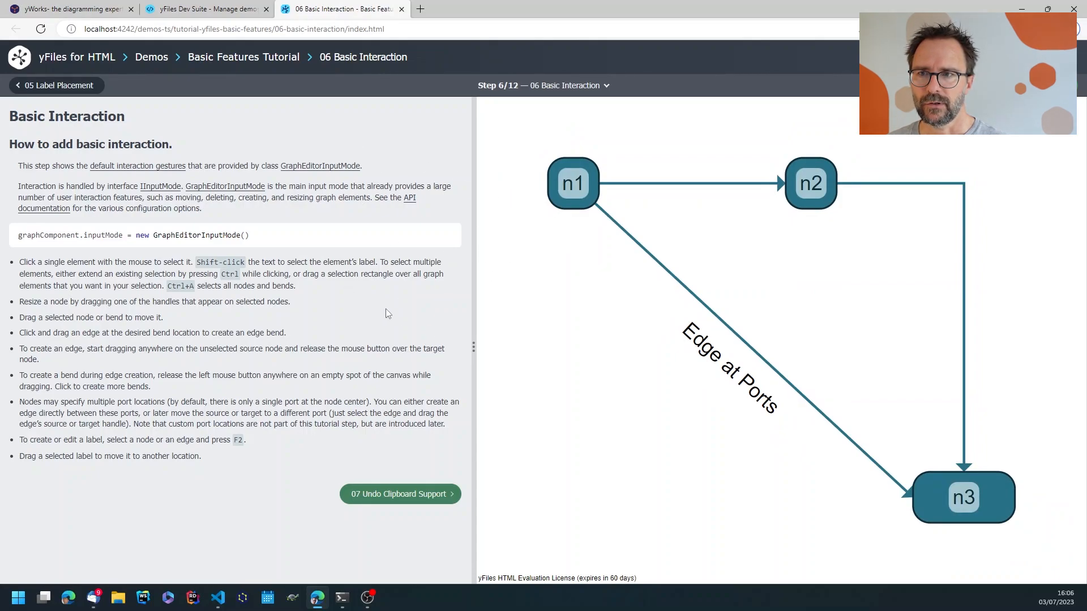
Review the n1, n2, n3 demo graph, then switch back to the Dev Suite tab.
{"action": "left_click", "coordinate": [205, 9]}
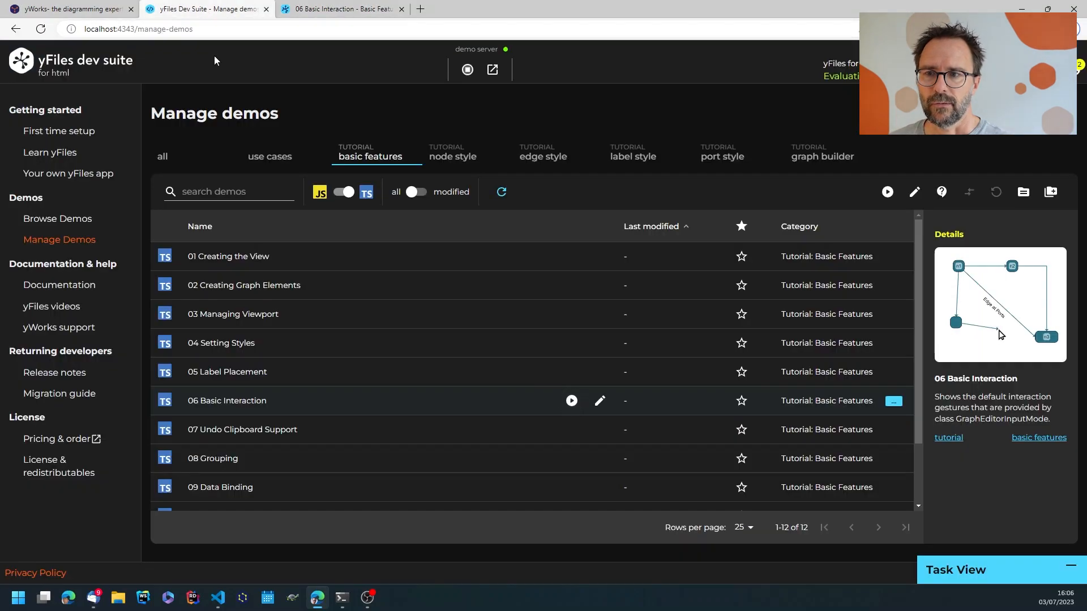
{"action": "mouse_move", "coordinate": [598, 401]}
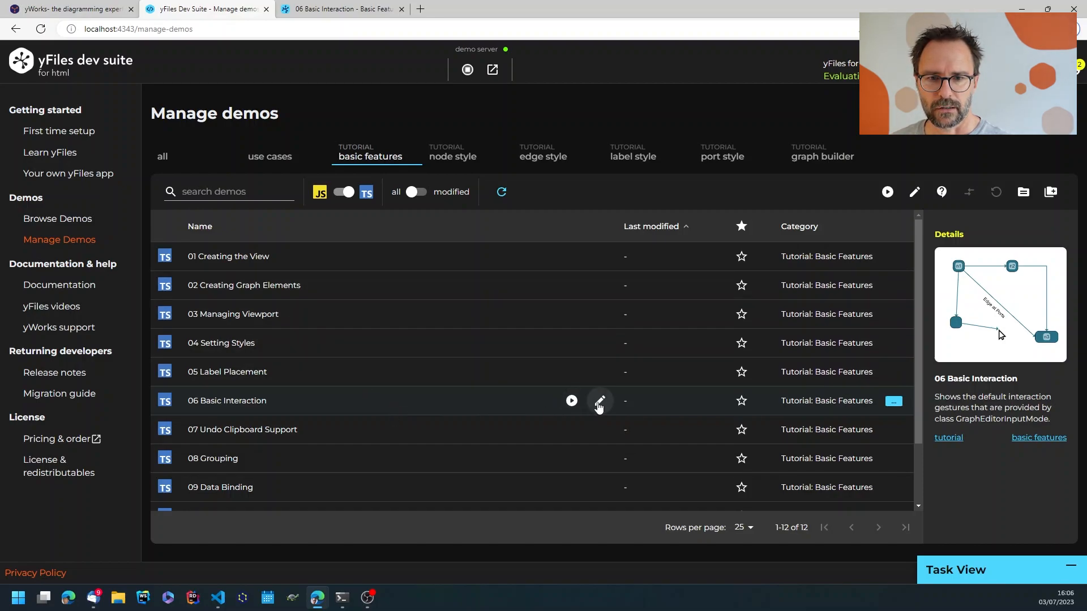
{"action": "mouse_move", "coordinate": [600, 401]}
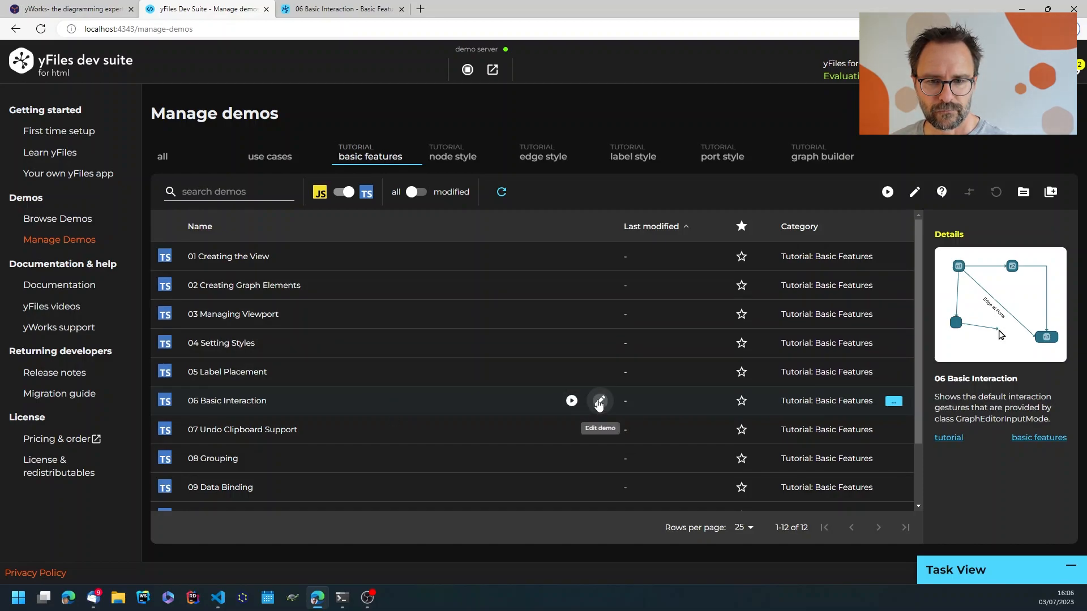
{"action": "mouse_move", "coordinate": [500, 399]}
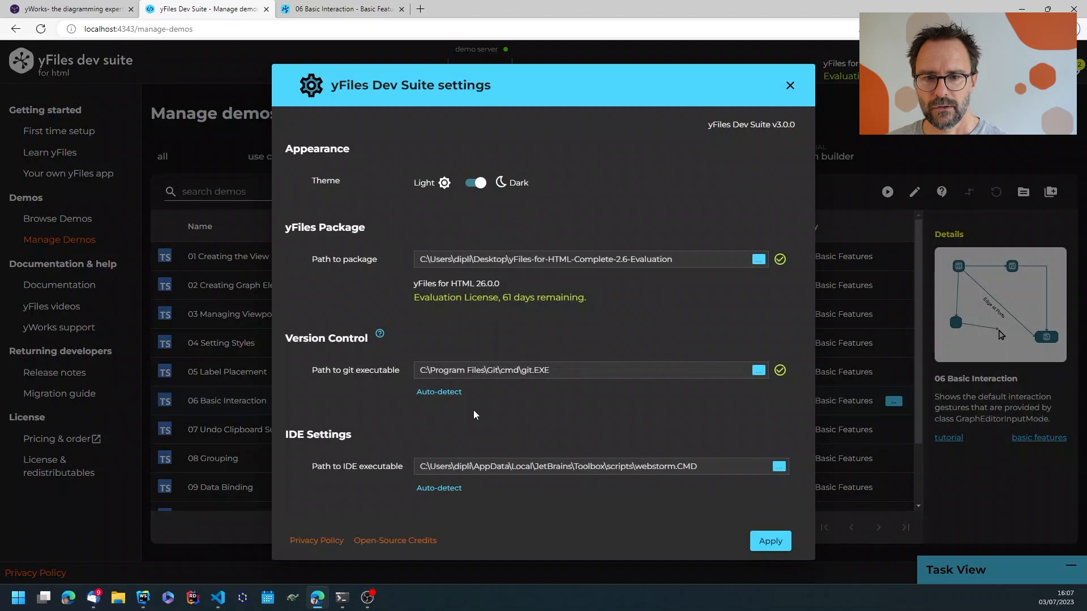
{"action": "mouse_move", "coordinate": [655, 472]}
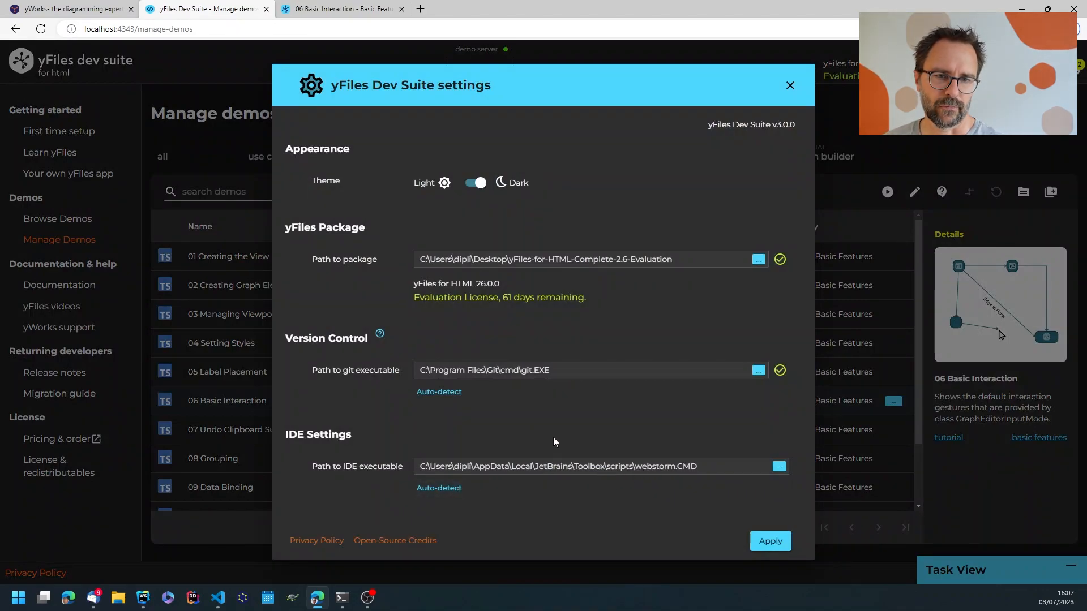
{"action": "mouse_move", "coordinate": [529, 442]}
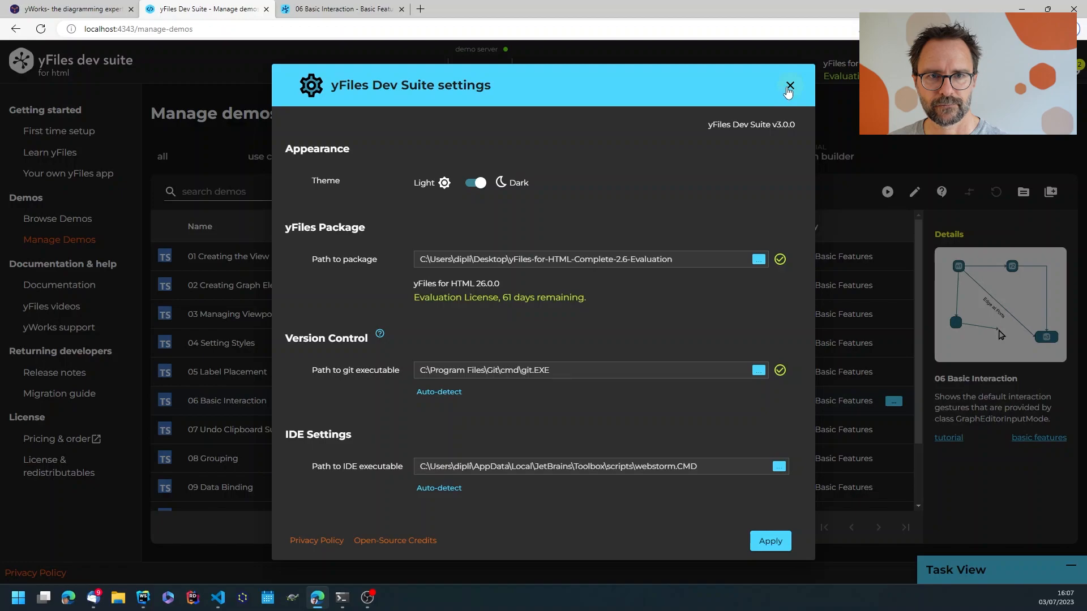
{"action": "left_click", "coordinate": [788, 85]}
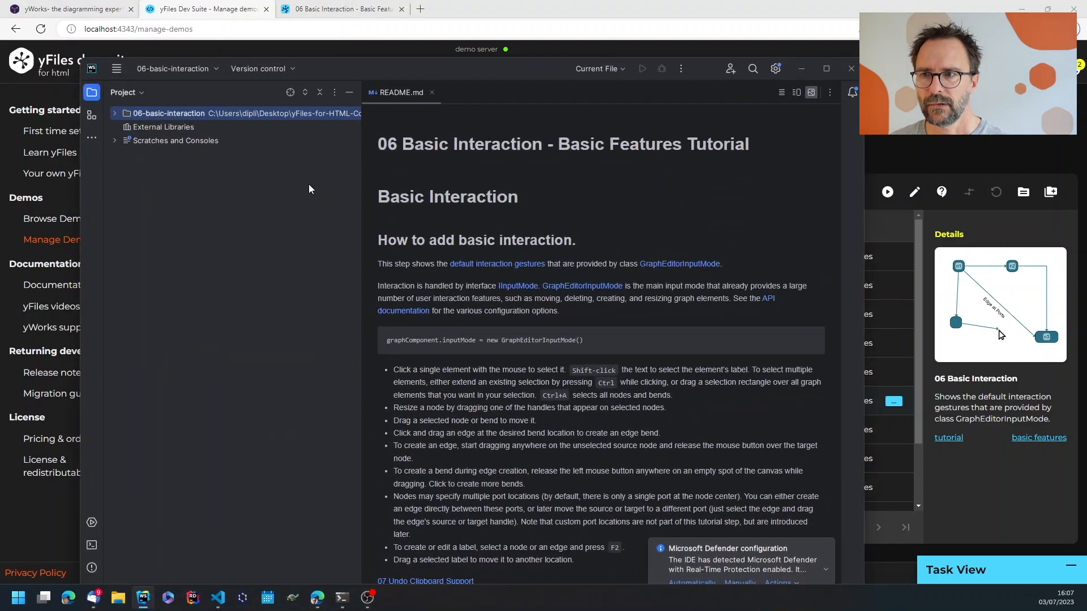
Expand the 06-basic-interaction project and open basic-interaction.ts in WebStorm.
{"action": "left_click", "coordinate": [114, 113]}
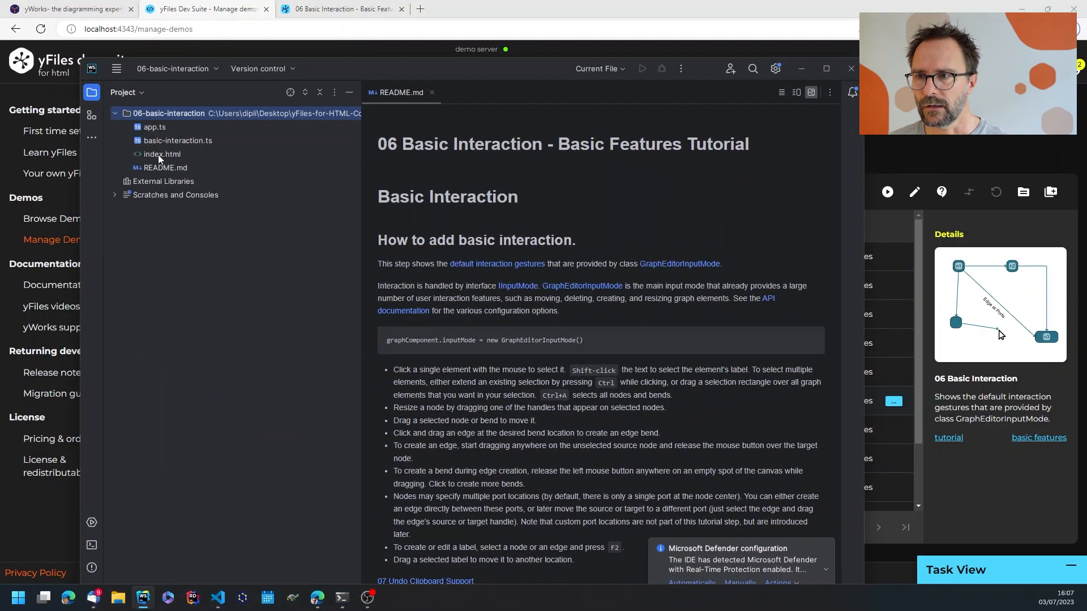
{"action": "left_click", "coordinate": [178, 139]}
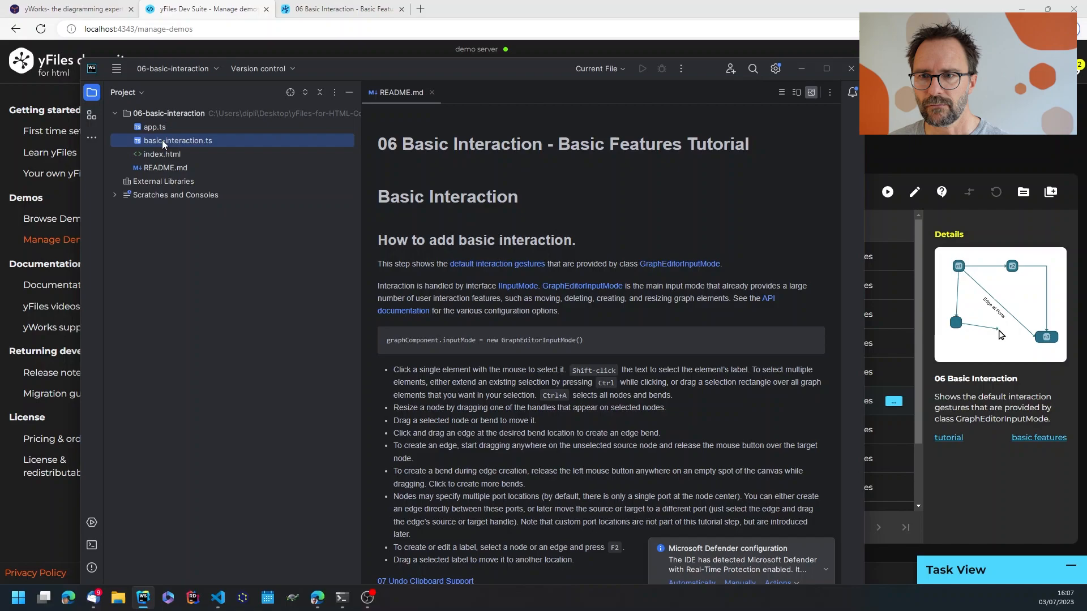
{"action": "left_click", "coordinate": [178, 140]}
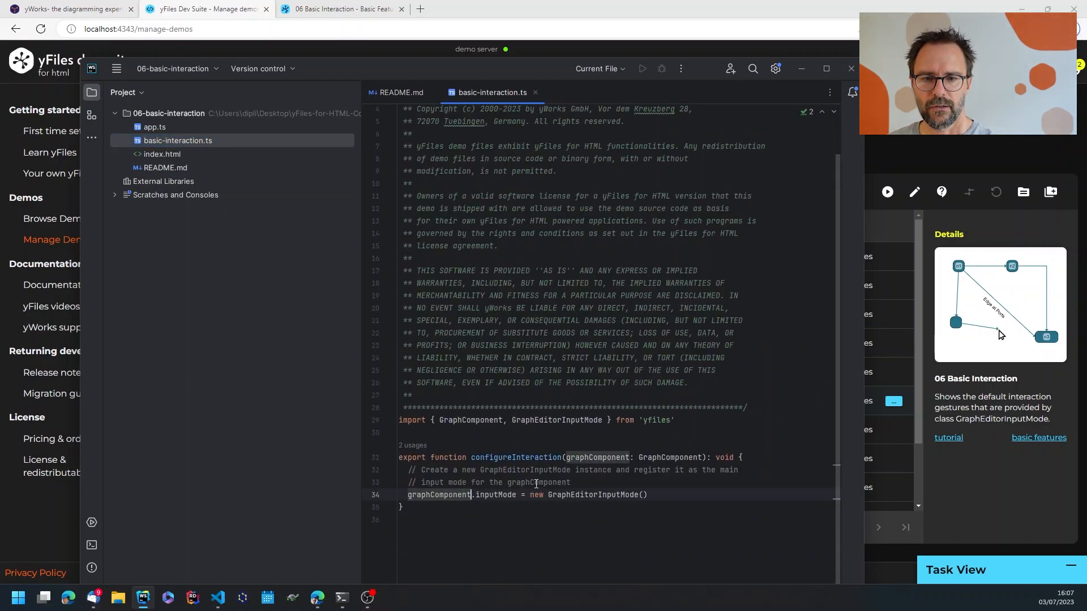
Add graphComponent.graph.createNode([30,30,100,100]) on line 36 and return to the Dev Suite.
{"action": "type", "text": "graph"}
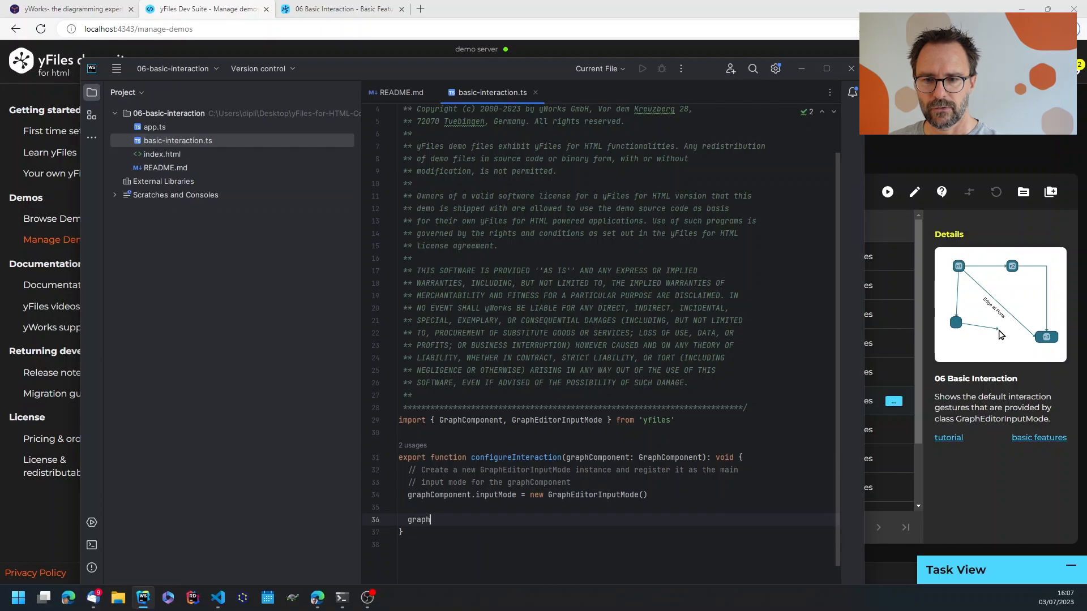
{"action": "type", "text": "Component."}
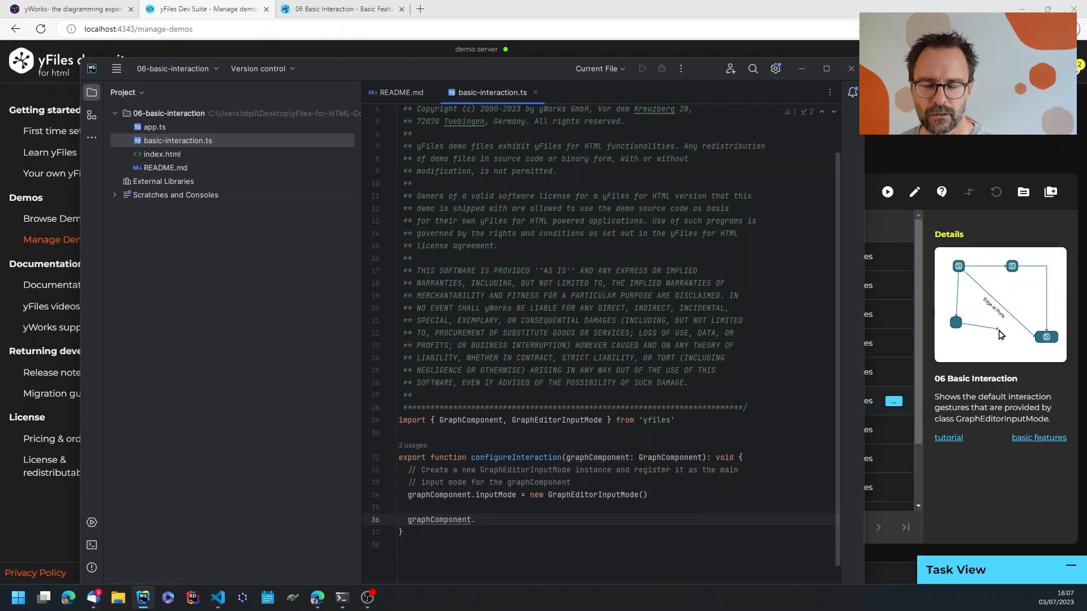
{"action": "type", "text": "graph."}
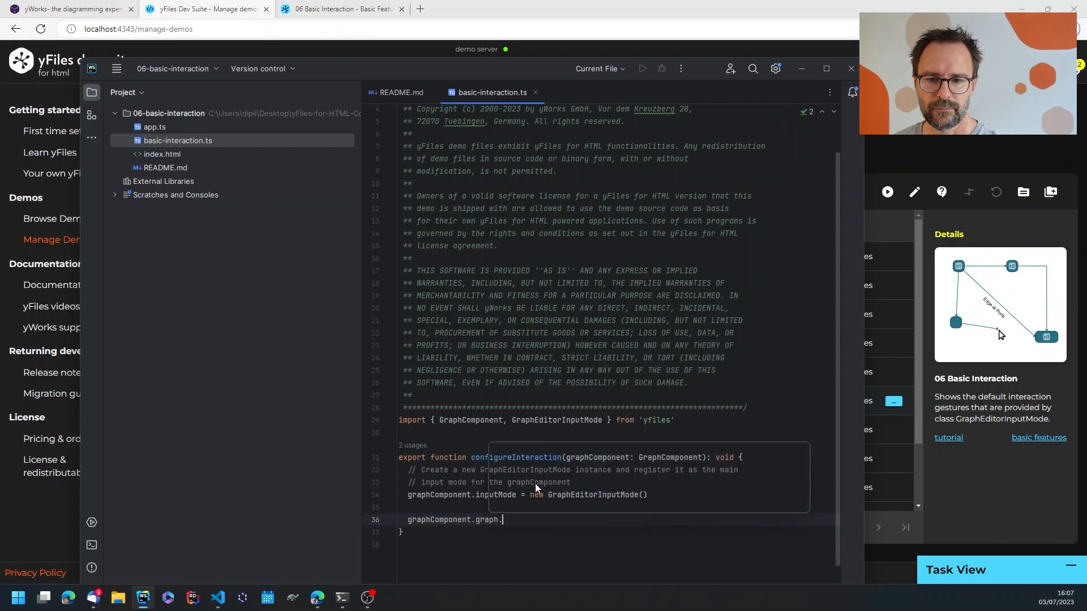
{"action": "type", "text": "createNode("}
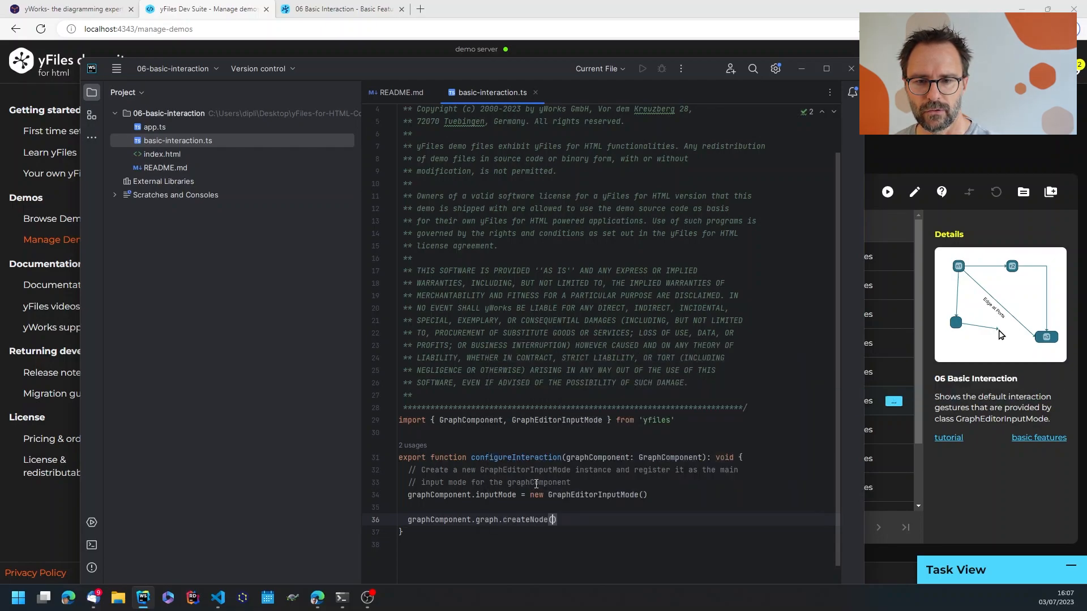
{"action": "type", "text": "[30,30"}
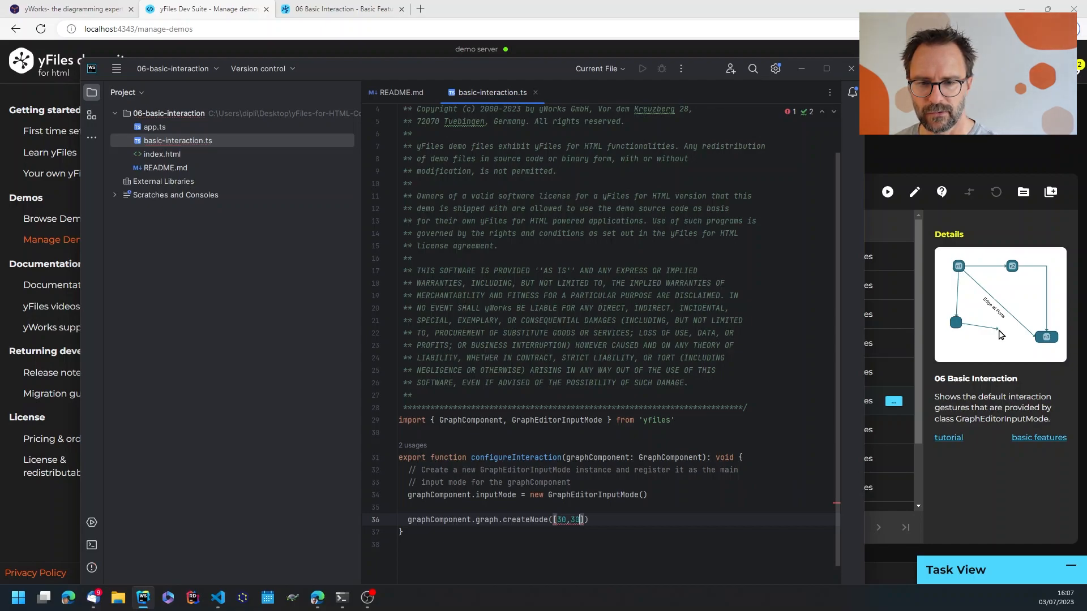
{"action": "type", "text": ",100,100"}
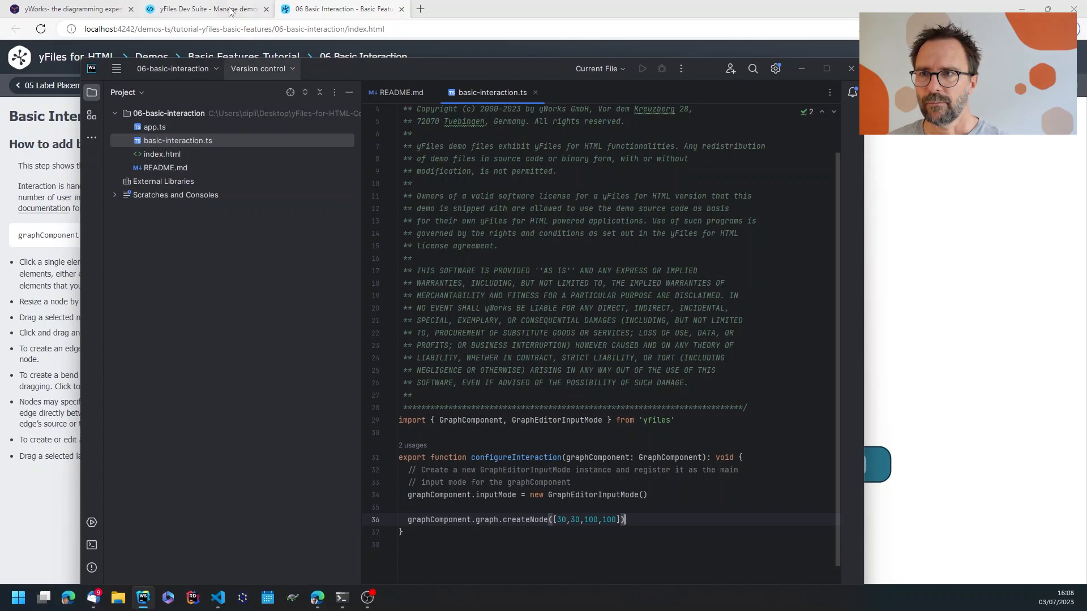
{"action": "left_click", "coordinate": [205, 9]}
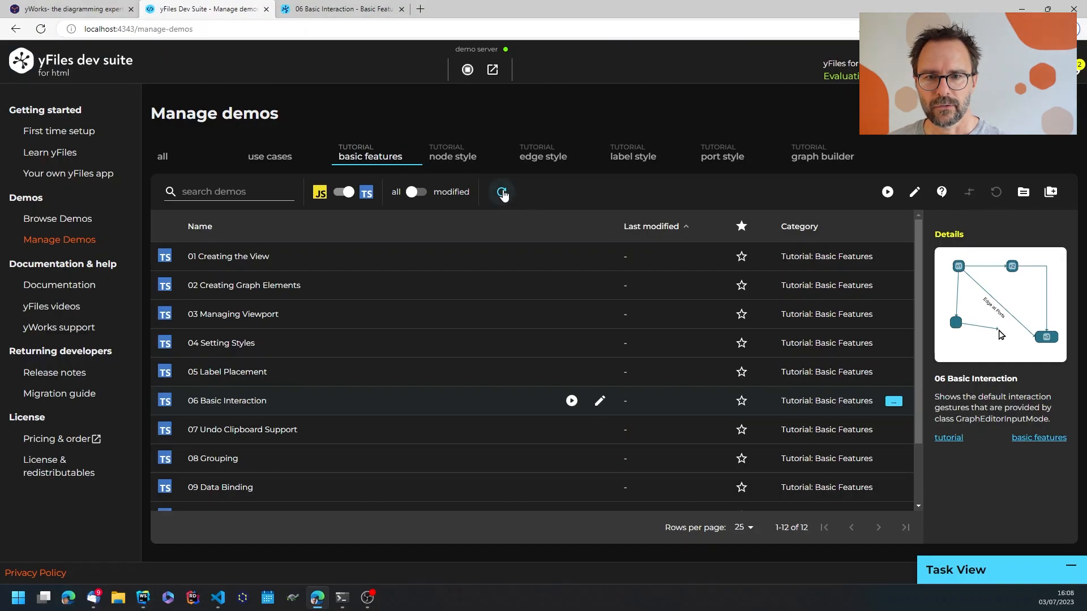
Refresh the demo list, star 06 Basic Interaction, and open its More options menu.
{"action": "left_click", "coordinate": [500, 192]}
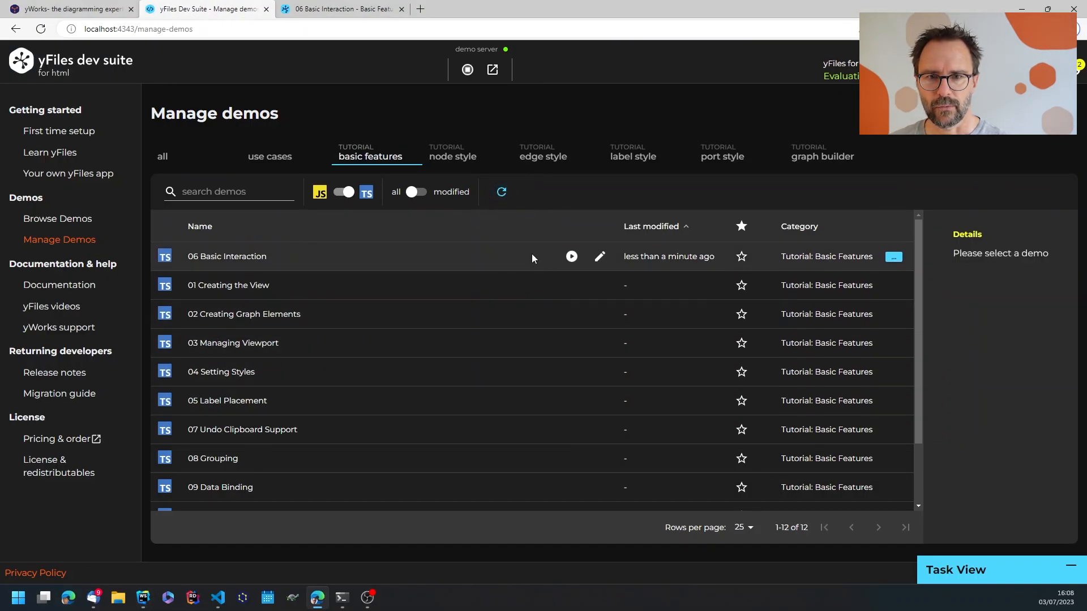
{"action": "mouse_move", "coordinate": [741, 256]}
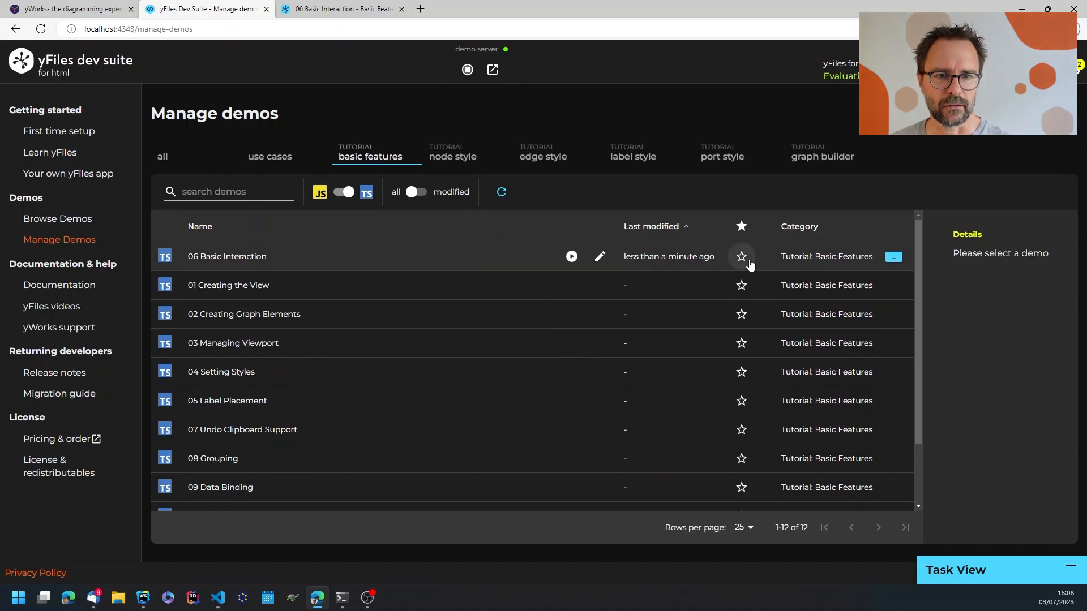
{"action": "left_click", "coordinate": [741, 256]}
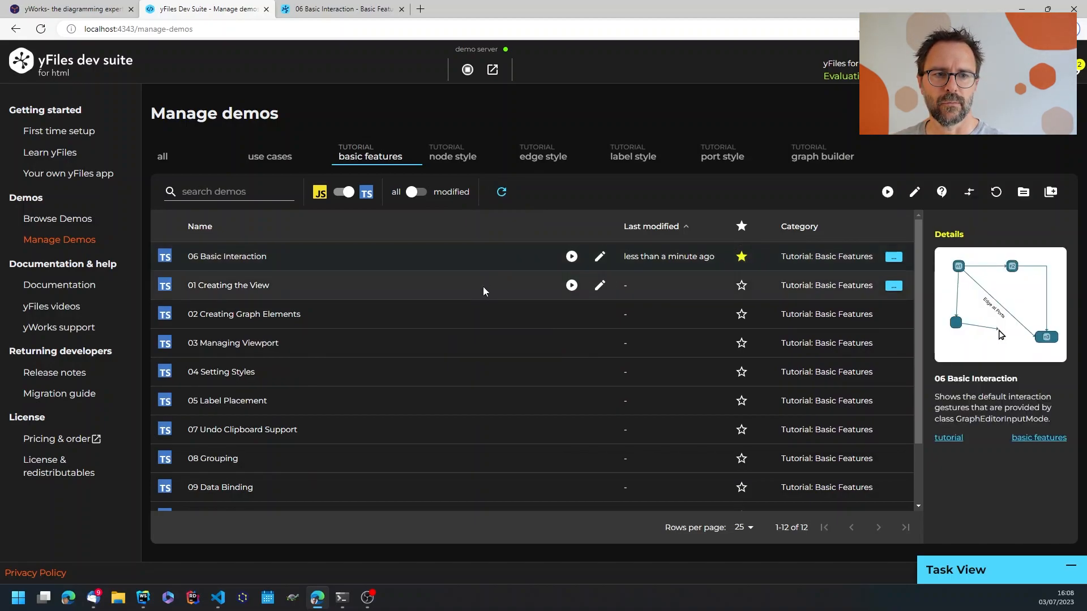
{"action": "mouse_move", "coordinate": [487, 313]}
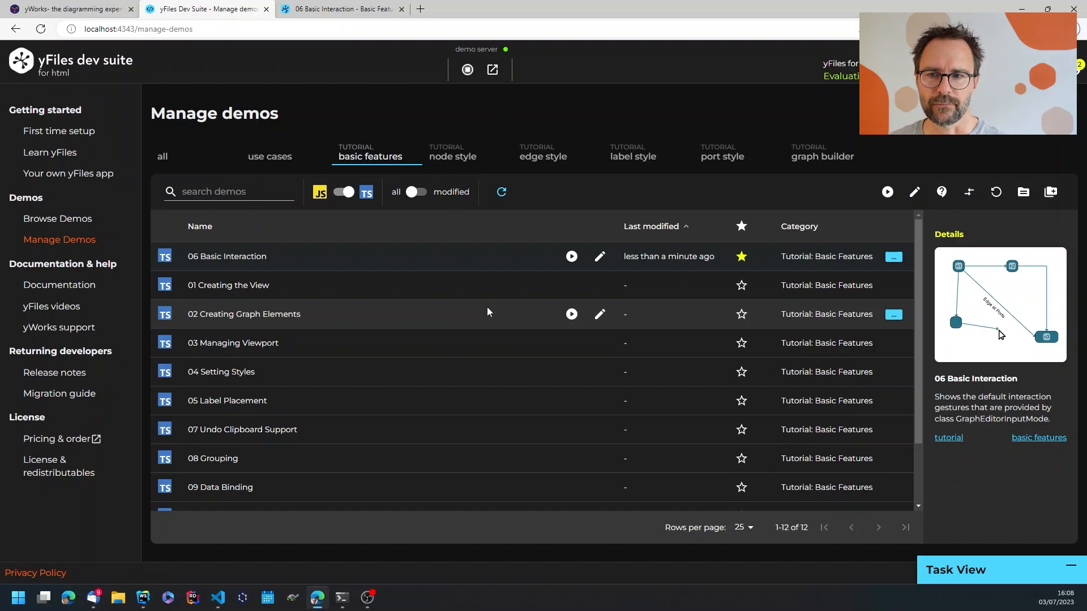
{"action": "left_click", "coordinate": [894, 256]}
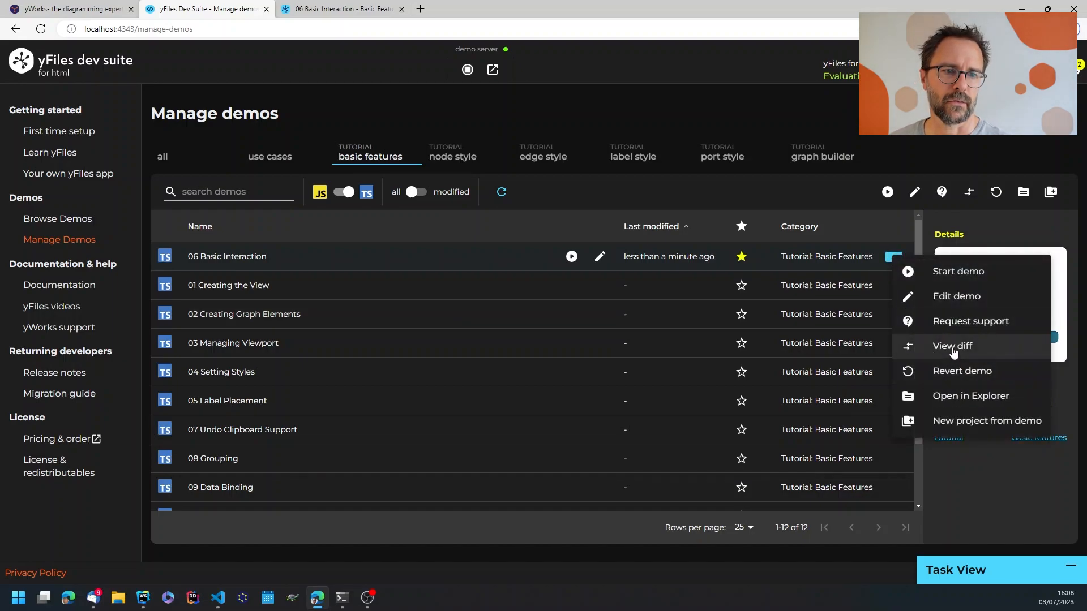
{"action": "mouse_move", "coordinate": [962, 371]}
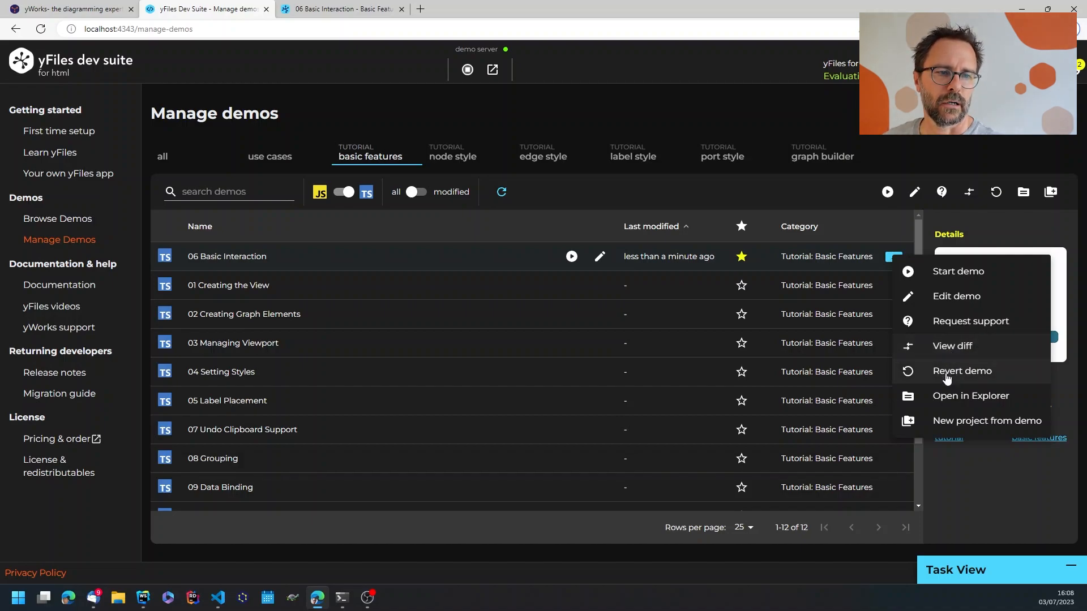
{"action": "mouse_move", "coordinate": [952, 353]}
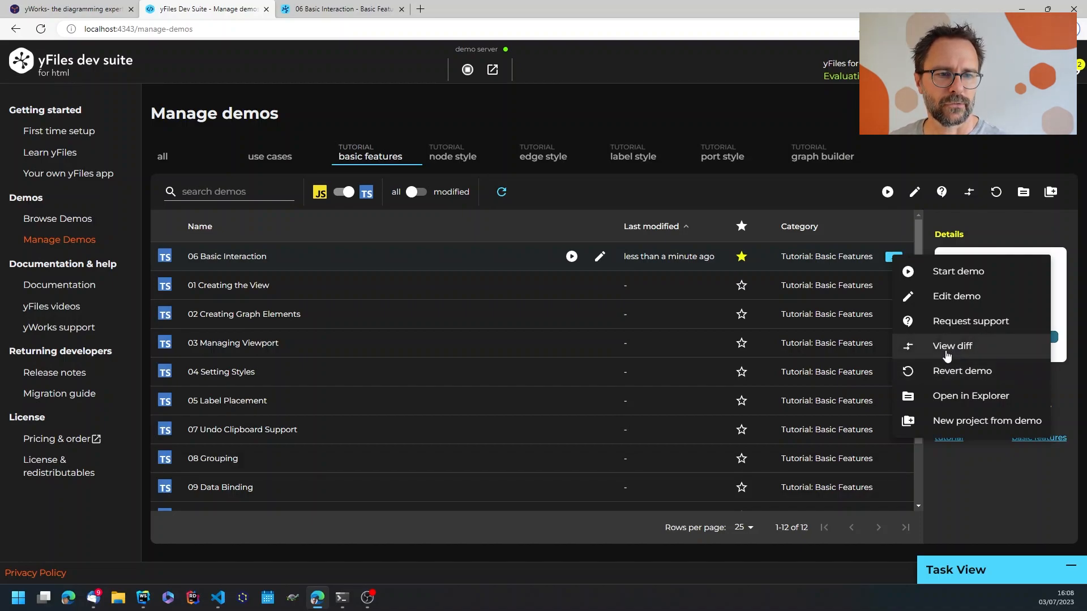
{"action": "mouse_move", "coordinate": [942, 352]}
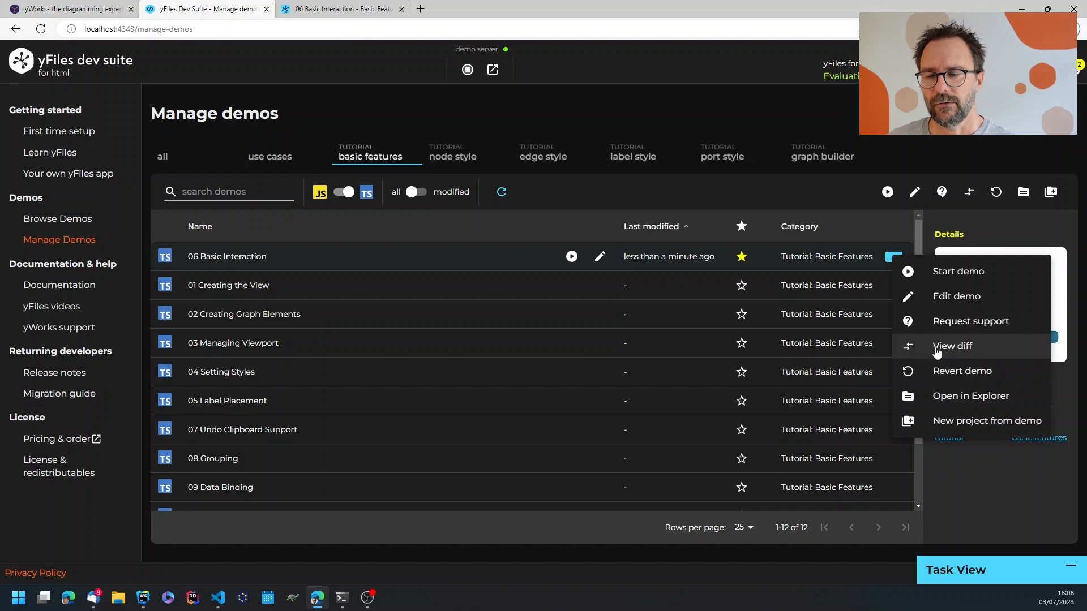
{"action": "mouse_move", "coordinate": [970, 321]}
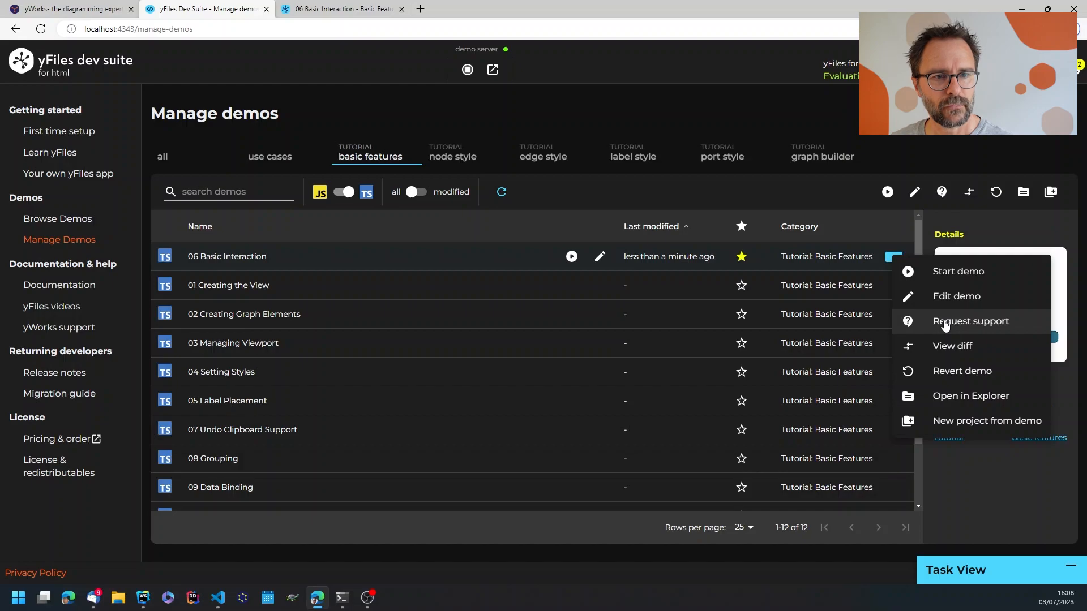
Start a support request for 06 Basic Interaction, attaching only the basic-interaction.ts diff.
{"action": "left_click", "coordinate": [970, 321]}
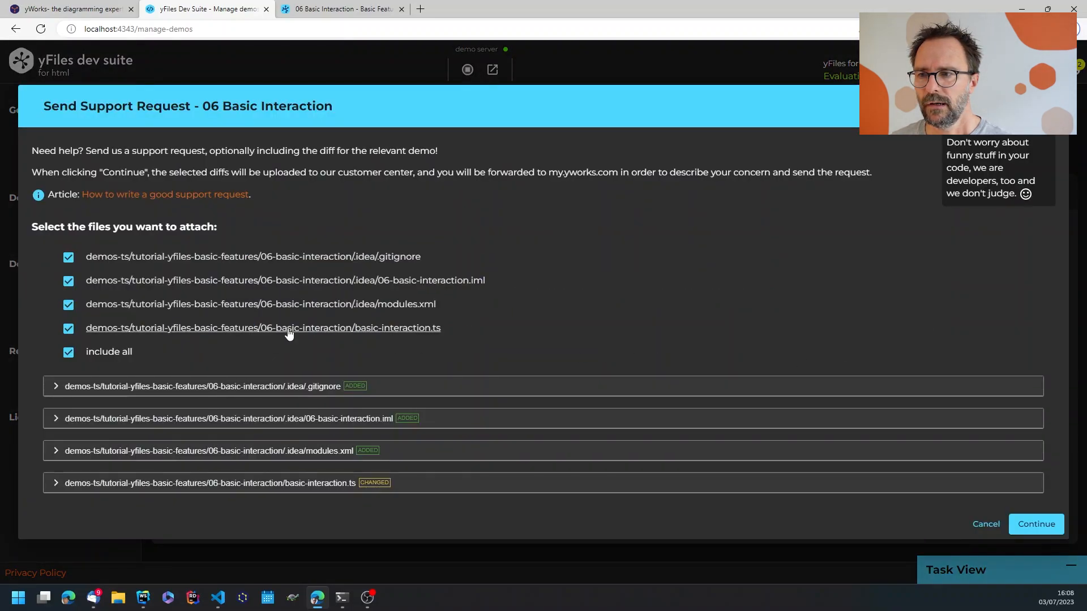
{"action": "mouse_move", "coordinate": [262, 500]}
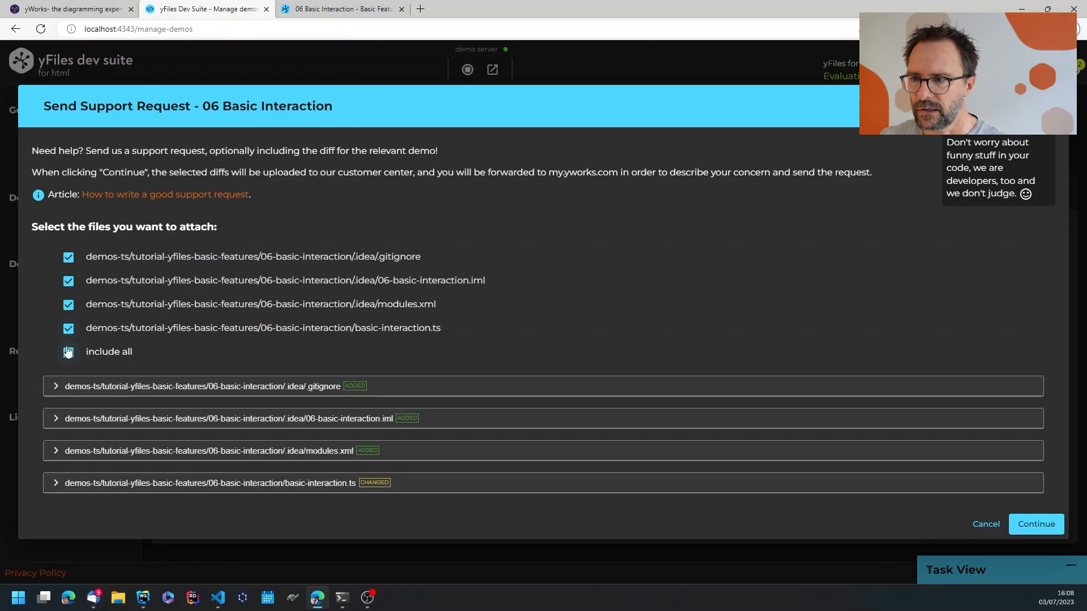
{"action": "left_click", "coordinate": [68, 351]}
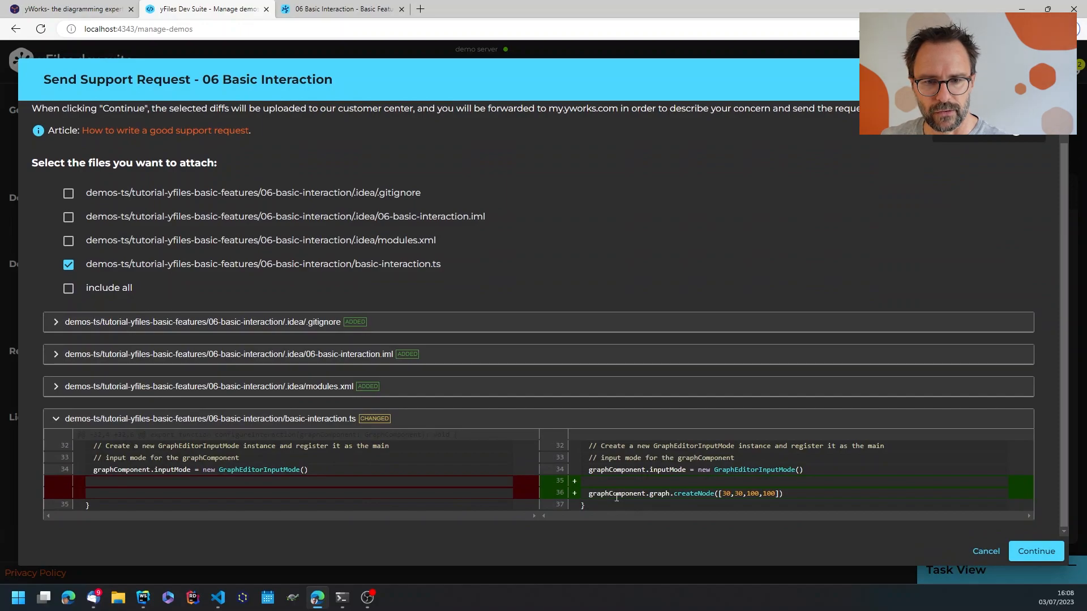
{"action": "mouse_move", "coordinate": [414, 446]}
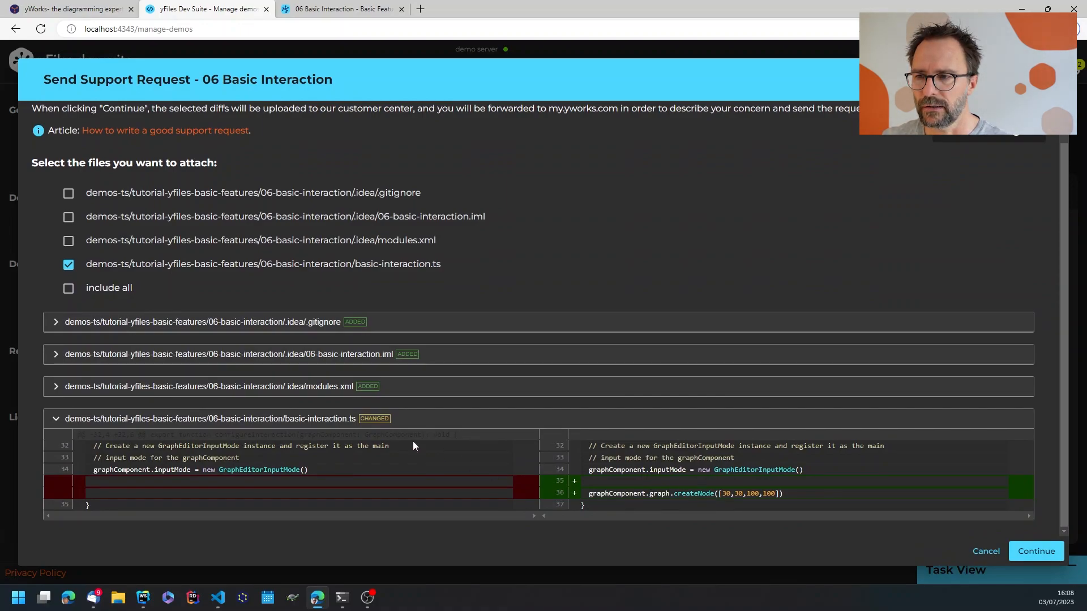
{"action": "mouse_move", "coordinate": [589, 135]}
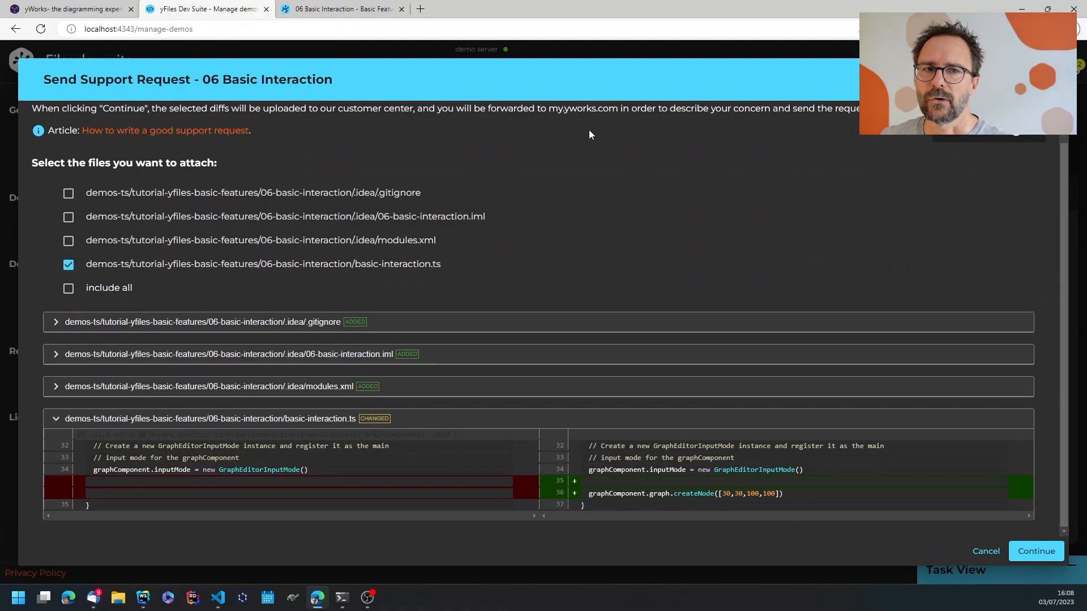
{"action": "scroll", "scroll_direction": "up", "scroll_amount": 3}
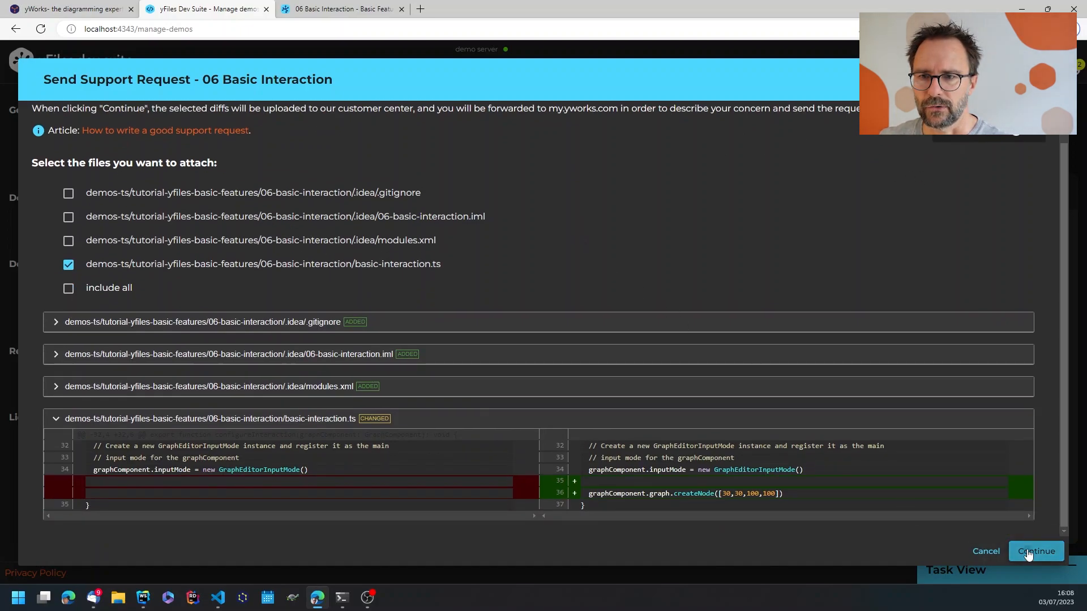
Upload the basic-interaction.ts diff, ask why an extra node appears, and send the message.
{"action": "left_click", "coordinate": [1035, 550]}
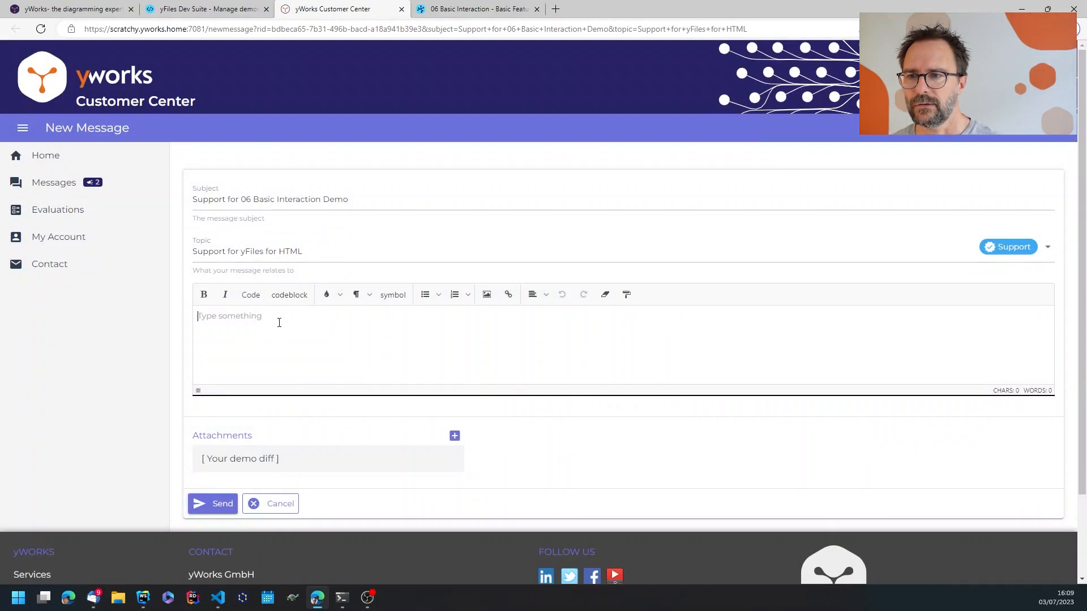
{"action": "type", "text": "A"}
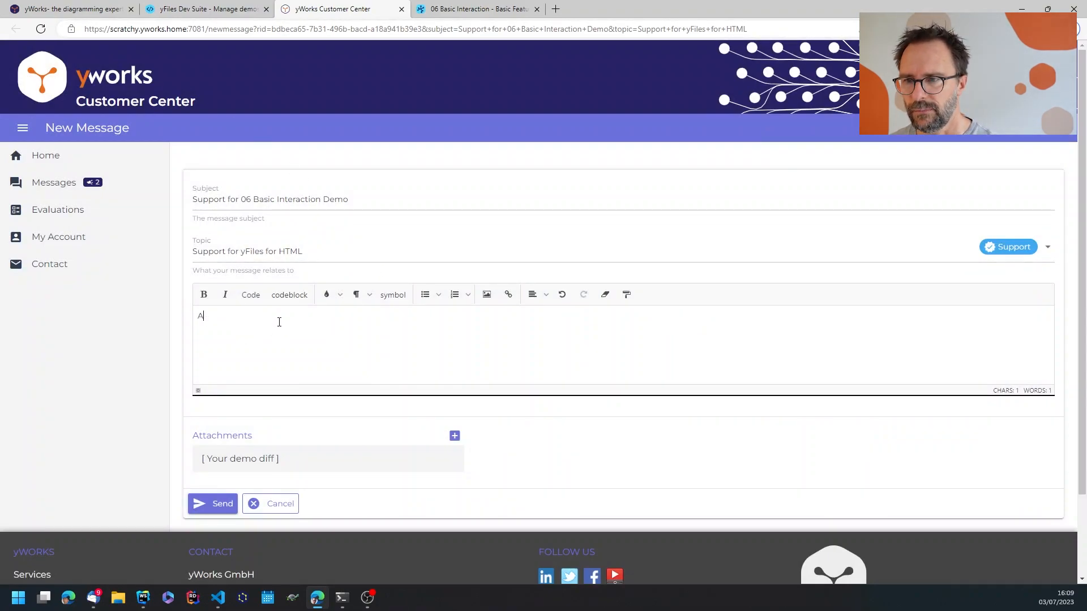
{"action": "type", "text": "Why ist"}
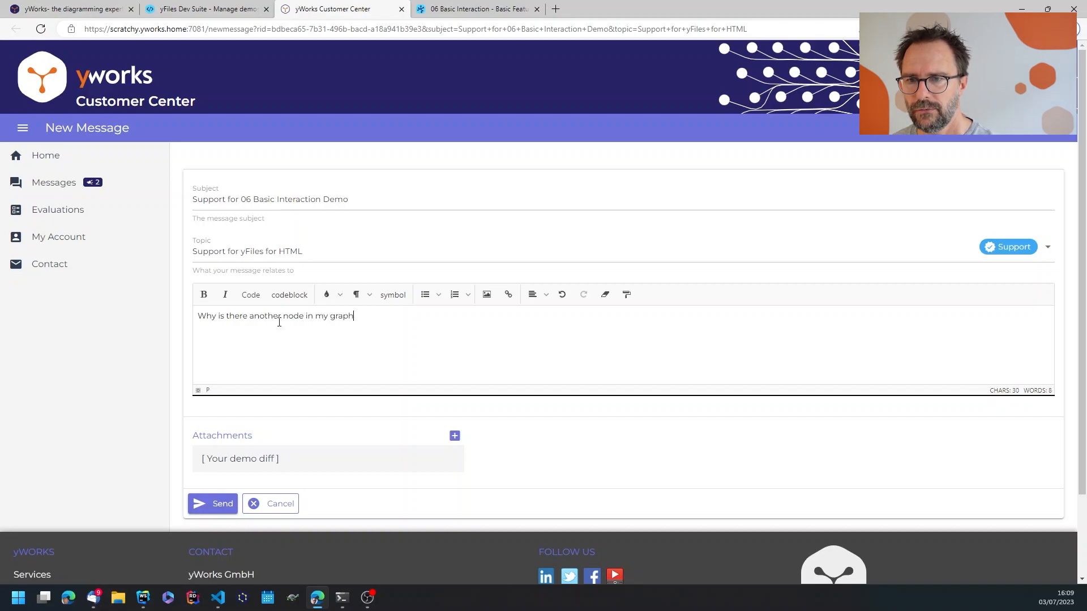
{"action": "type", "text": "?"}
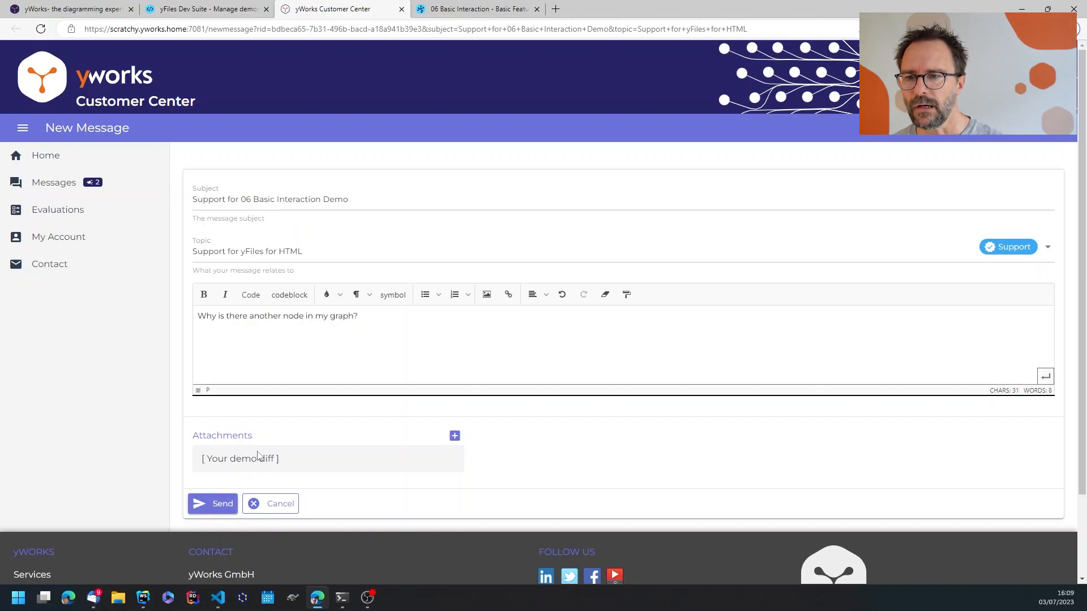
{"action": "left_click", "coordinate": [213, 503]}
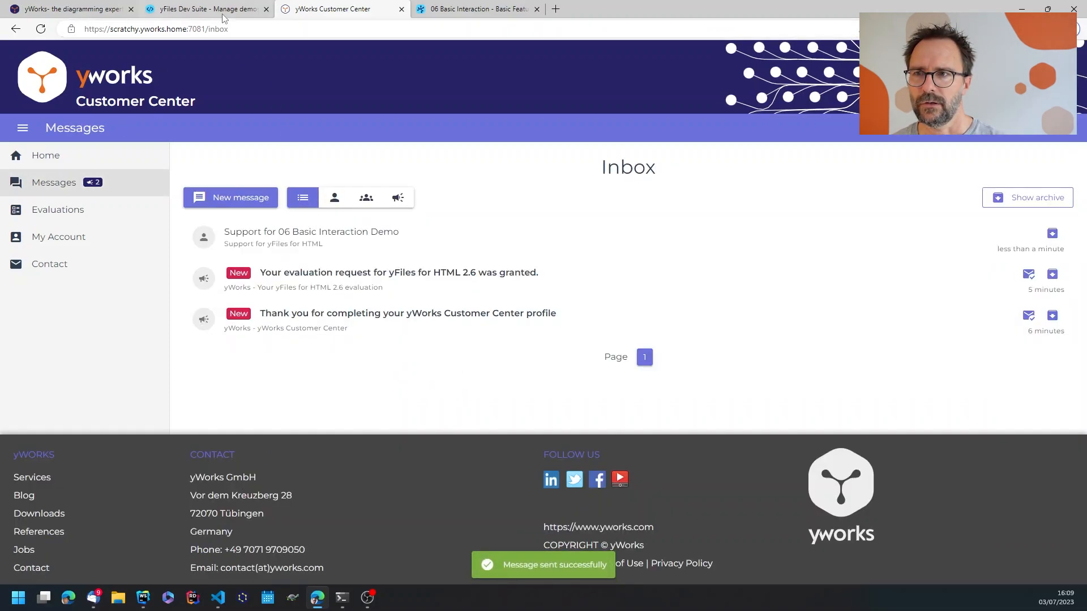
{"action": "left_click", "coordinate": [204, 9]}
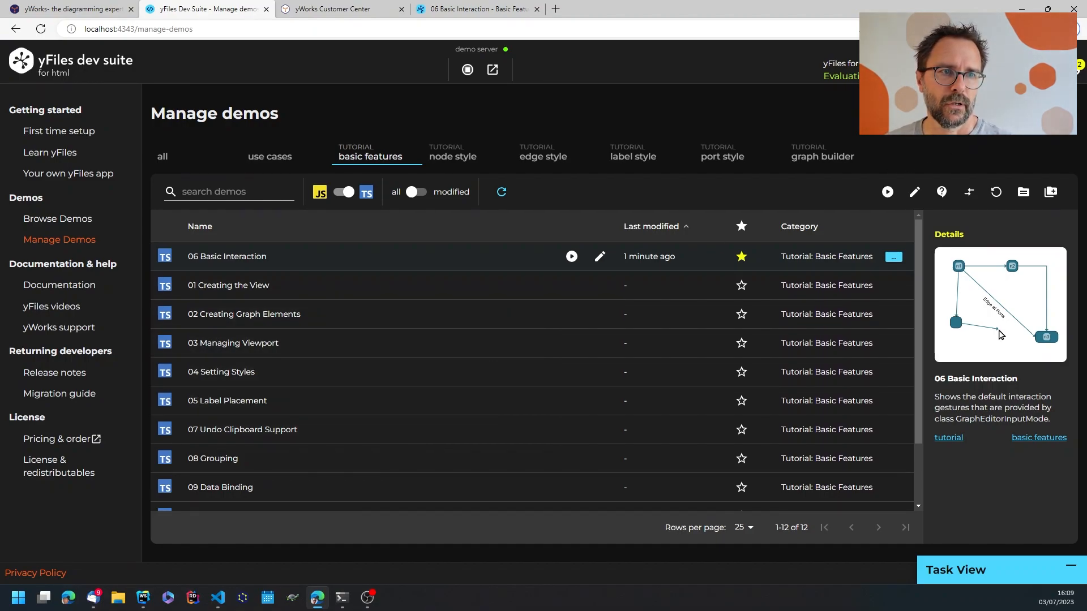
Open the 2 new messages from the account menu in Customer Center, then return to Dev Suite.
{"action": "left_click", "coordinate": [1074, 69]}
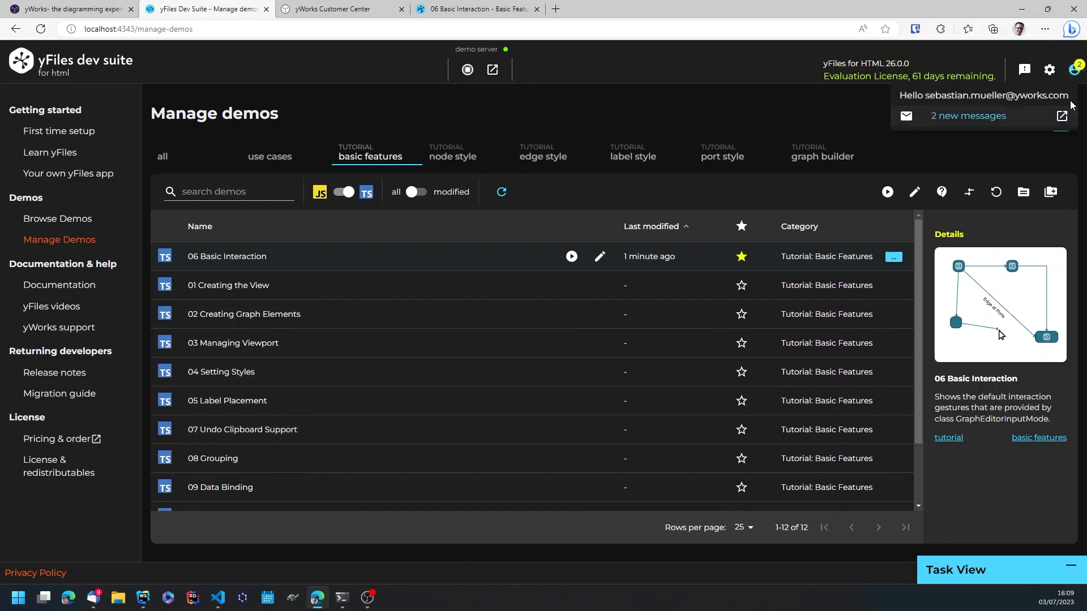
{"action": "mouse_move", "coordinate": [966, 149]}
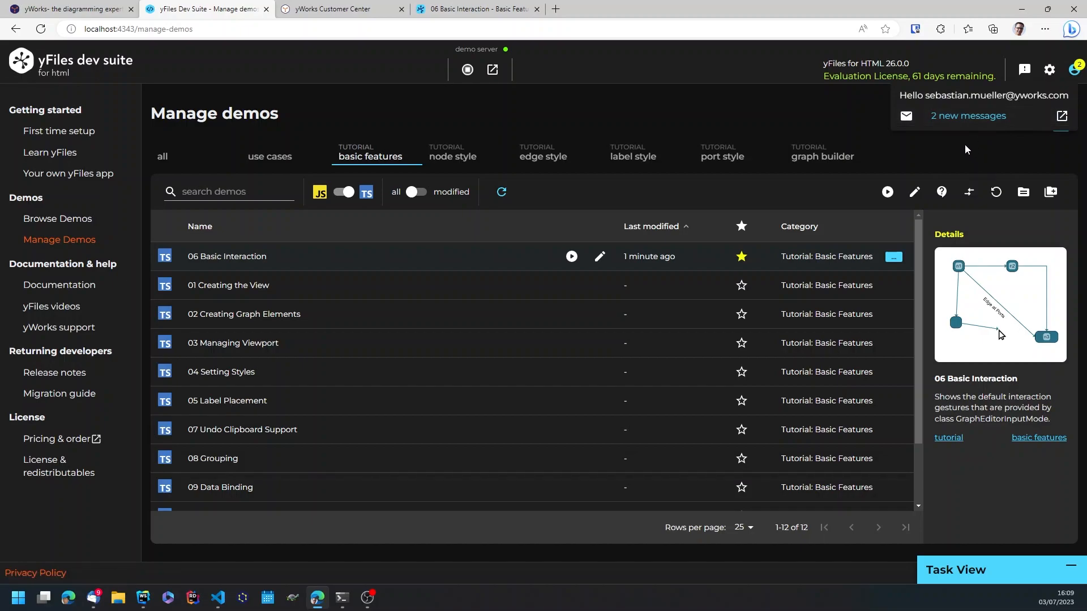
{"action": "left_click", "coordinate": [967, 116]}
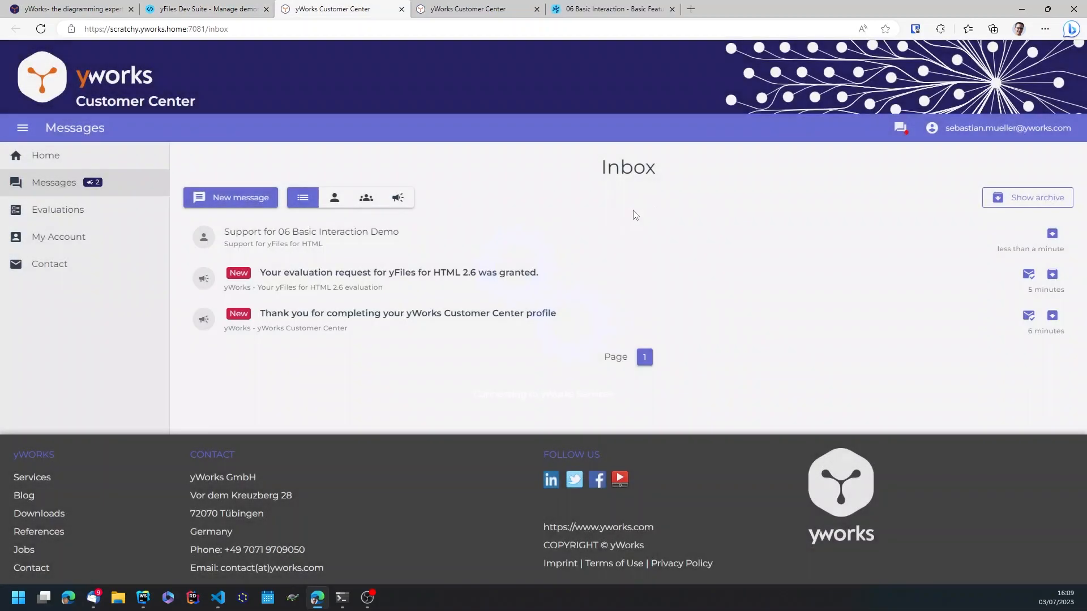
{"action": "mouse_move", "coordinate": [353, 272]}
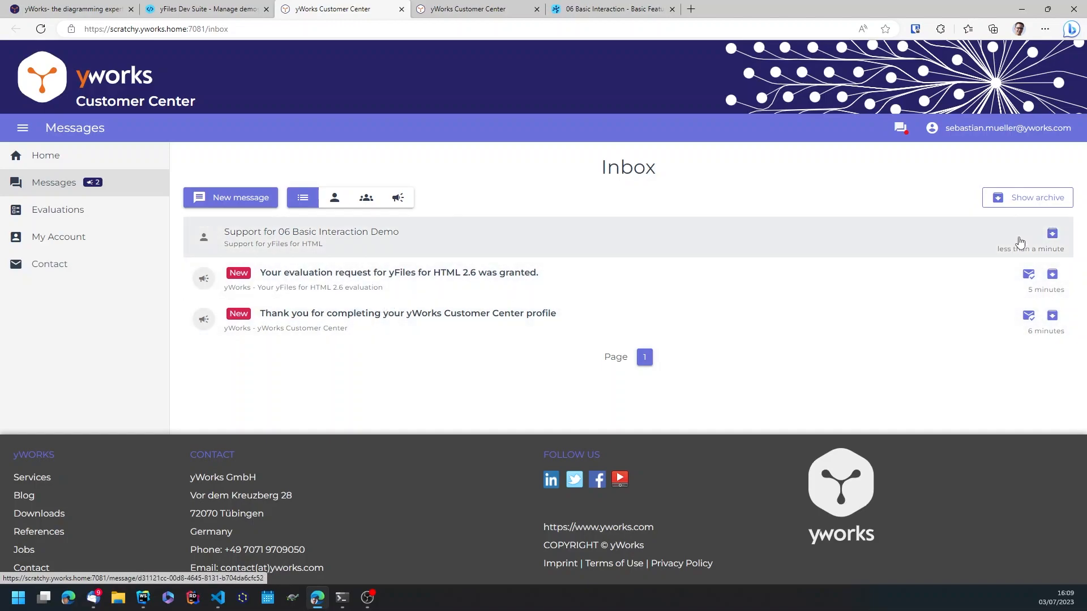
{"action": "left_click", "coordinate": [205, 9]}
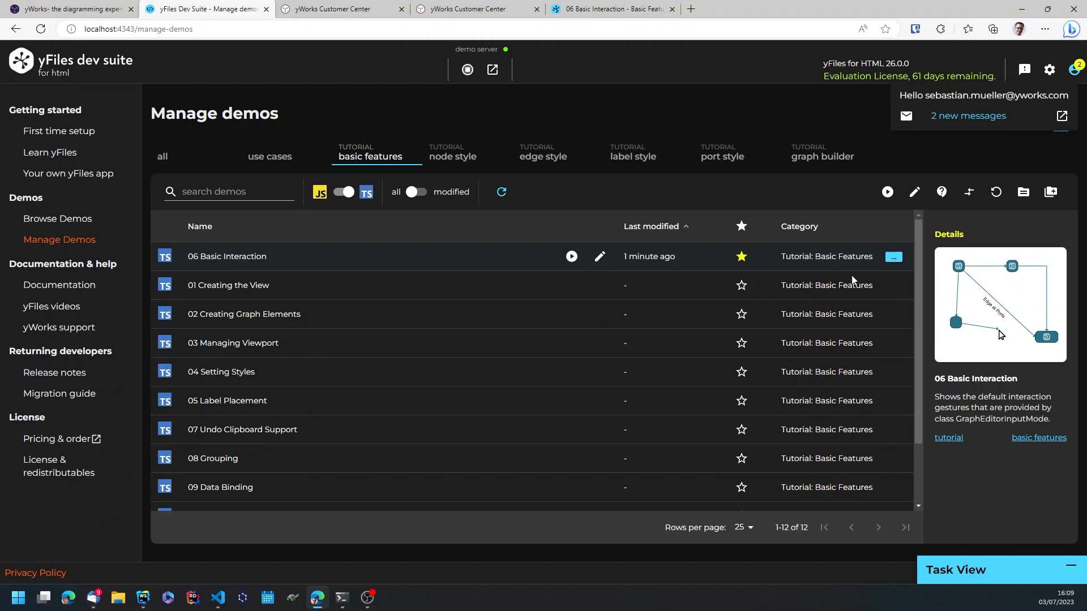
{"action": "mouse_move", "coordinate": [810, 275]}
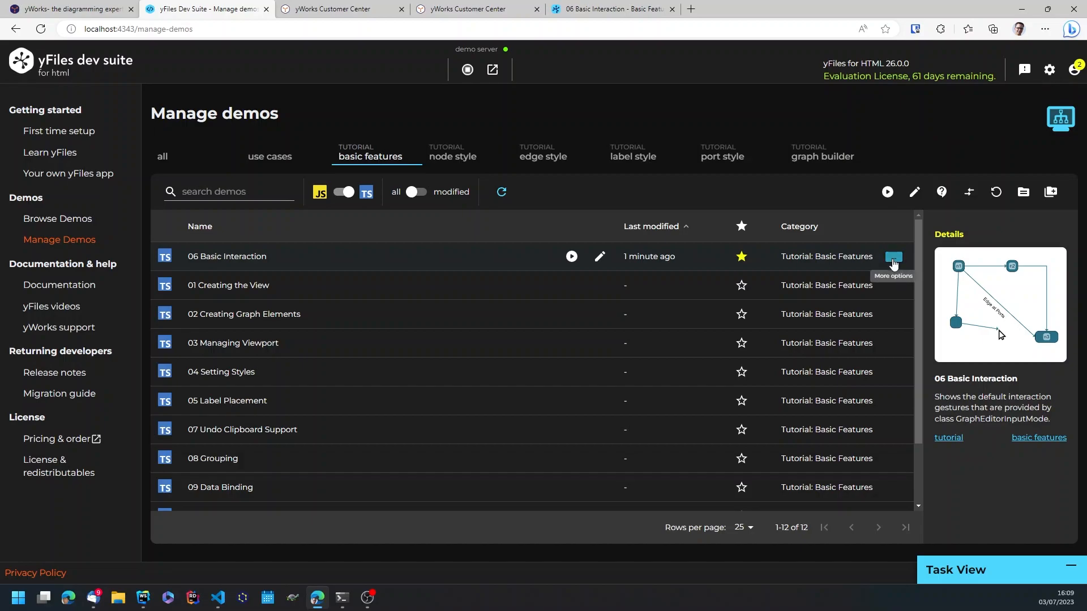
Revert 06 Basic Interaction to its original code and dismiss the revert success message.
{"action": "left_click", "coordinate": [893, 255]}
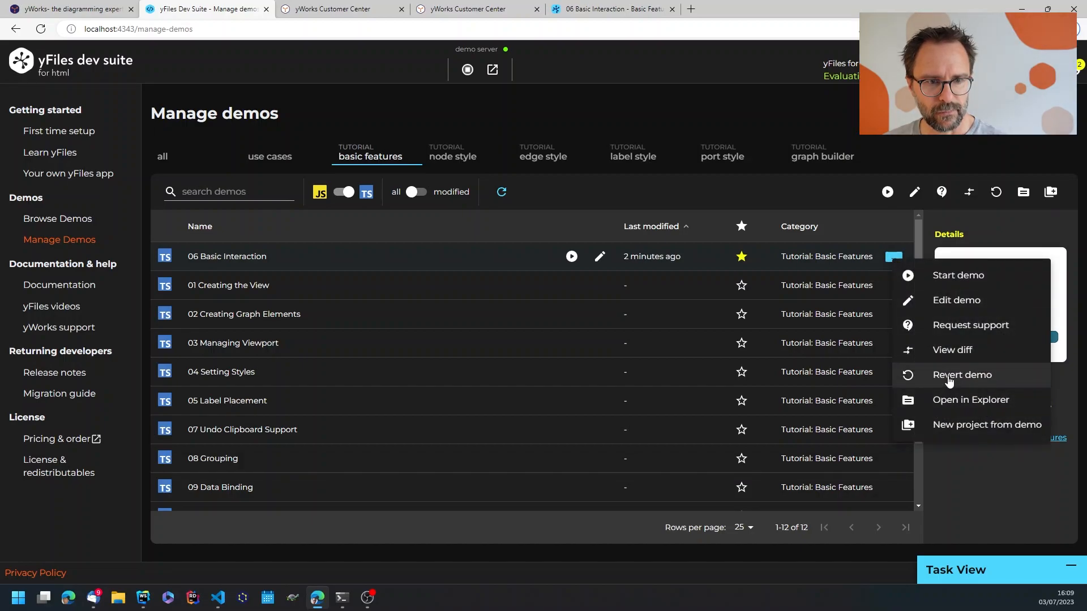
{"action": "left_click", "coordinate": [962, 374]}
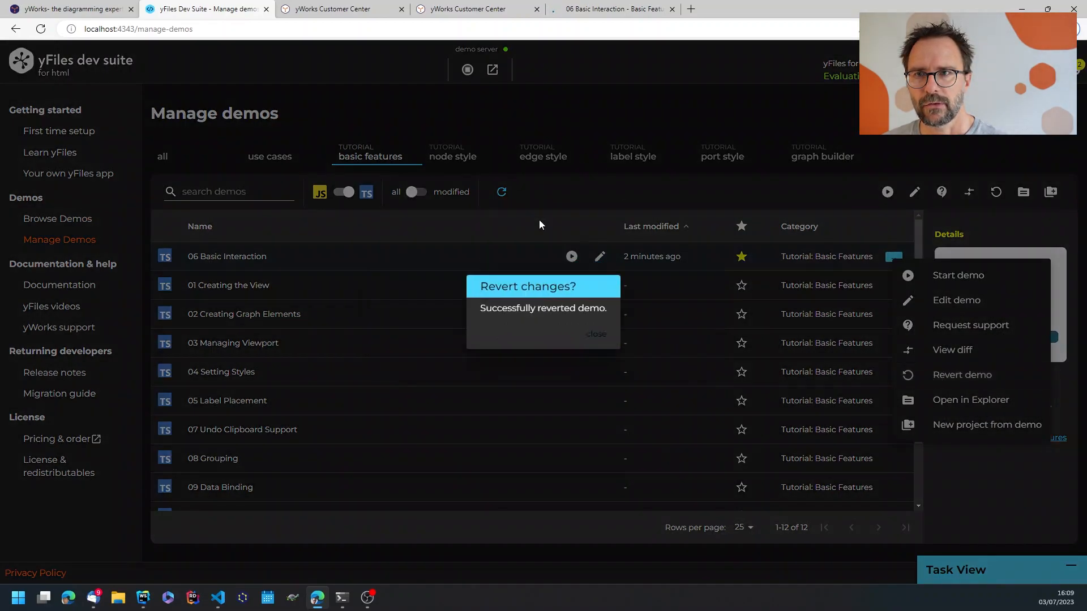
{"action": "left_click", "coordinate": [612, 8]}
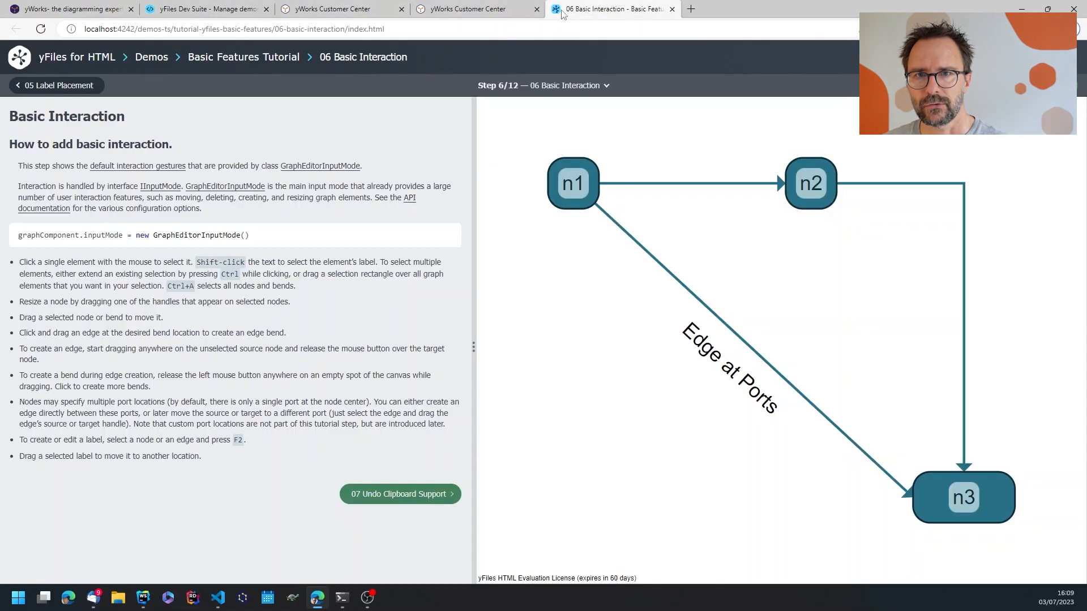
{"action": "mouse_move", "coordinate": [598, 324]}
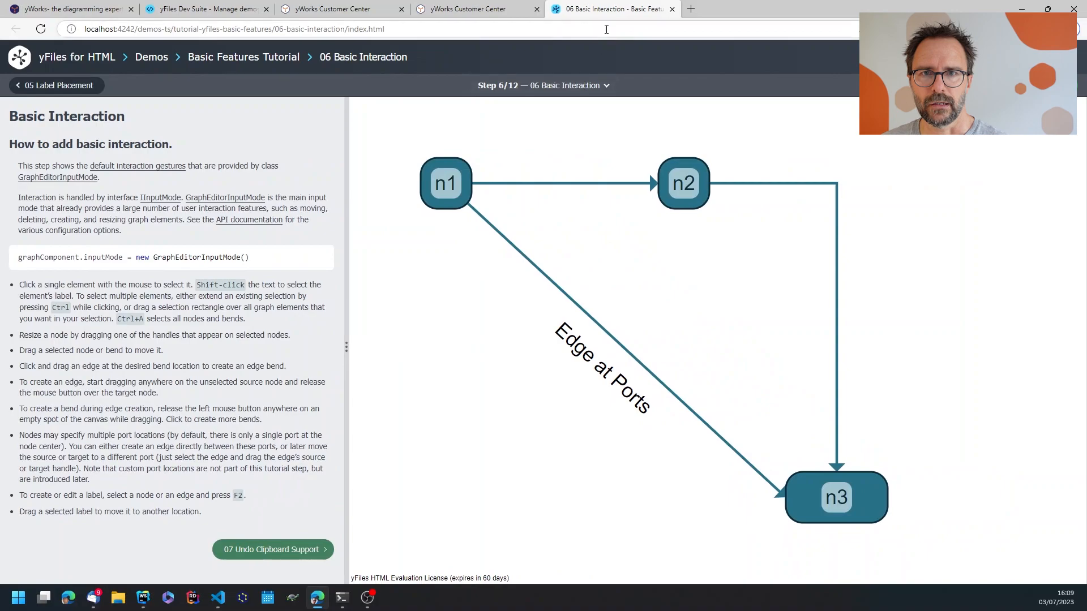
{"action": "mouse_move", "coordinate": [618, 309]}
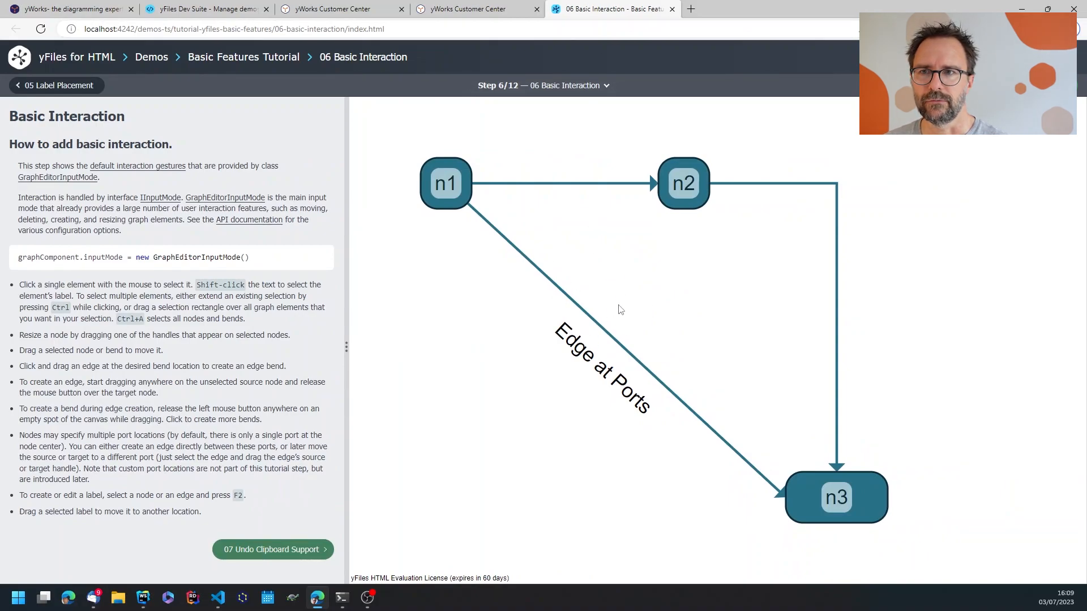
{"action": "left_click", "coordinate": [204, 9]}
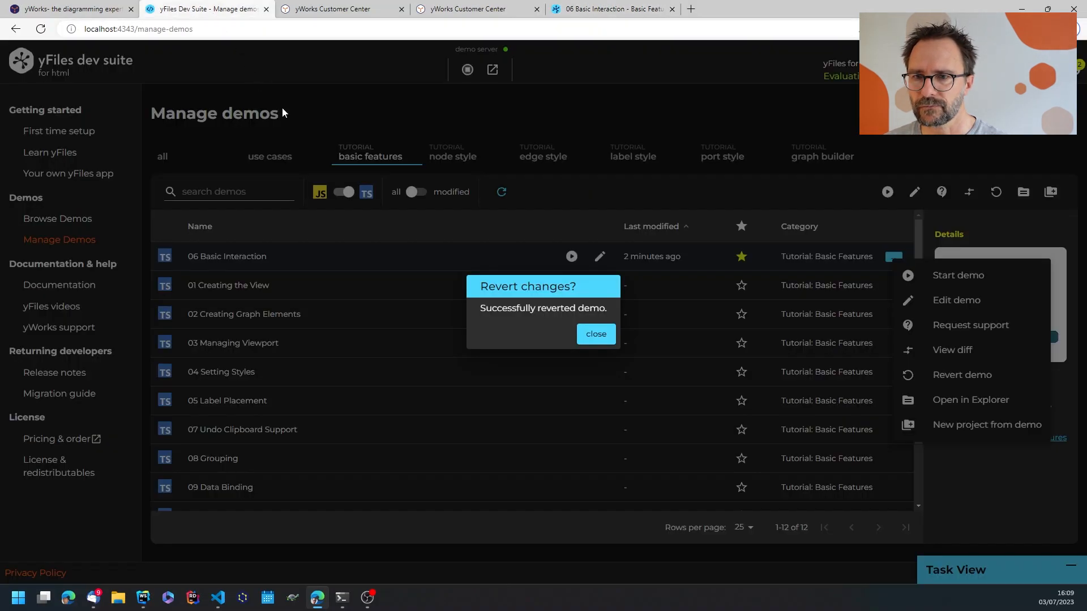
{"action": "left_click", "coordinate": [595, 333]}
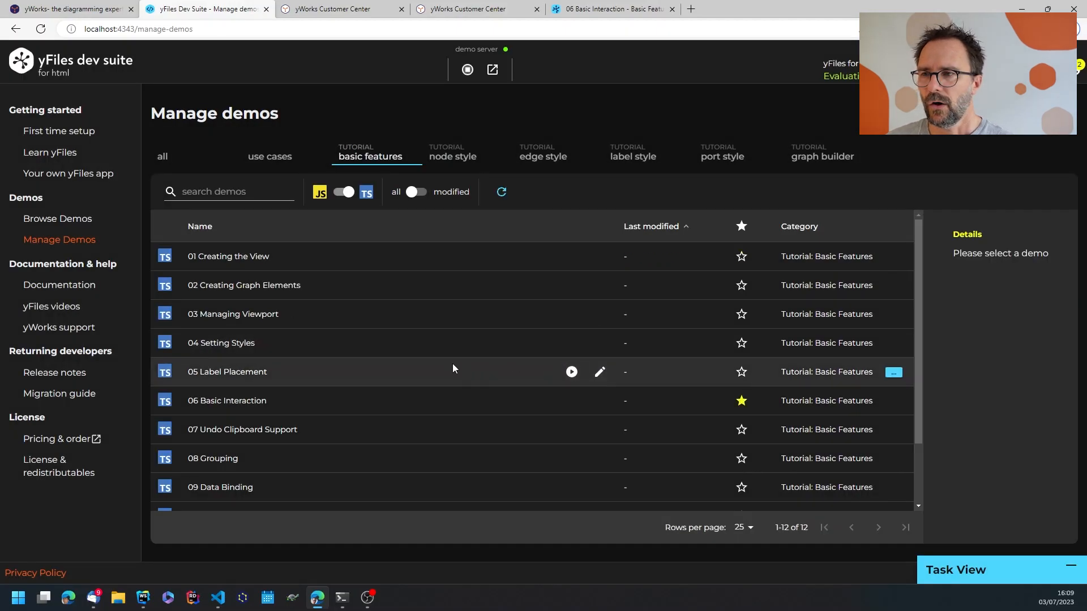
{"action": "mouse_move", "coordinate": [82, 300]}
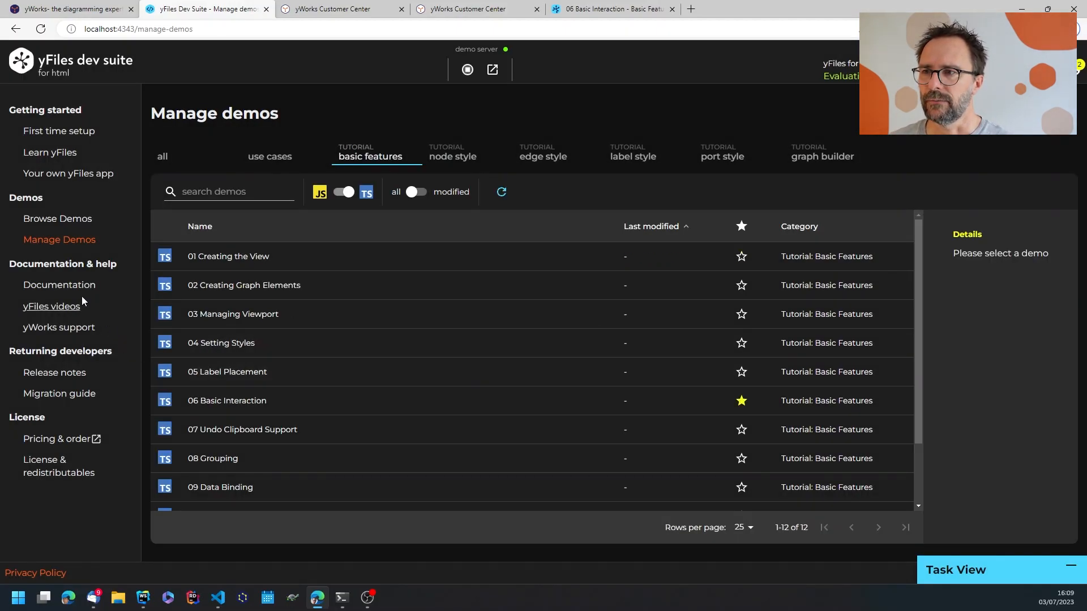
{"action": "mouse_move", "coordinate": [357, 375]}
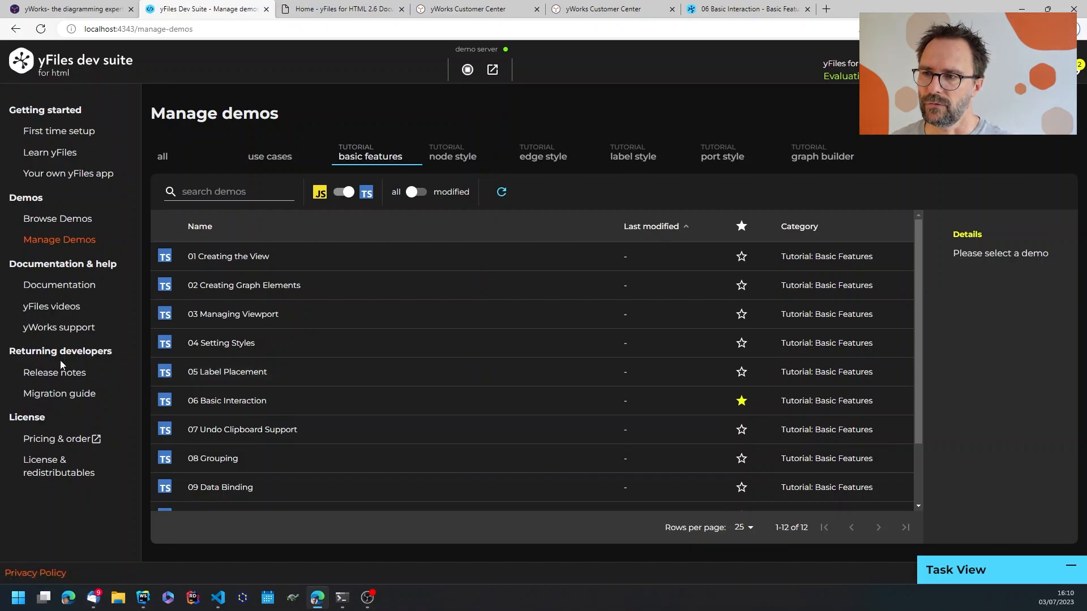
{"action": "mouse_move", "coordinate": [52, 306]}
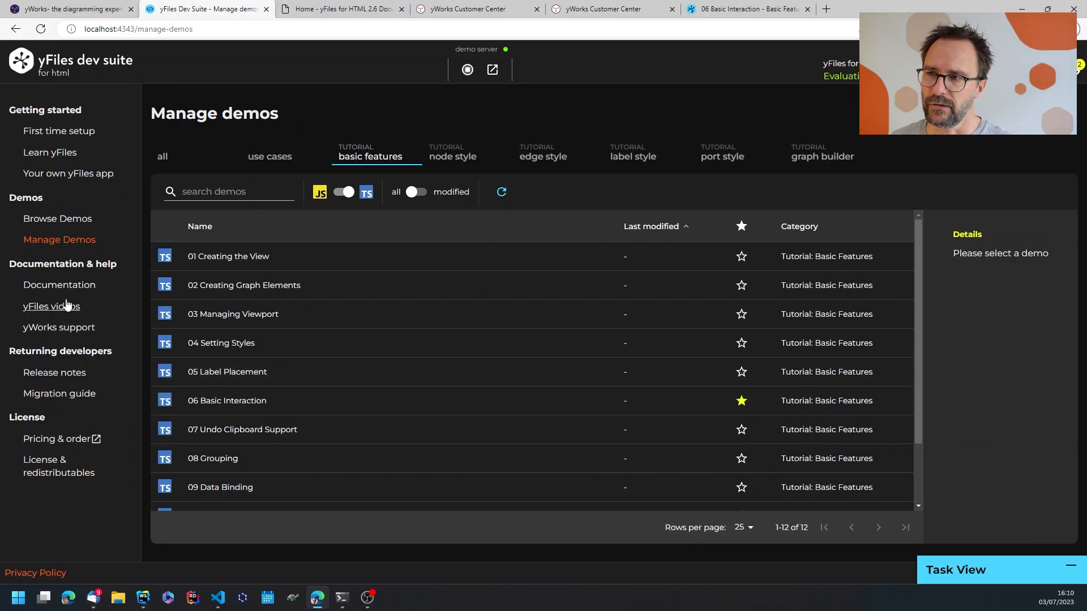
{"action": "mouse_move", "coordinate": [62, 196]}
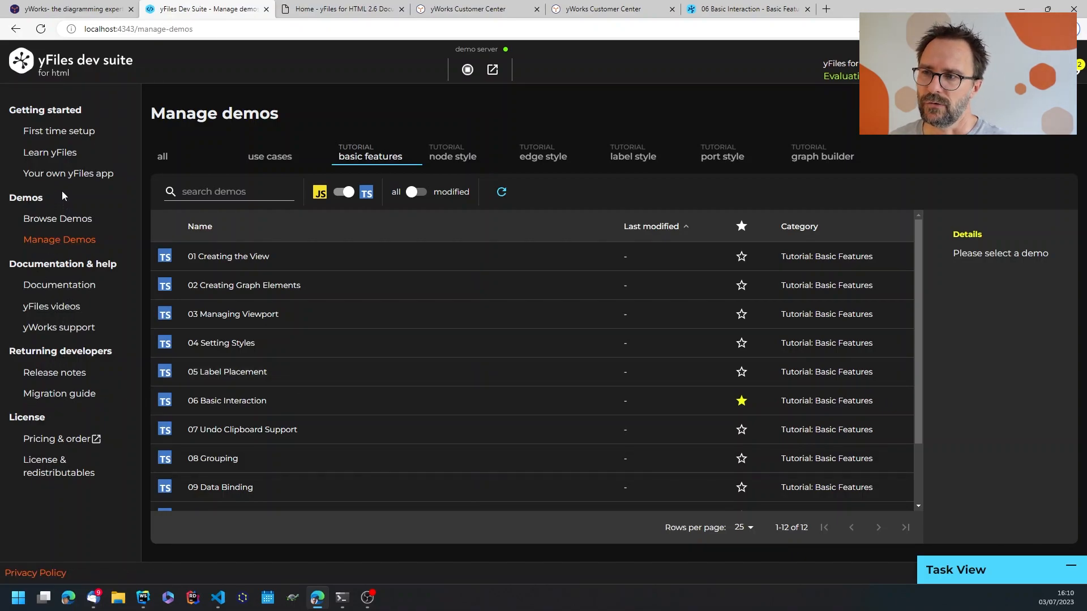
{"action": "mouse_move", "coordinate": [68, 173]}
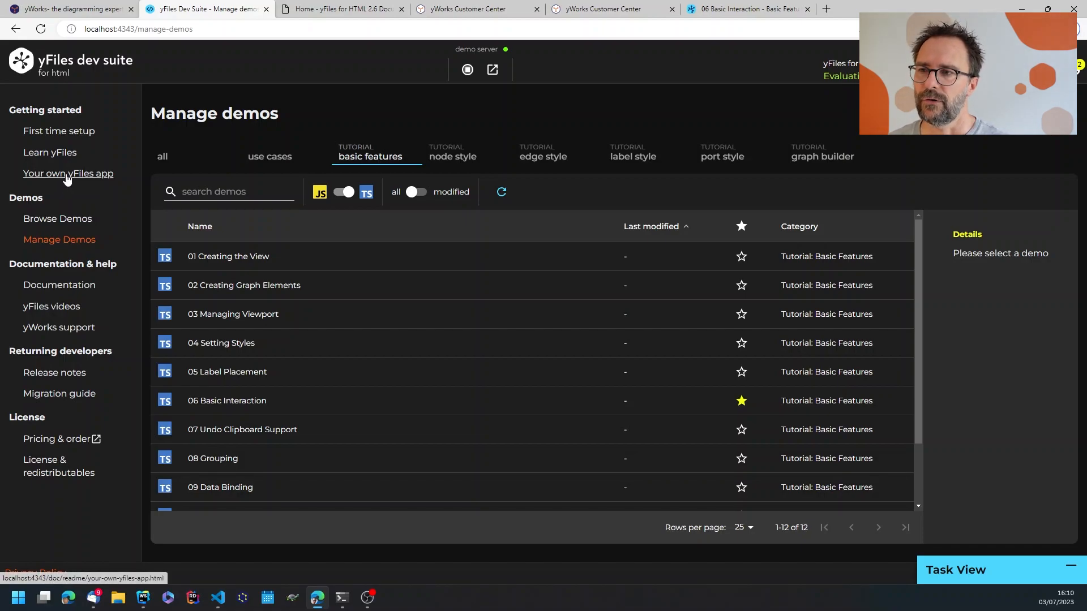
Scroll through the Your own yFiles app guide's wizard, templates, App Generator and manual setup sections.
{"action": "left_click", "coordinate": [68, 173]}
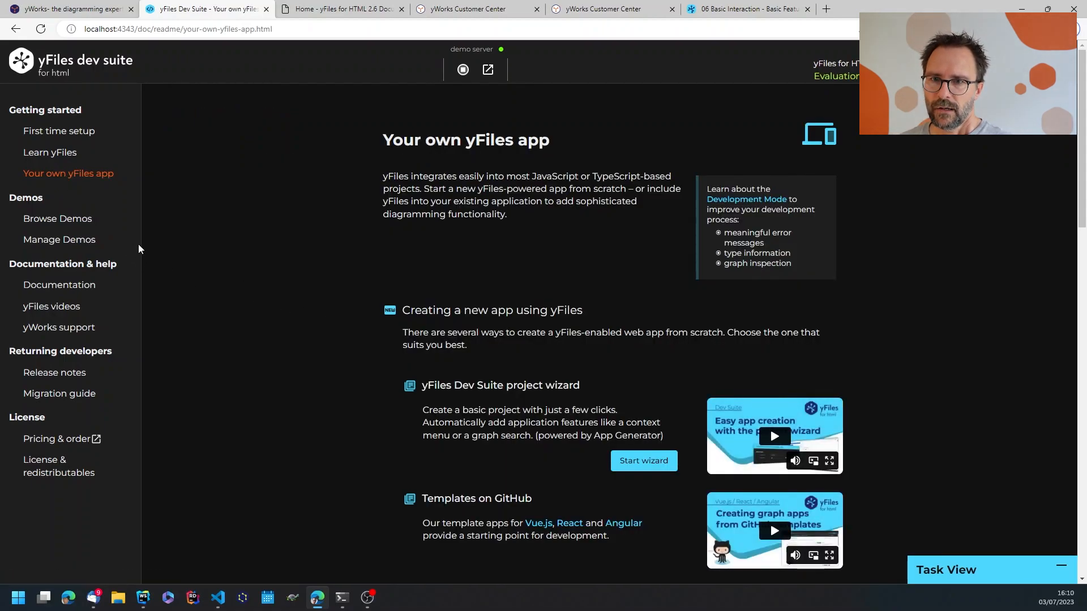
{"action": "mouse_move", "coordinate": [483, 271]}
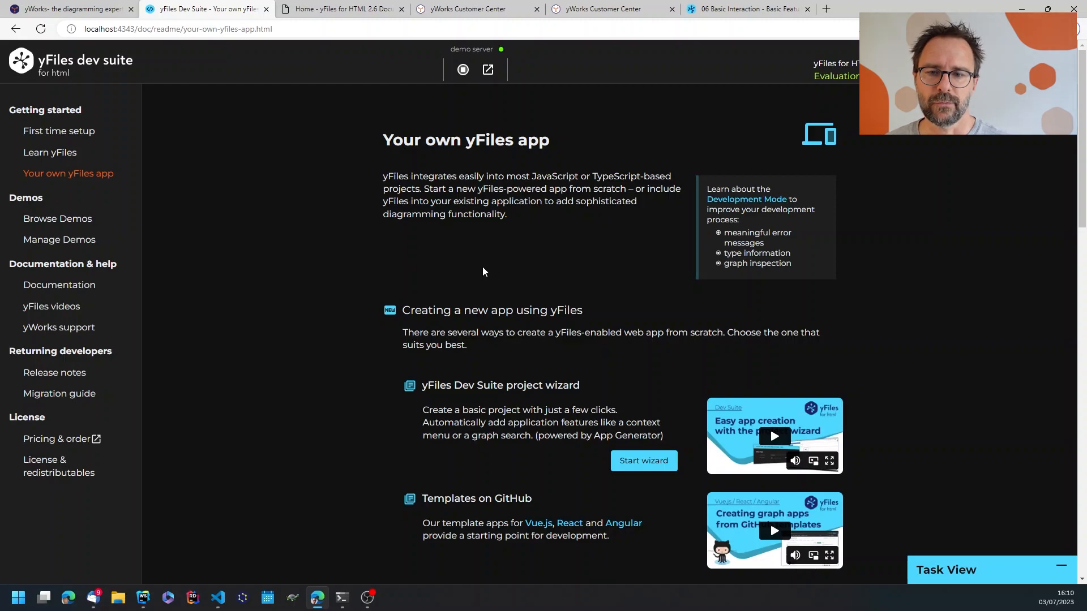
{"action": "scroll", "scroll_direction": "down", "scroll_amount": 3}
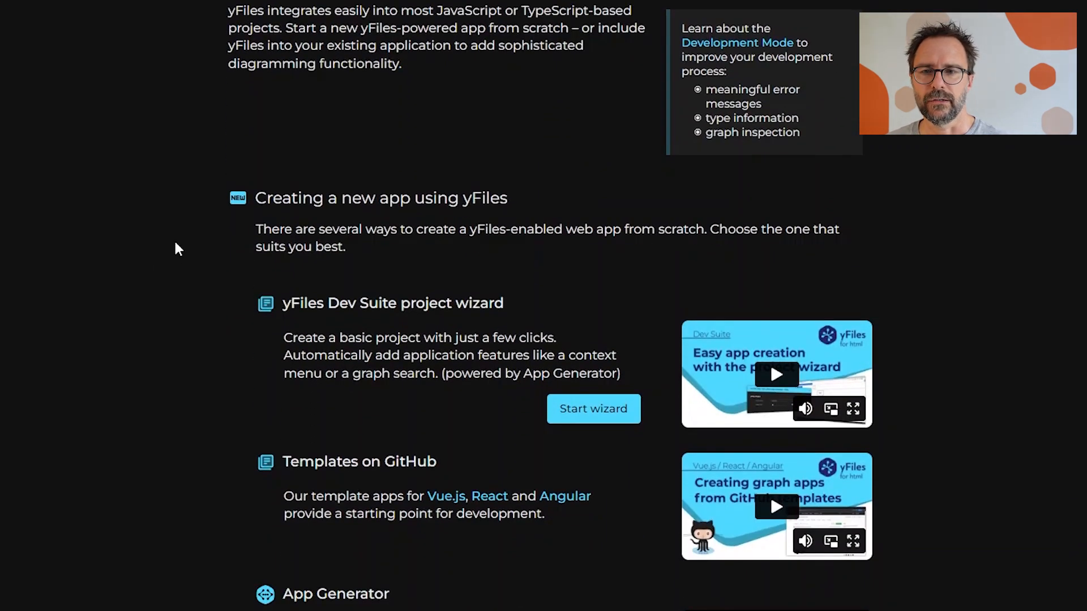
{"action": "scroll", "scroll_direction": "down", "scroll_amount": 3}
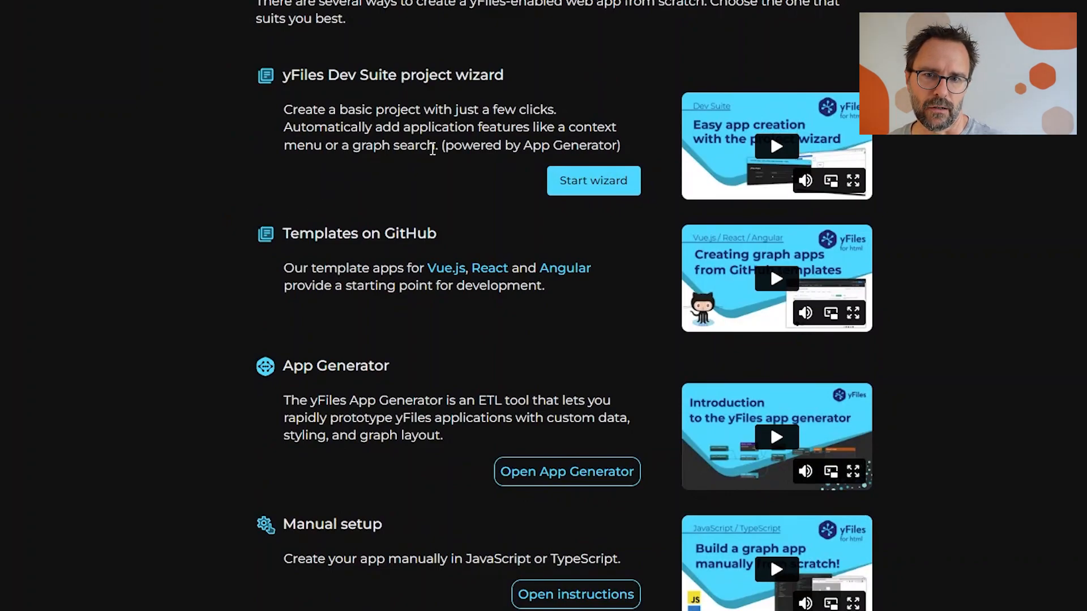
{"action": "mouse_move", "coordinate": [481, 212]}
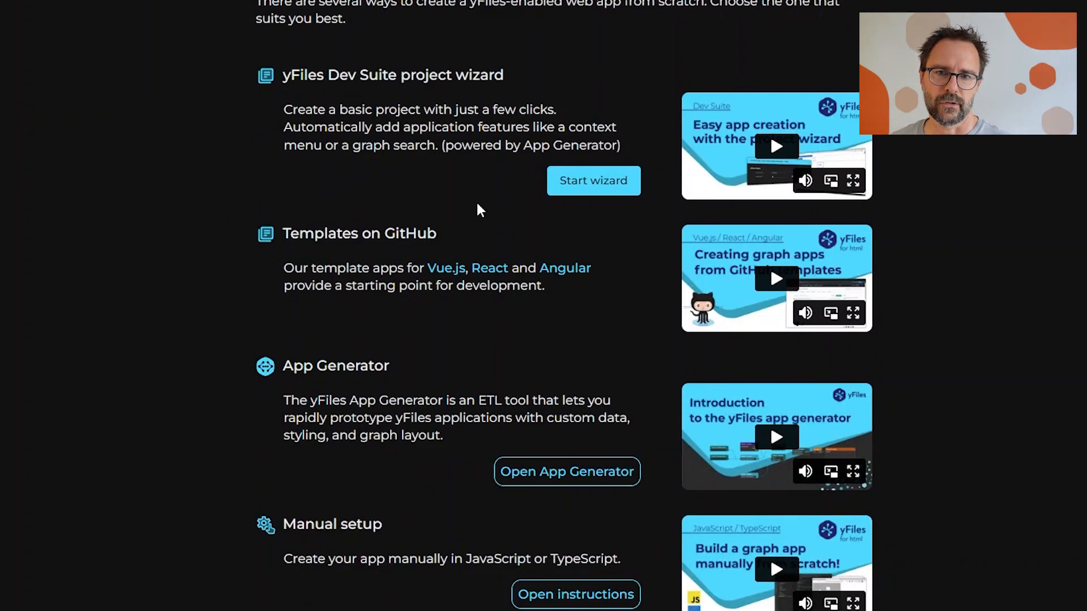
{"action": "mouse_move", "coordinate": [468, 199]}
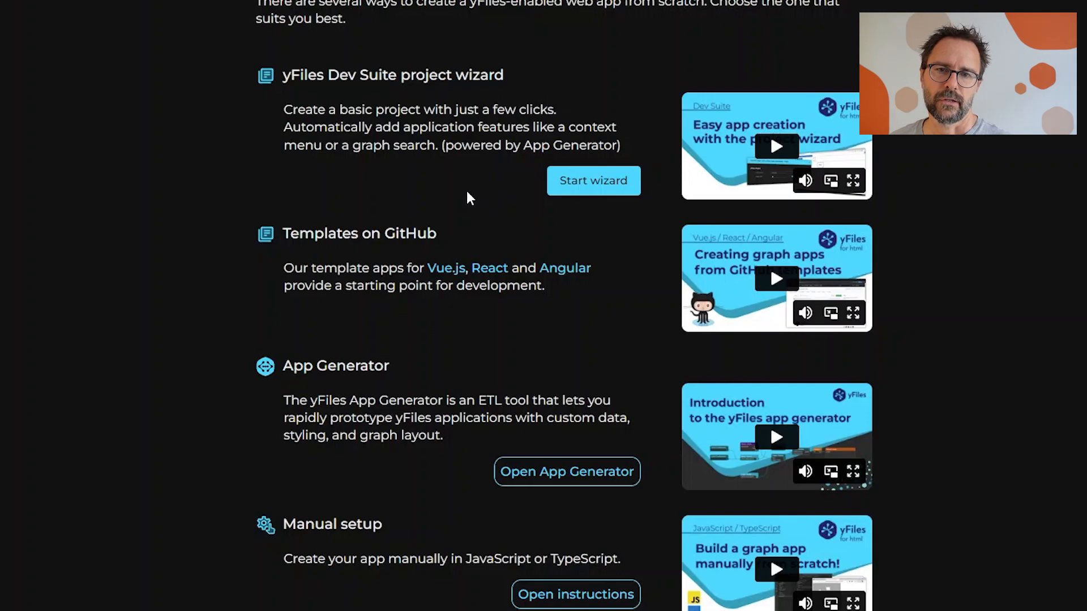
{"action": "mouse_move", "coordinate": [251, 198]}
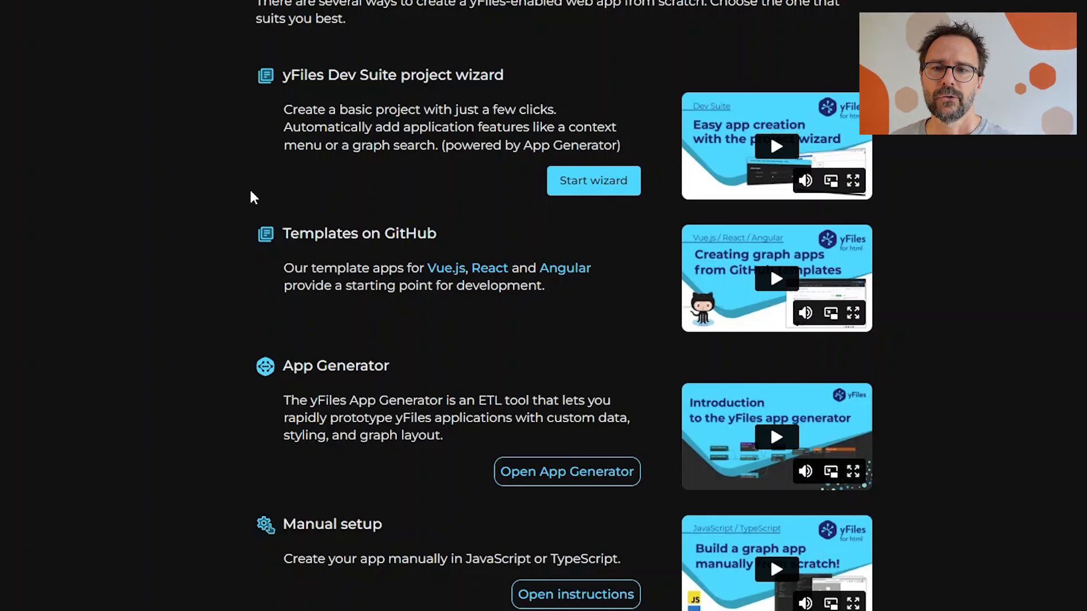
{"action": "mouse_move", "coordinate": [343, 274]}
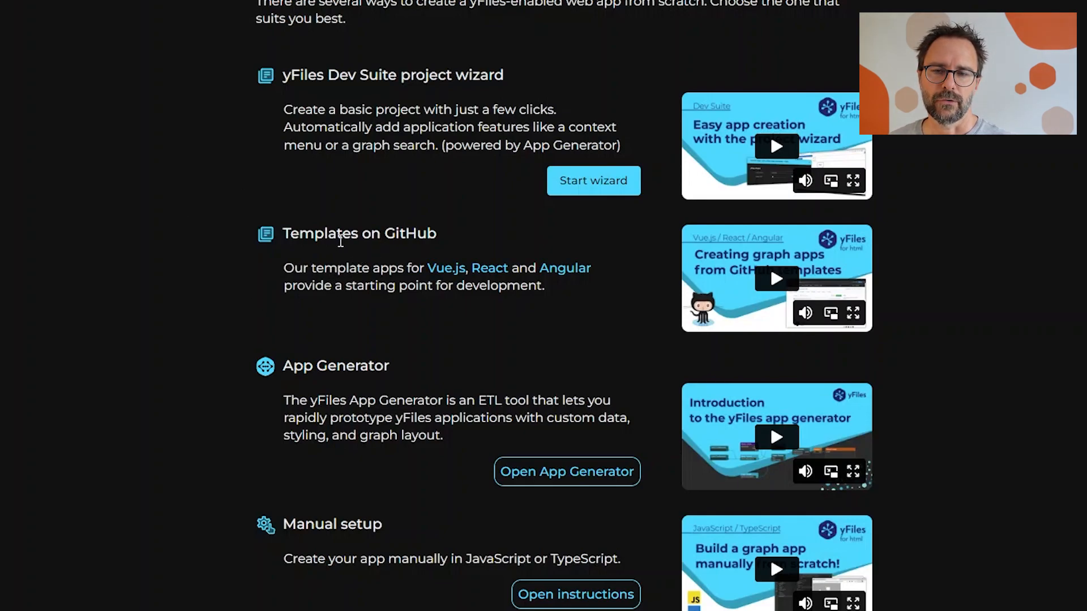
{"action": "mouse_move", "coordinate": [367, 256]}
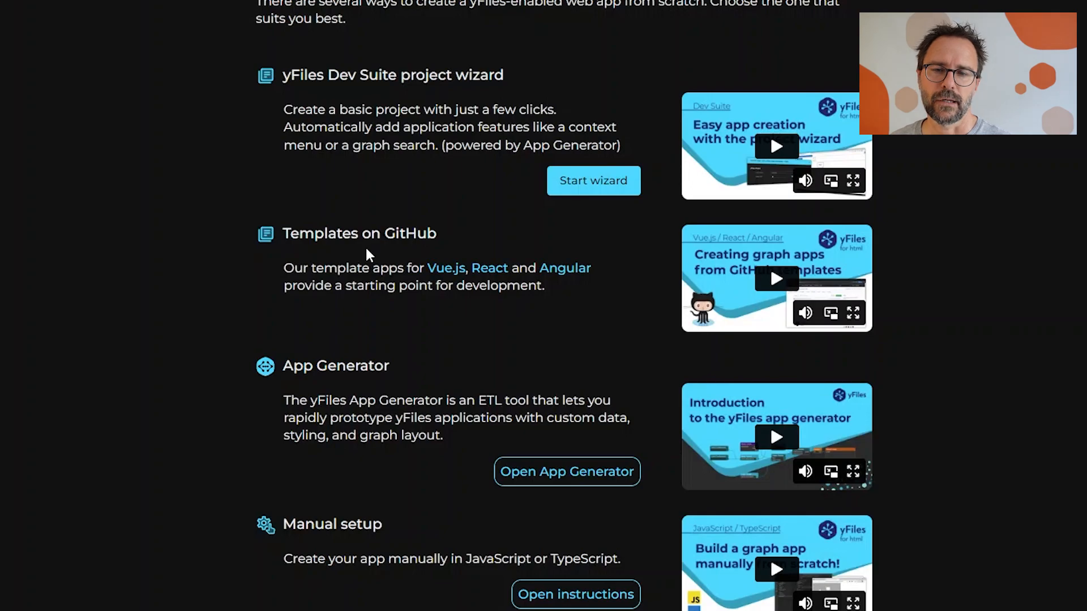
{"action": "scroll", "scroll_direction": "down", "scroll_amount": 3}
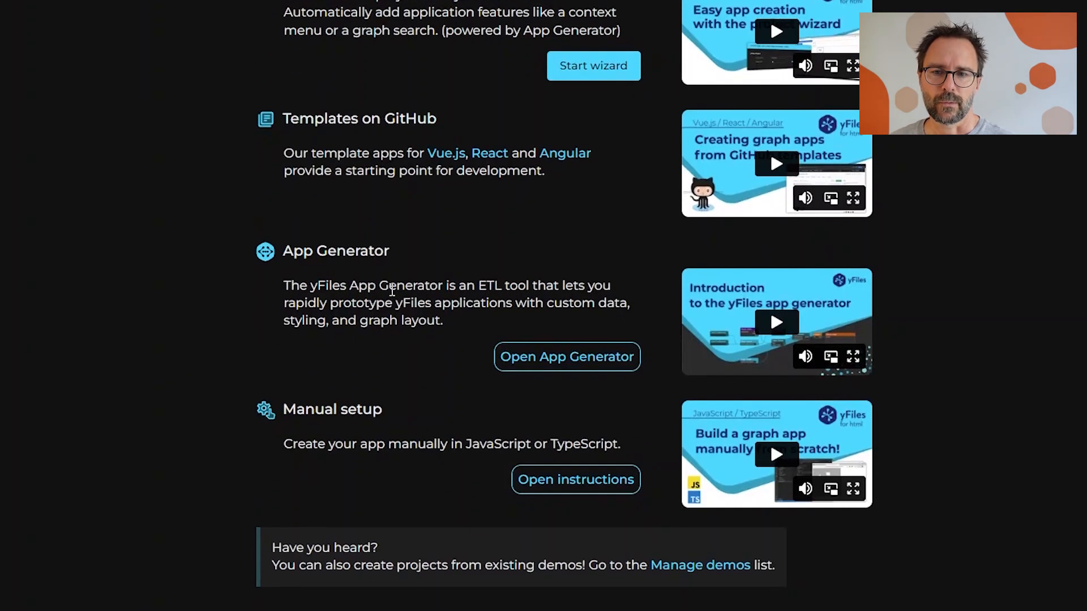
{"action": "scroll", "scroll_direction": "down", "scroll_amount": 3}
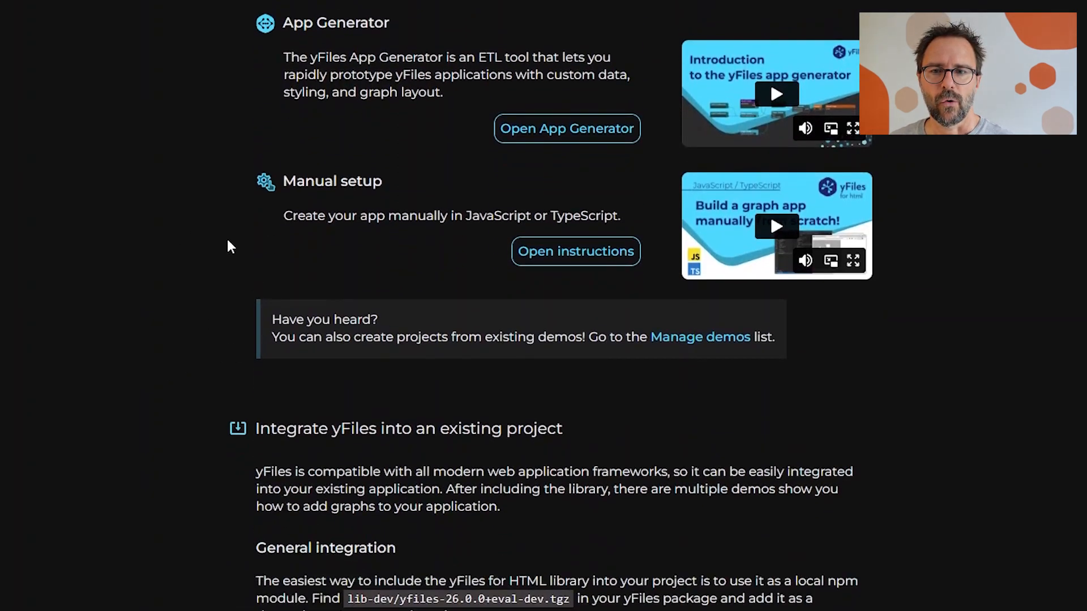
{"action": "mouse_move", "coordinate": [316, 222]}
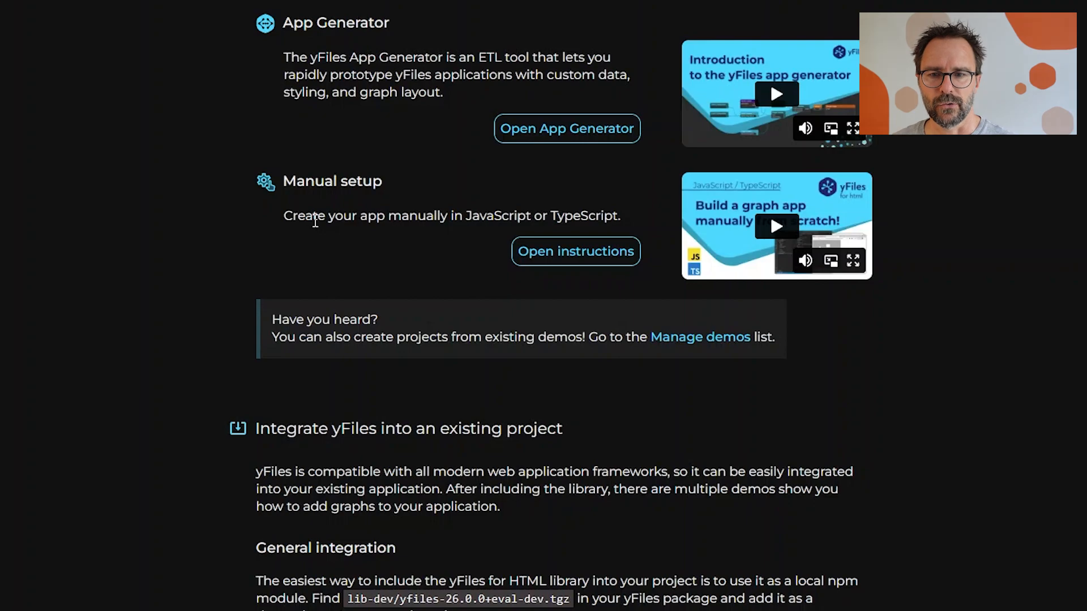
Copy the npm install command under General integration, then scroll back to the page top.
{"action": "scroll", "scroll_direction": "down", "scroll_amount": 3}
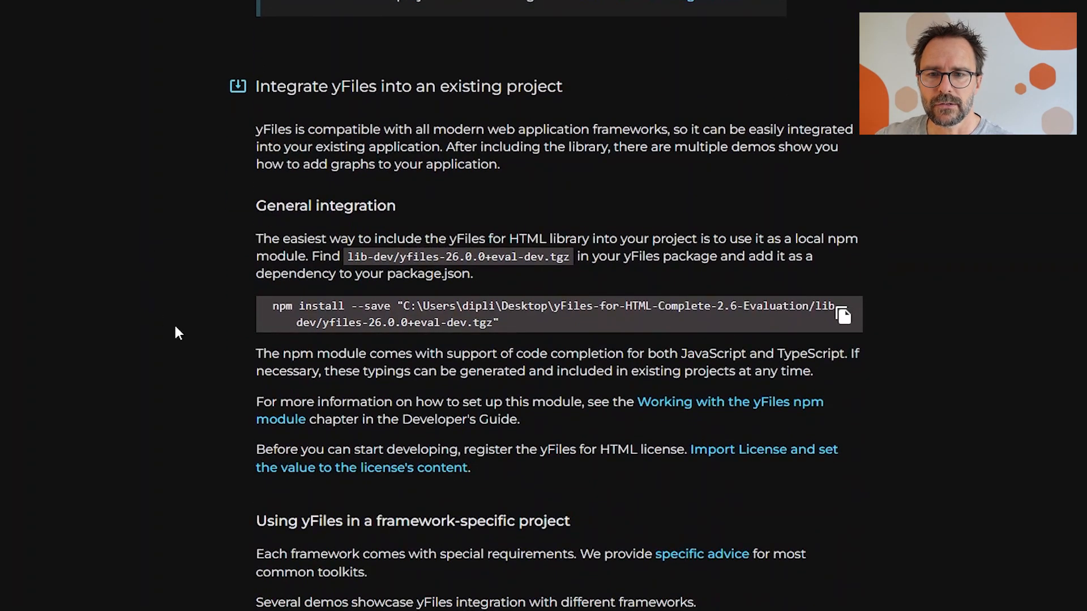
{"action": "mouse_move", "coordinate": [220, 324]}
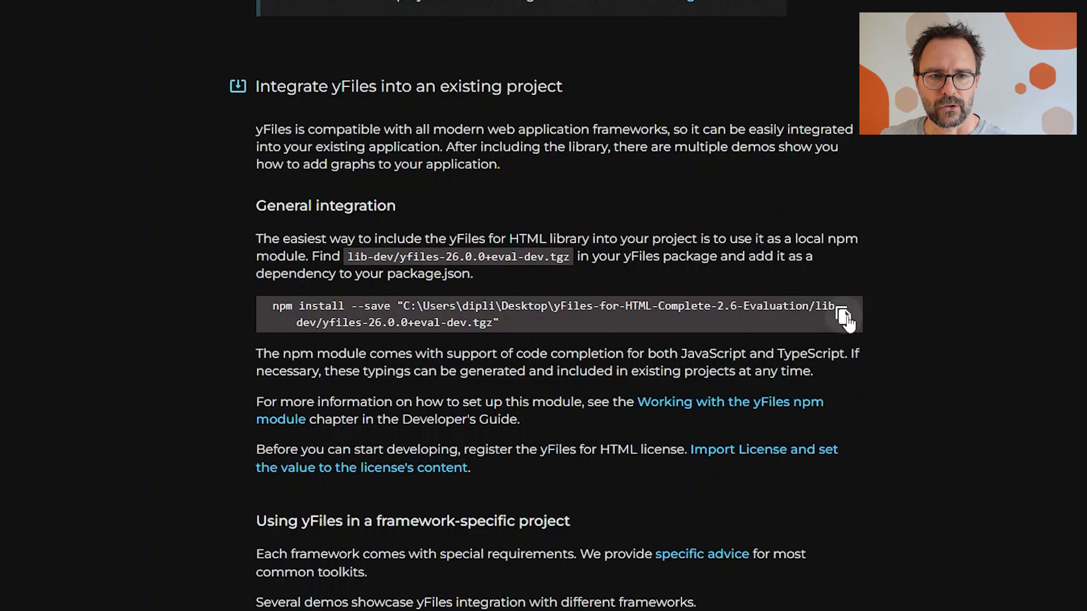
{"action": "left_click", "coordinate": [842, 314]}
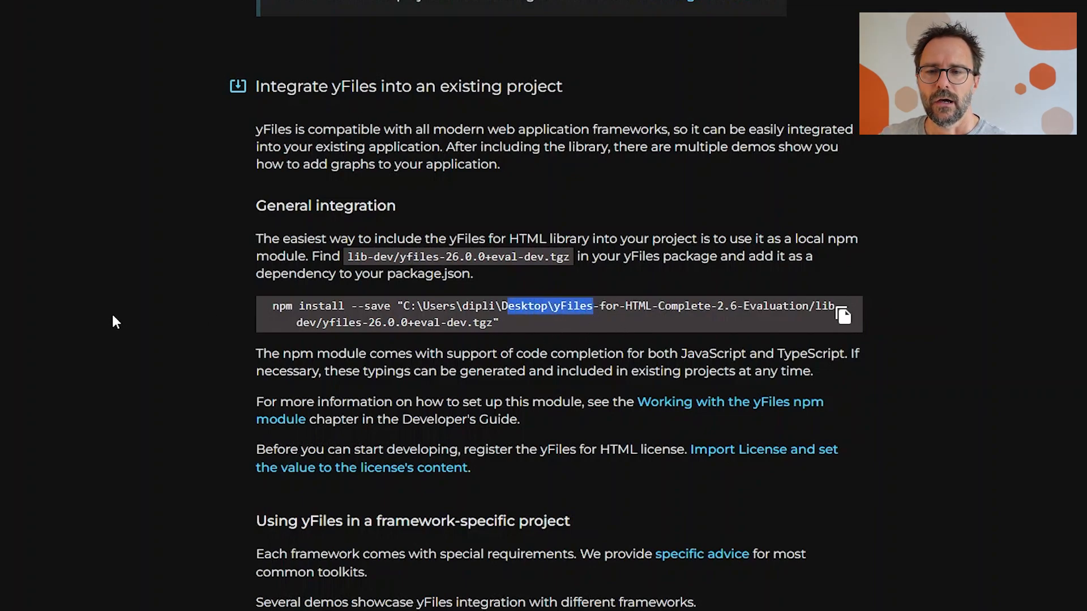
{"action": "mouse_move", "coordinate": [124, 349]}
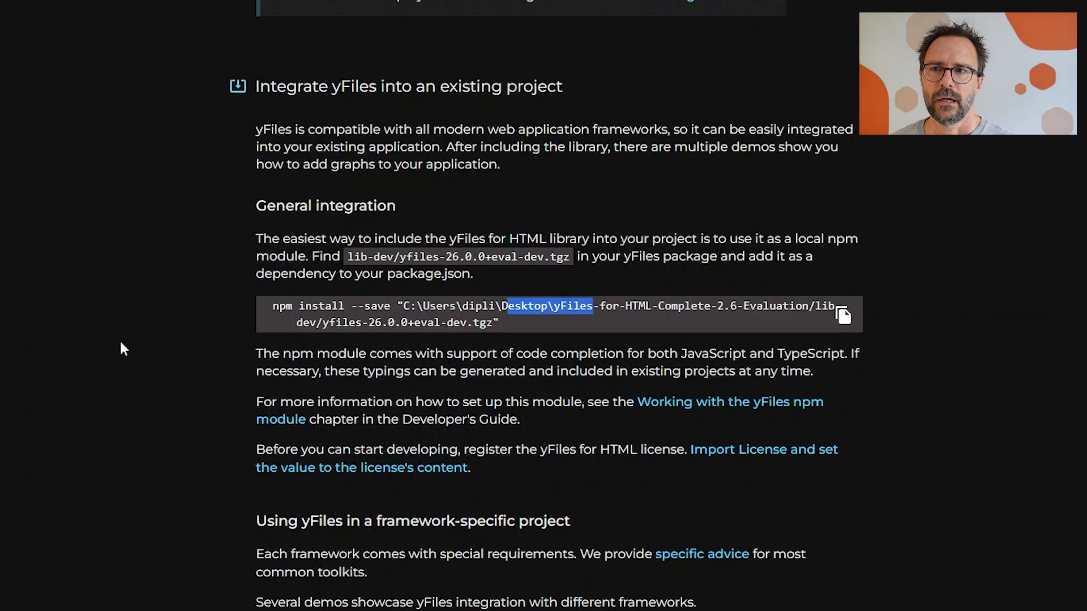
{"action": "scroll", "scroll_direction": "up", "scroll_amount": 3}
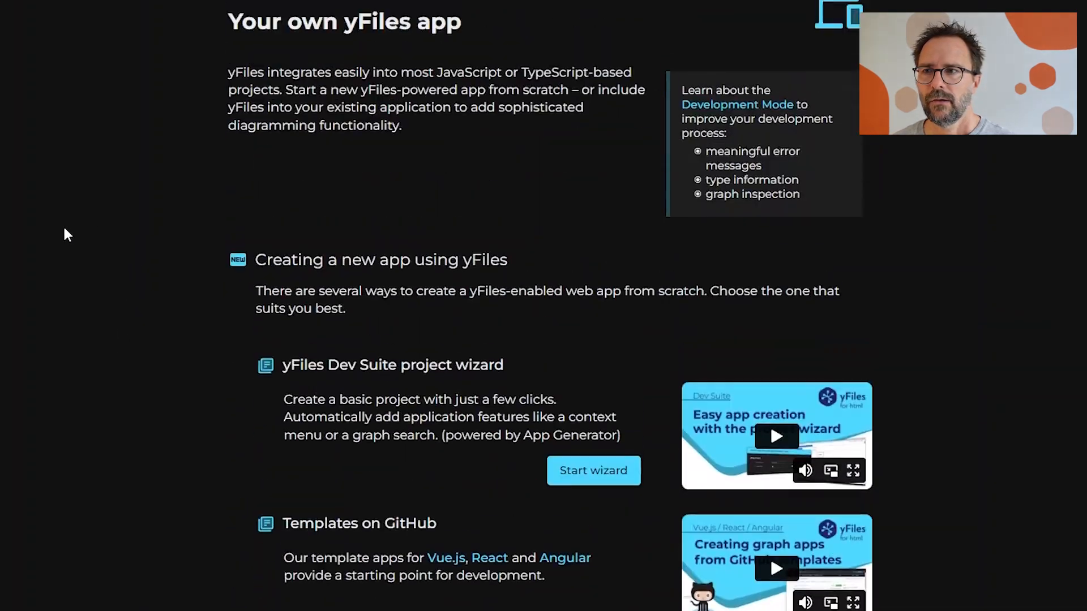